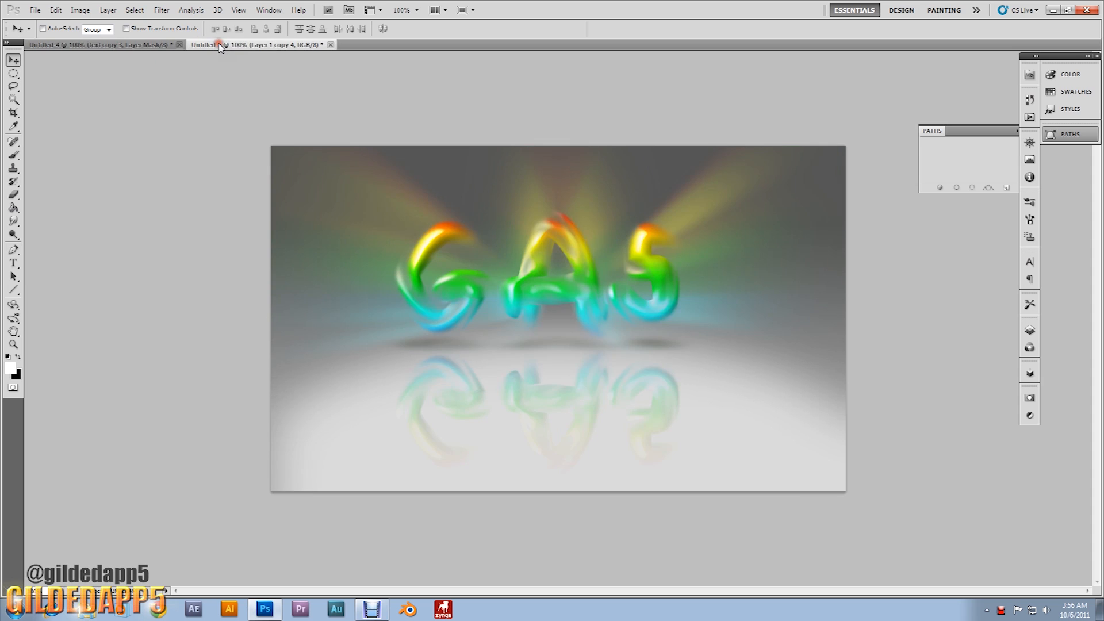
Flip between the Untitled-4 and Untitled-5 tabs to compare the two finished GAS designs.
click(103, 45)
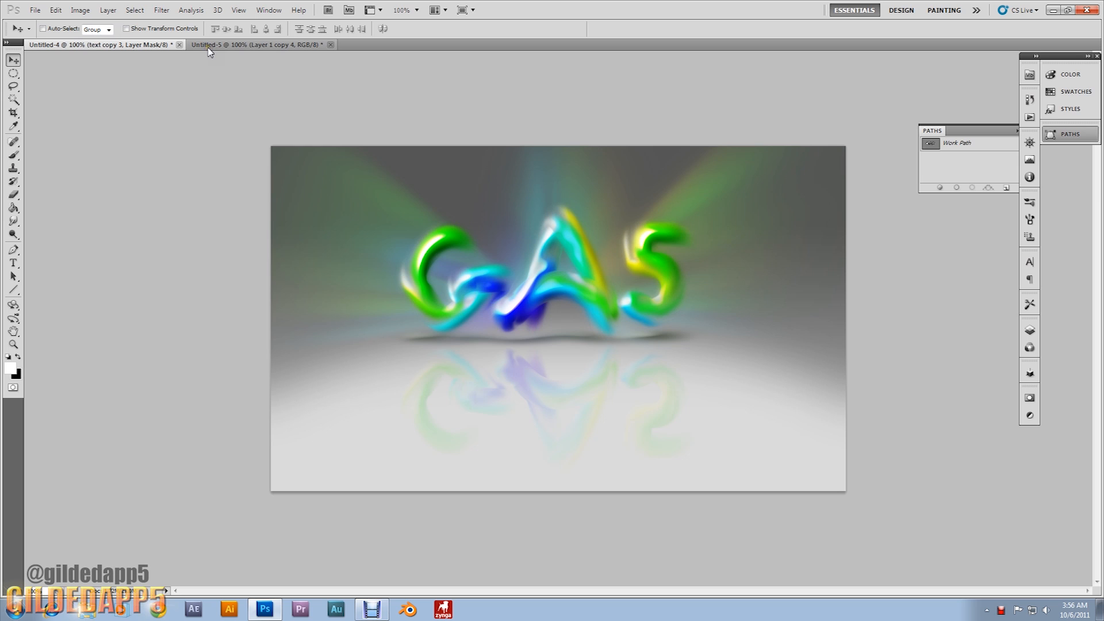
click(106, 44)
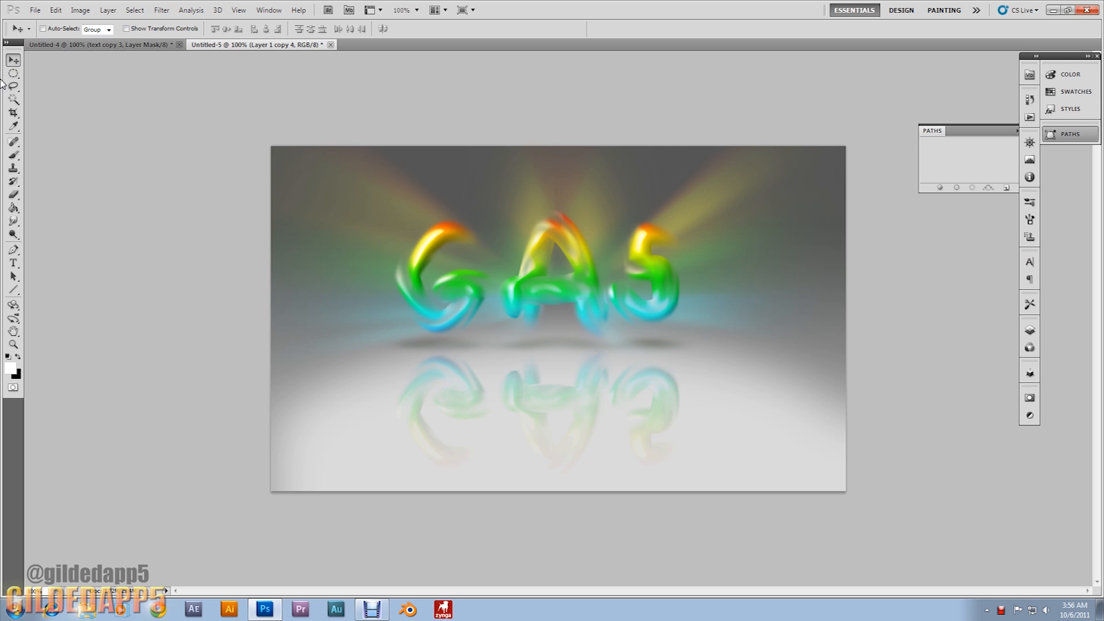
mouse_move(138, 206)
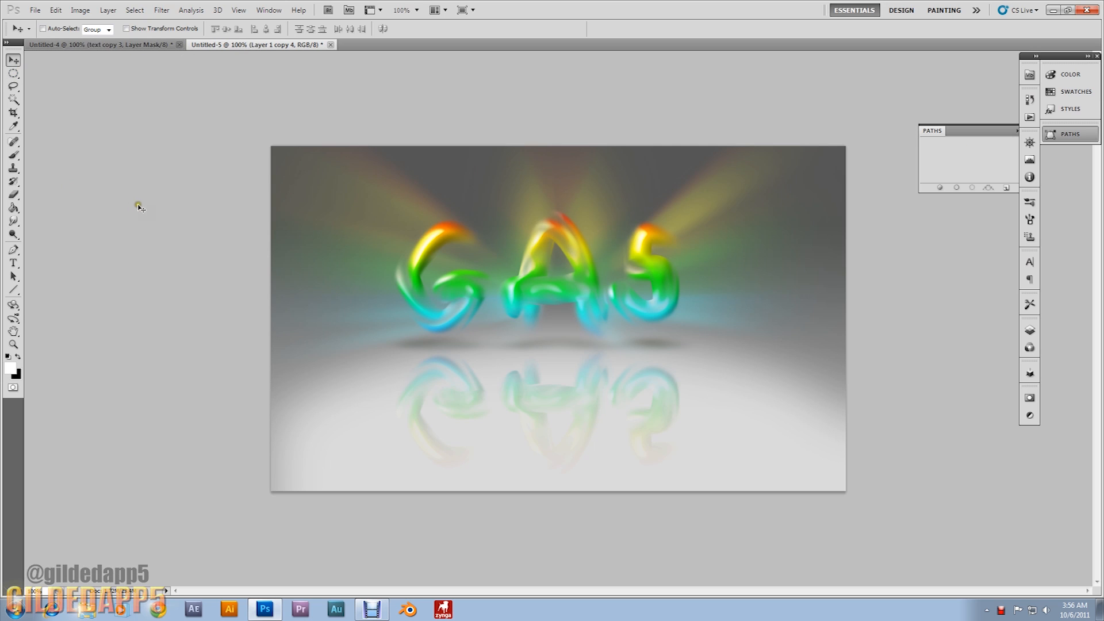
mouse_move(437, 374)
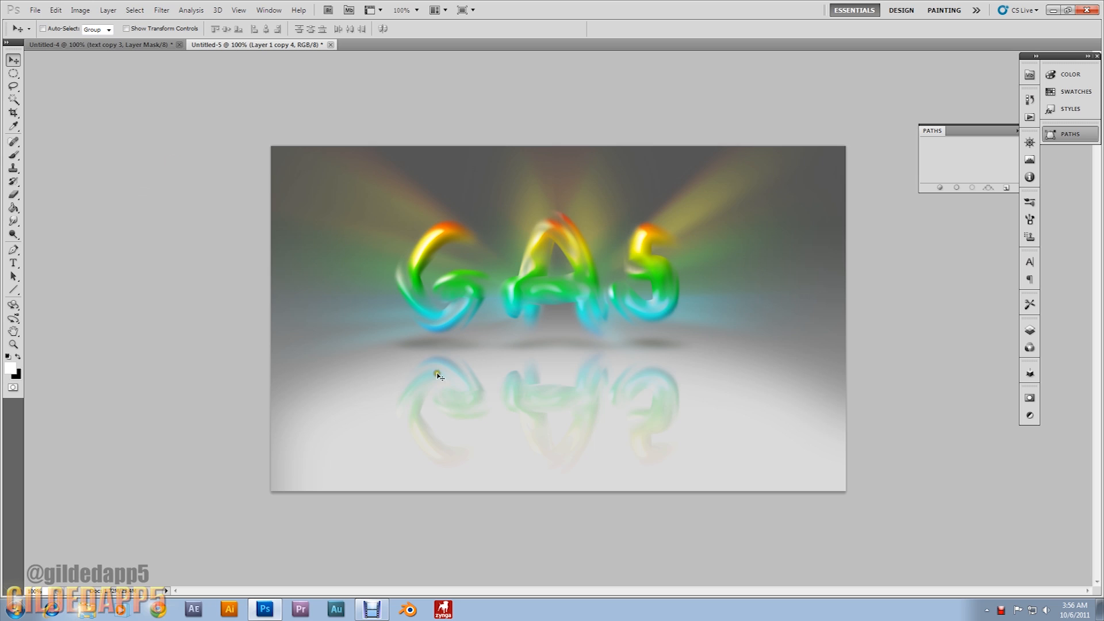
mouse_move(321, 351)
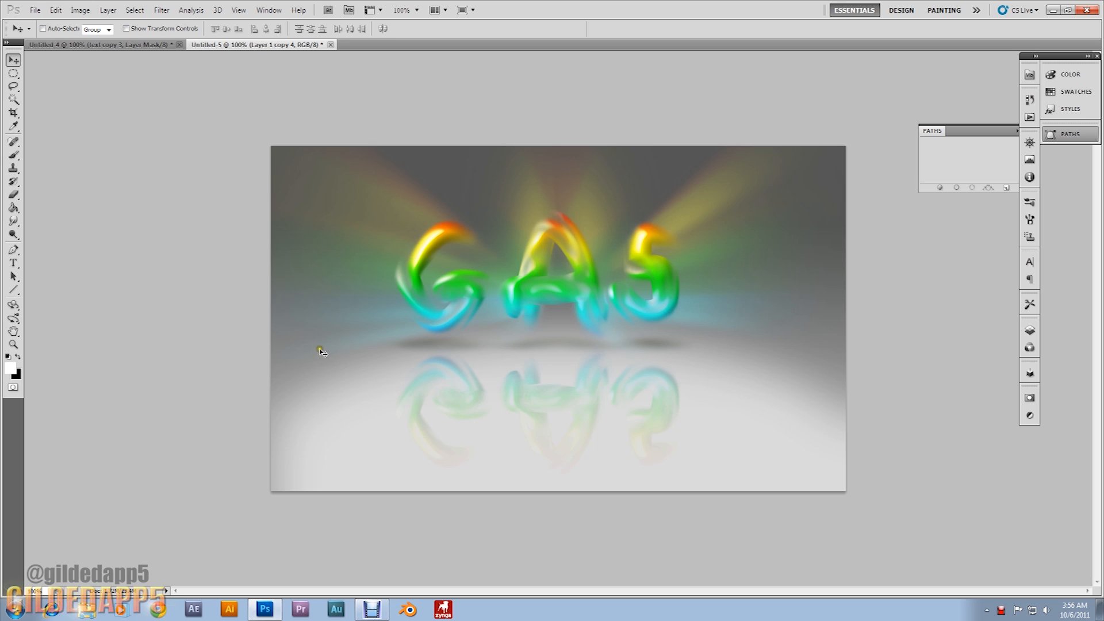
mouse_move(252, 381)
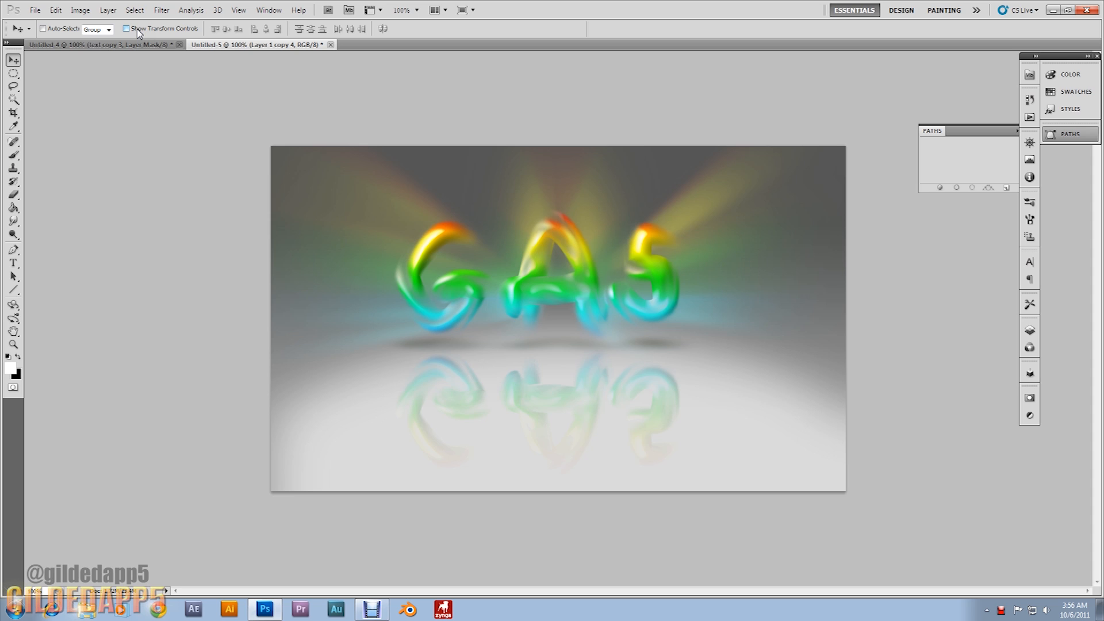
mouse_move(276, 49)
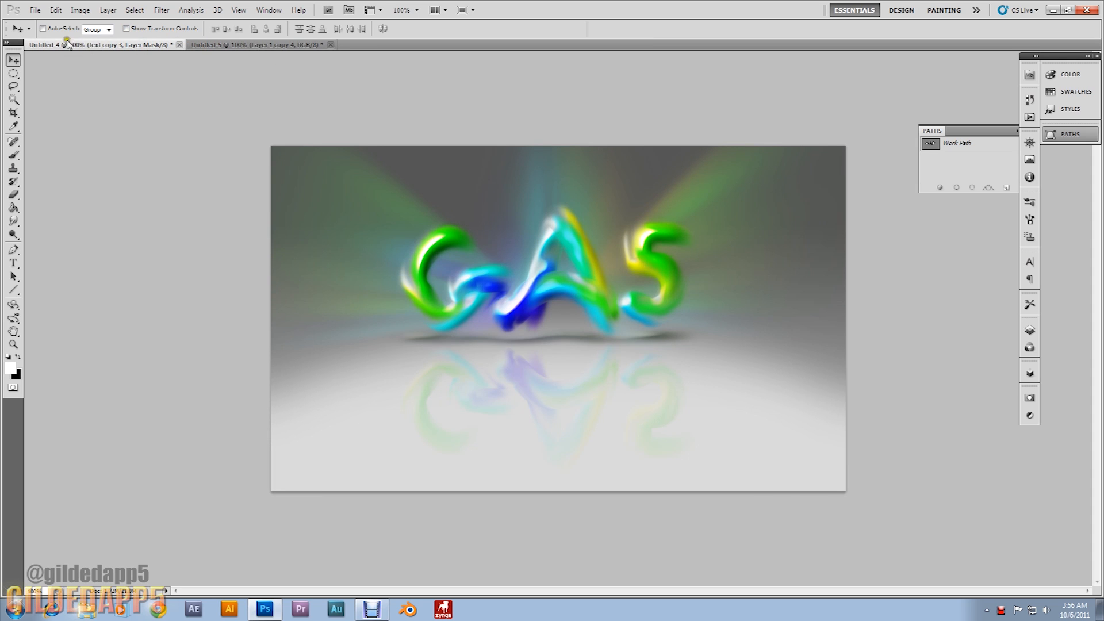
Create a new 1000×600 px, 300 ppi document and fill its background with a dark grey swatch.
click(35, 10)
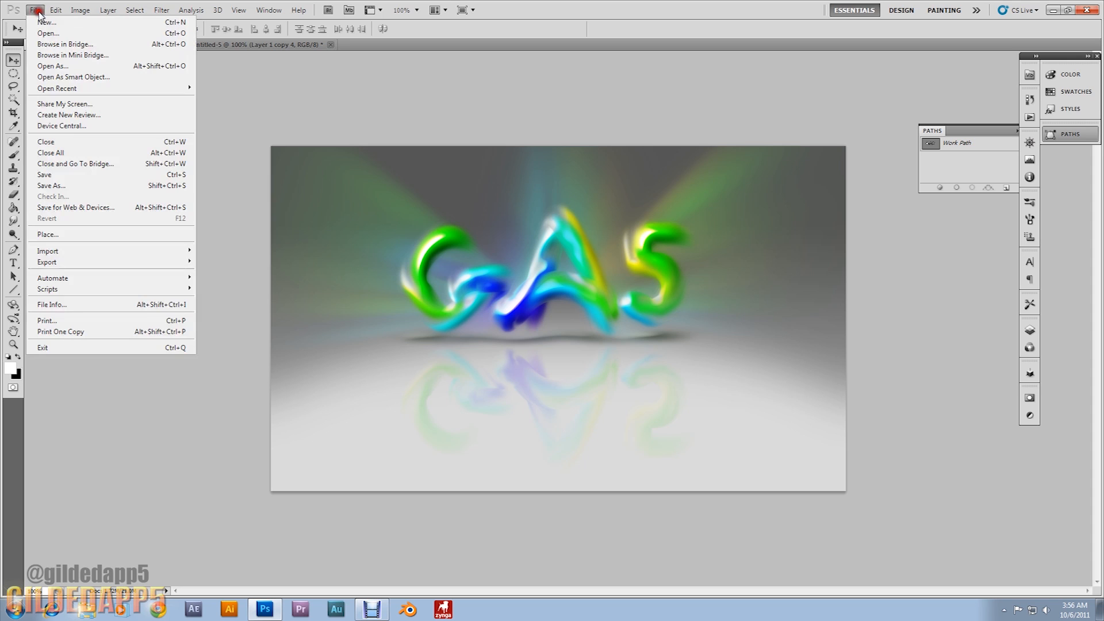
click(46, 22)
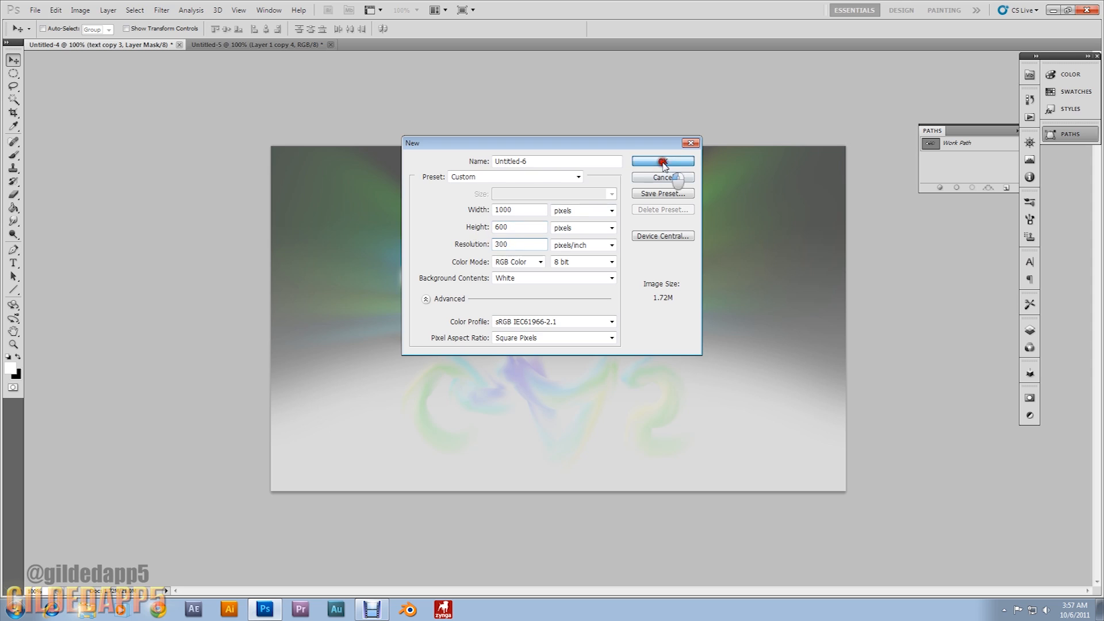
click(661, 161)
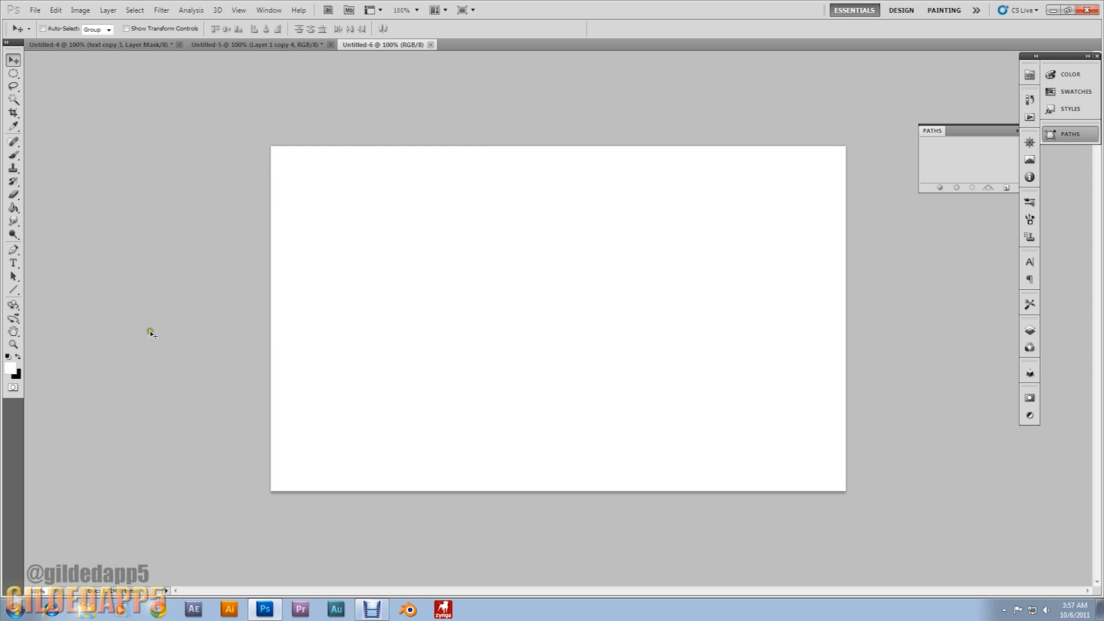
click(1068, 91)
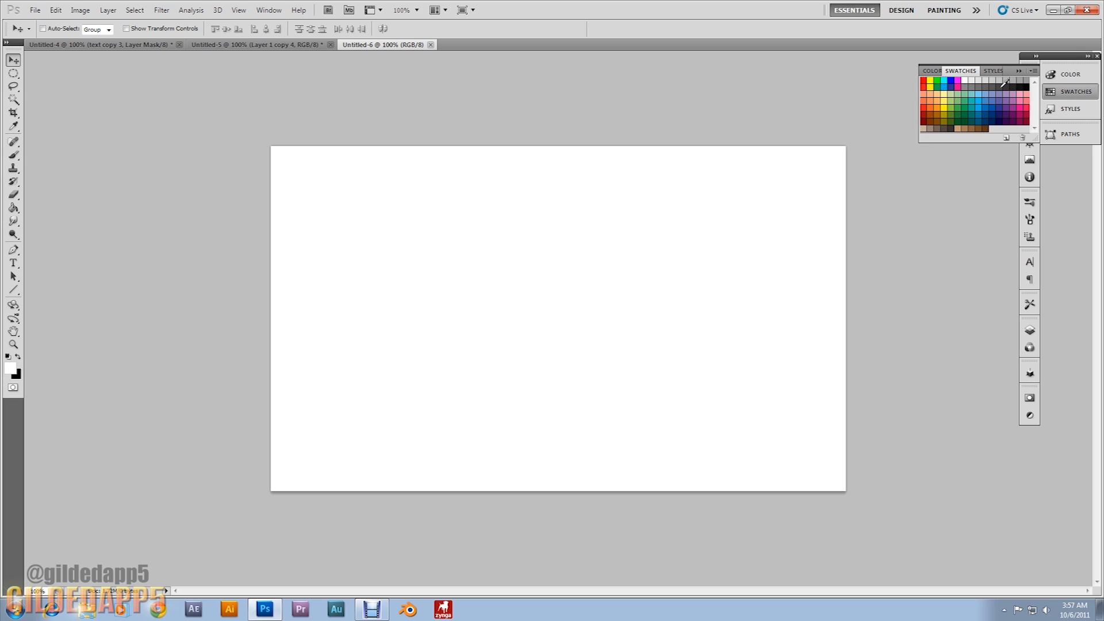
mouse_move(998, 81)
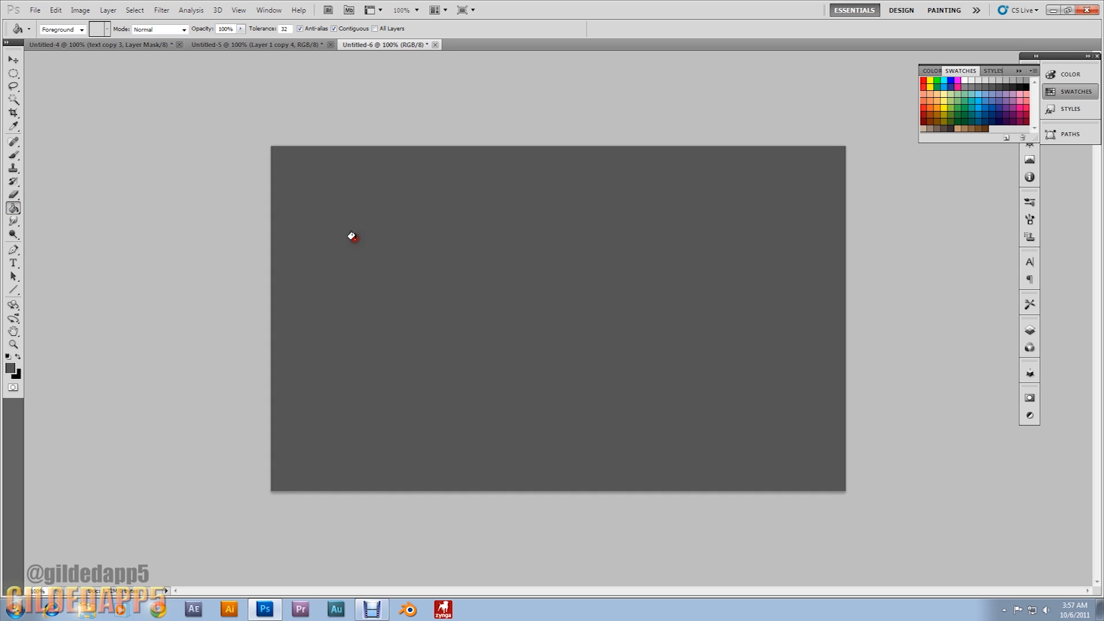
click(1028, 329)
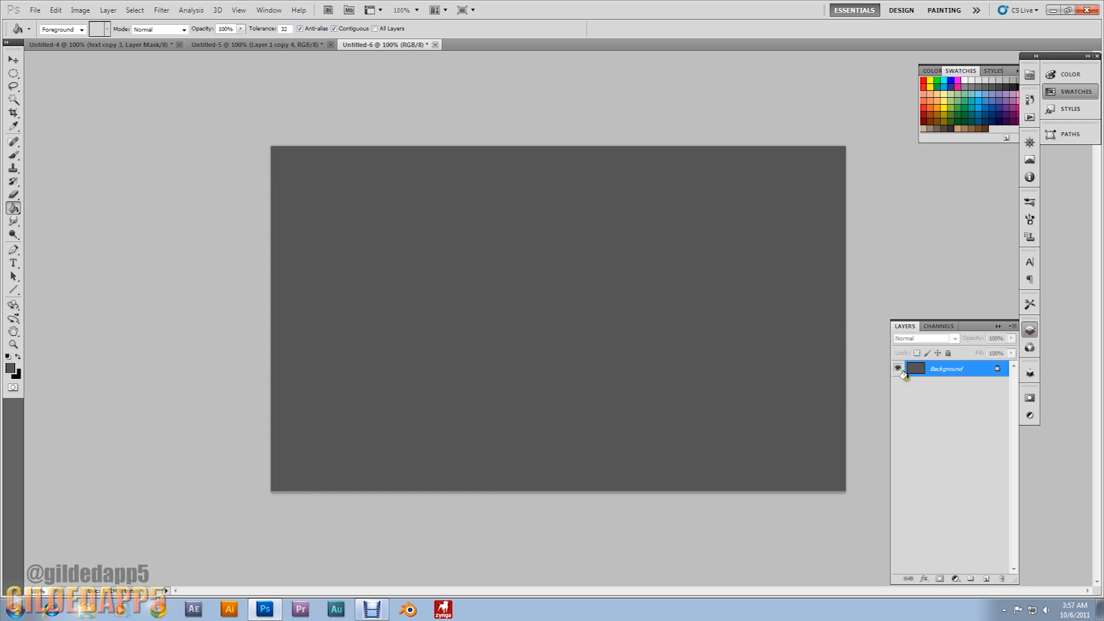
Type 'GA5' in large black Comics lettering with the Type tool and commit it as a text layer.
click(13, 265)
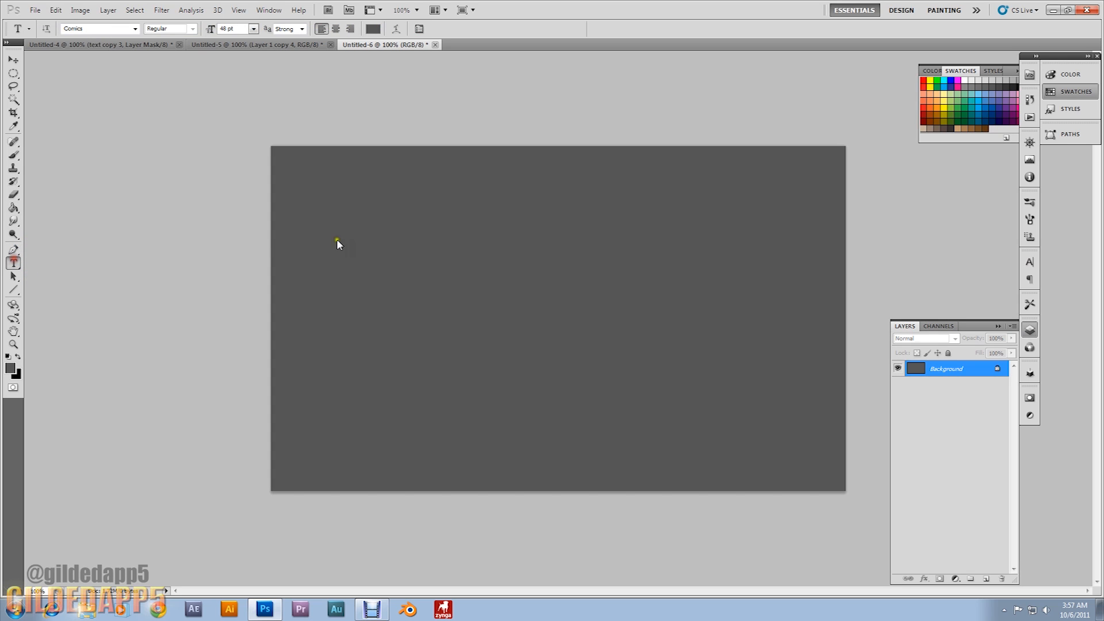
mouse_move(310, 209)
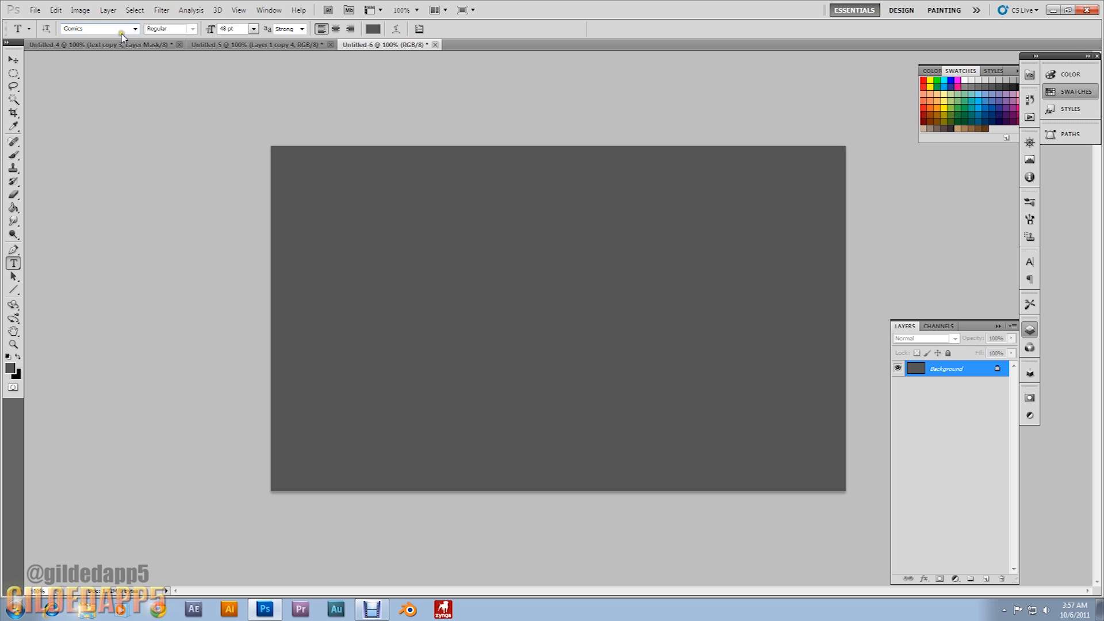
mouse_move(133, 29)
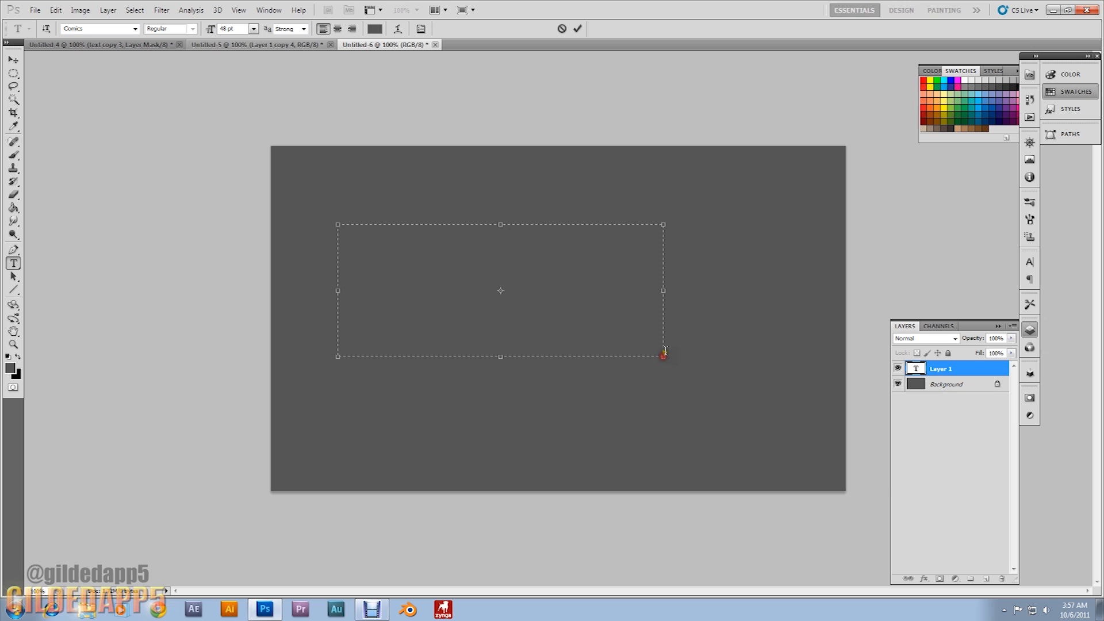
click(375, 28)
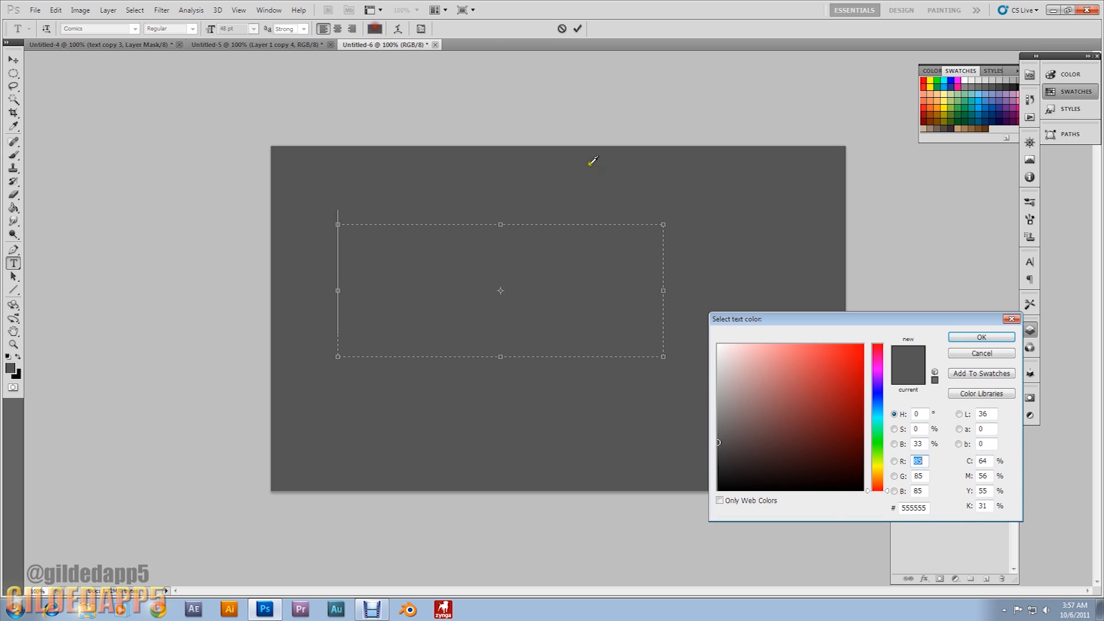
click(979, 337)
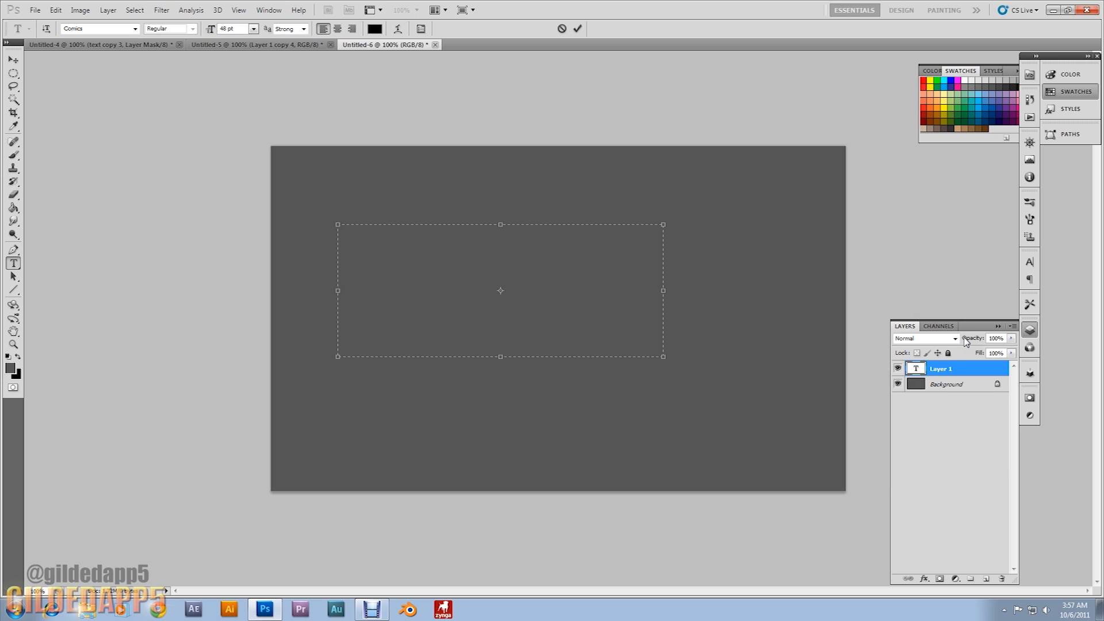
text(GA5)
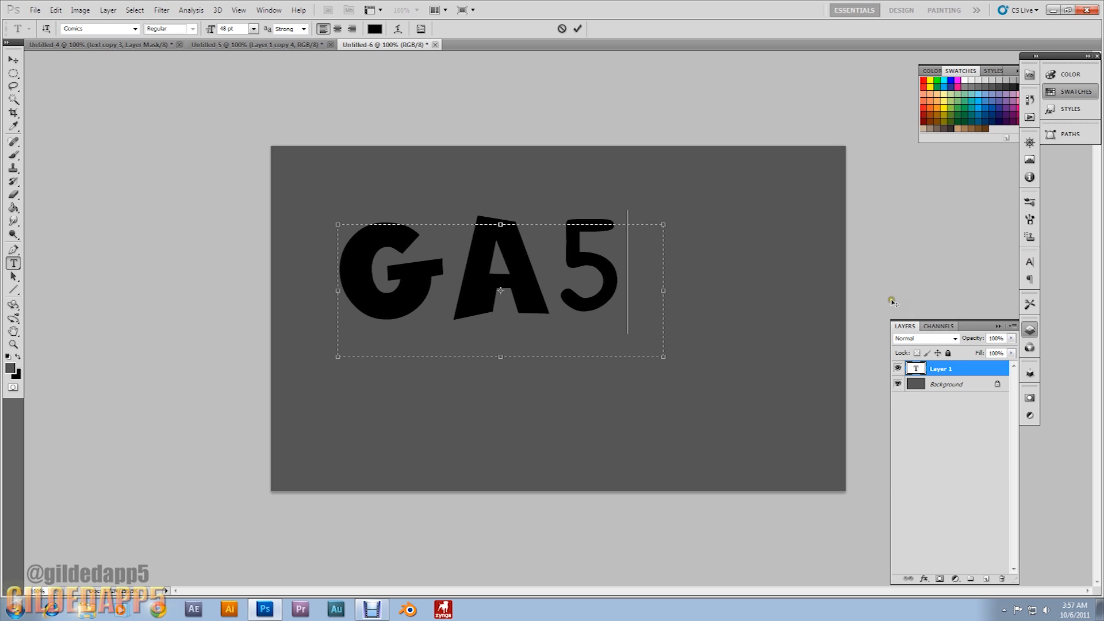
mouse_move(1028, 263)
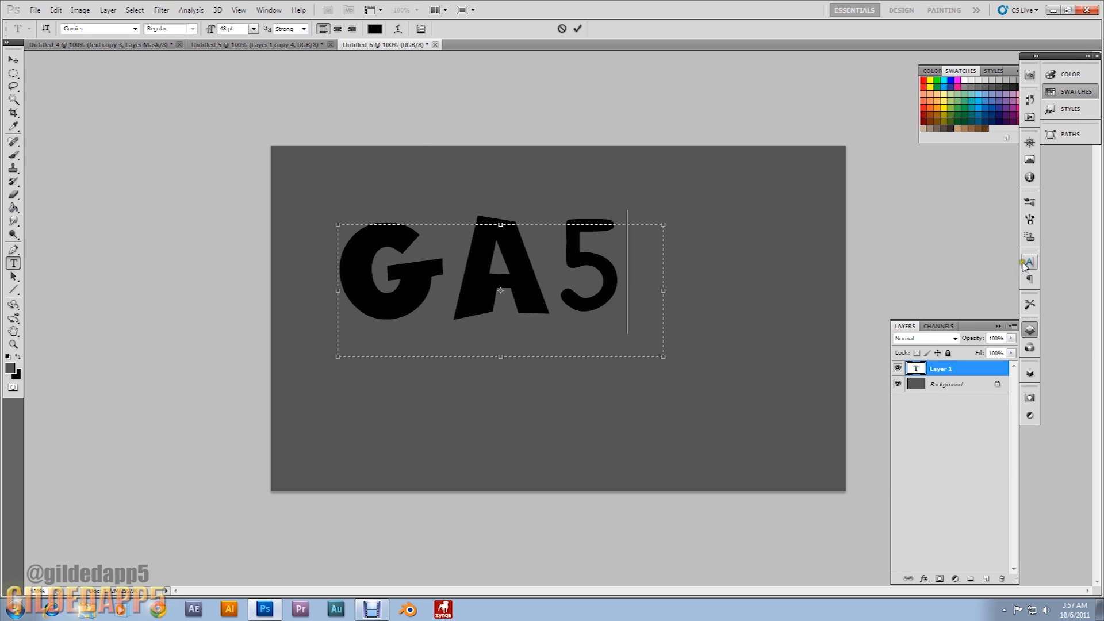
click(1028, 261)
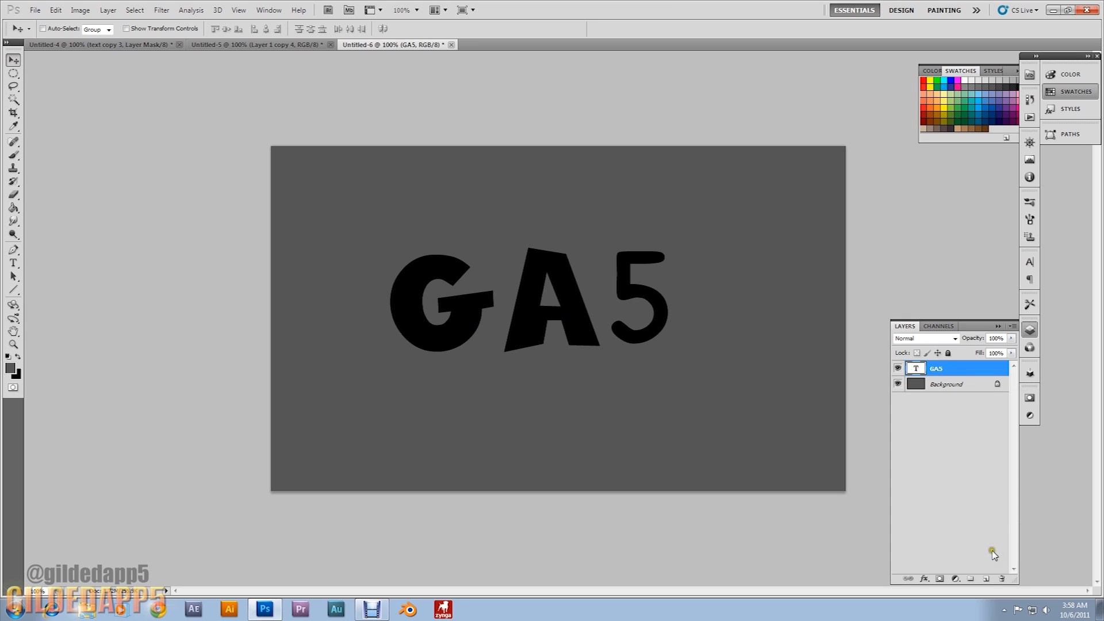
Add an empty layer above the text and switch to the Pen tool for tracing.
click(980, 578)
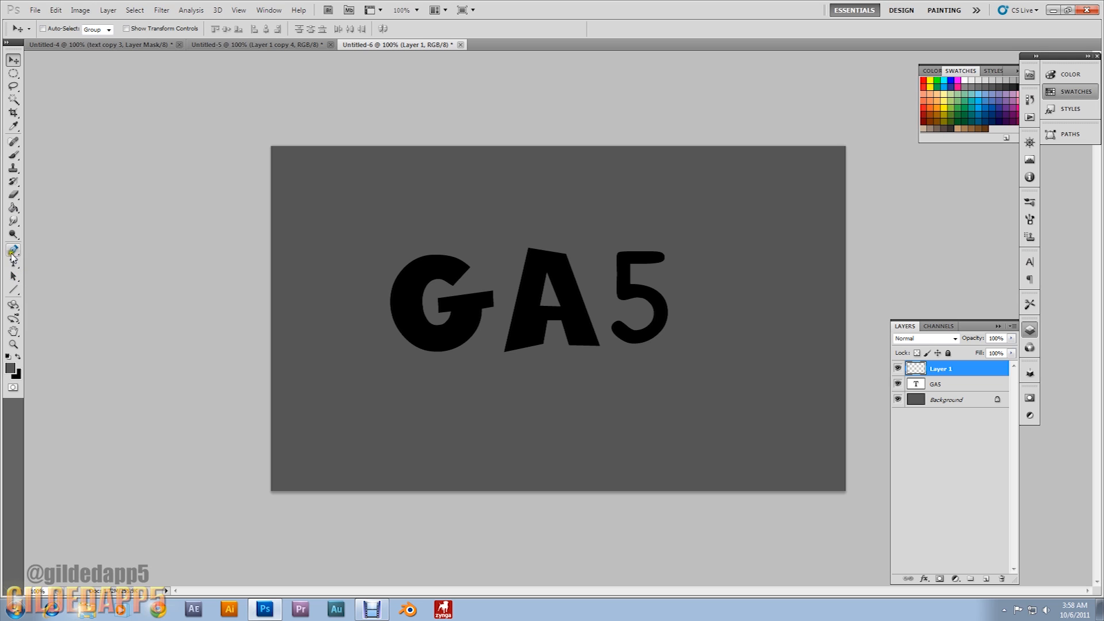
click(13, 249)
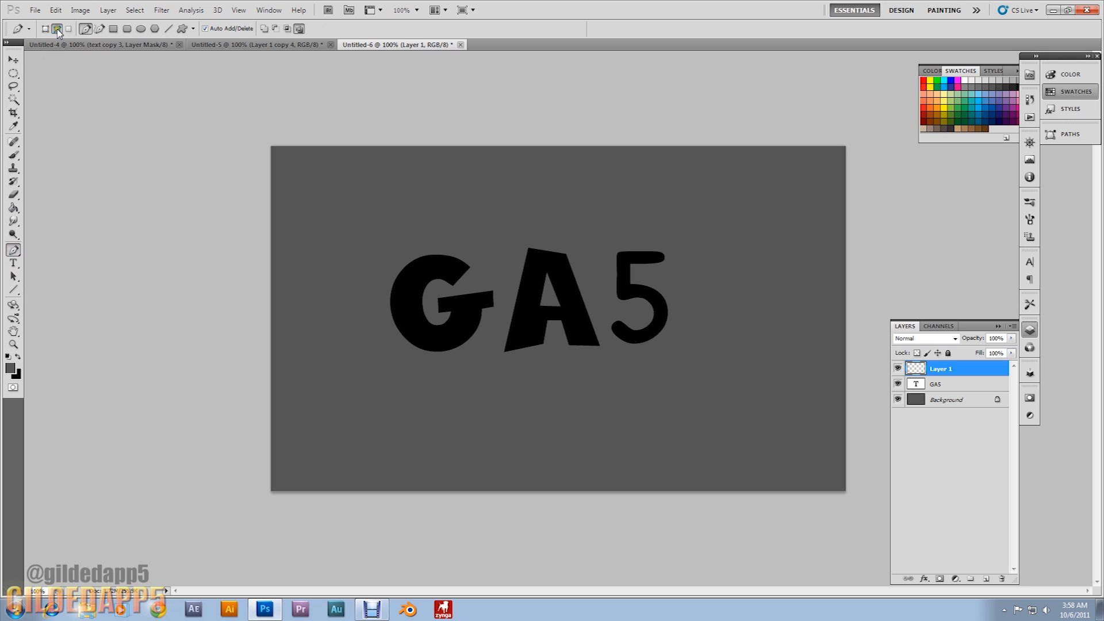
mouse_move(58, 27)
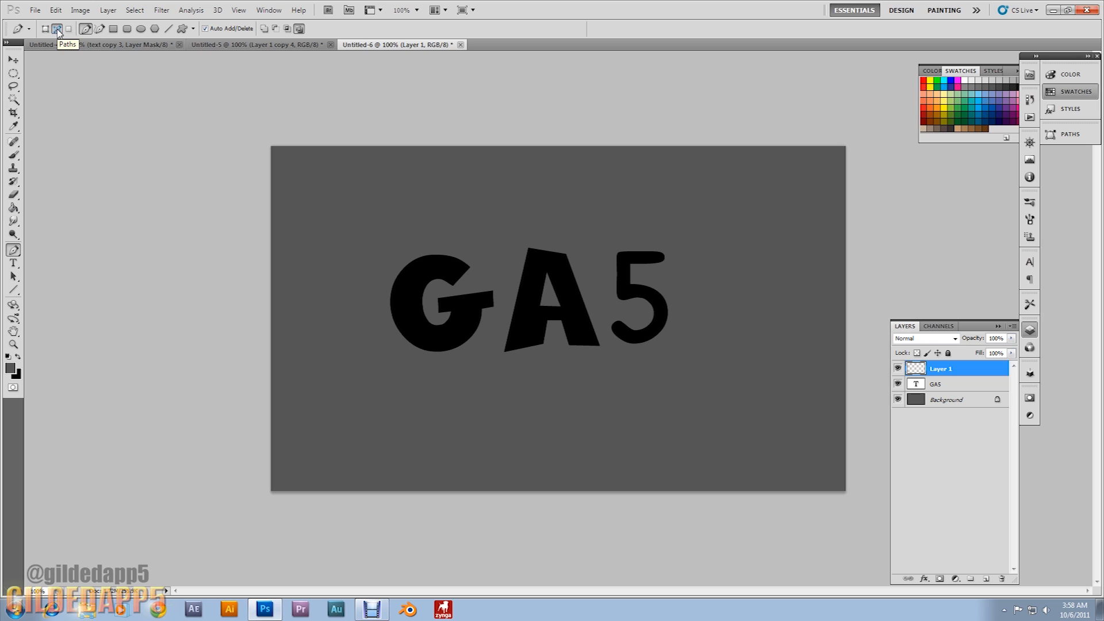
mouse_move(86, 28)
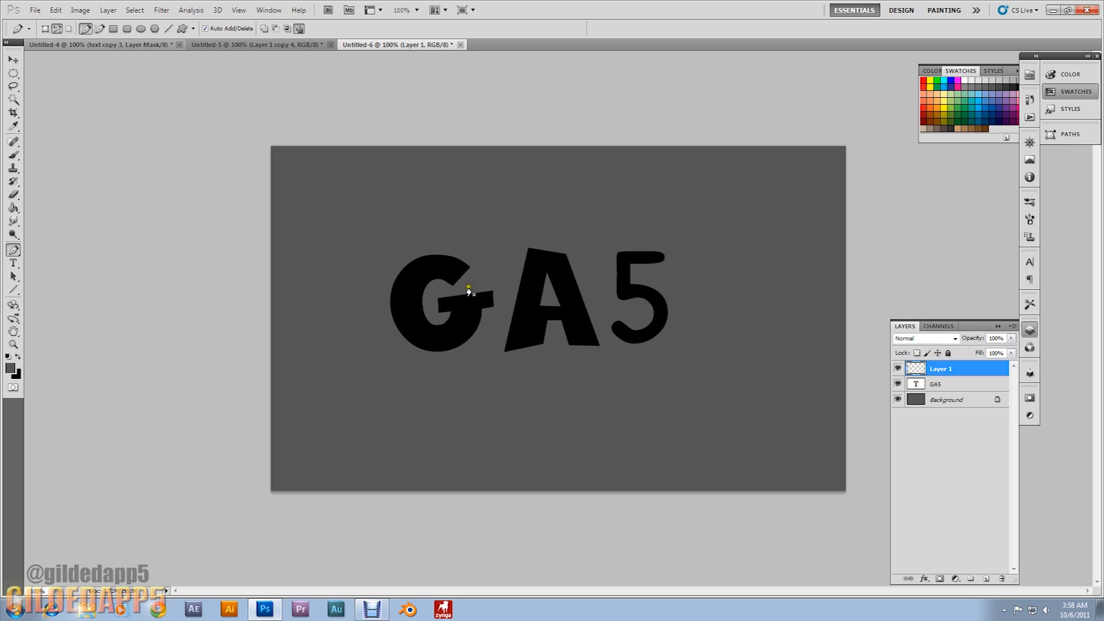
mouse_move(467, 273)
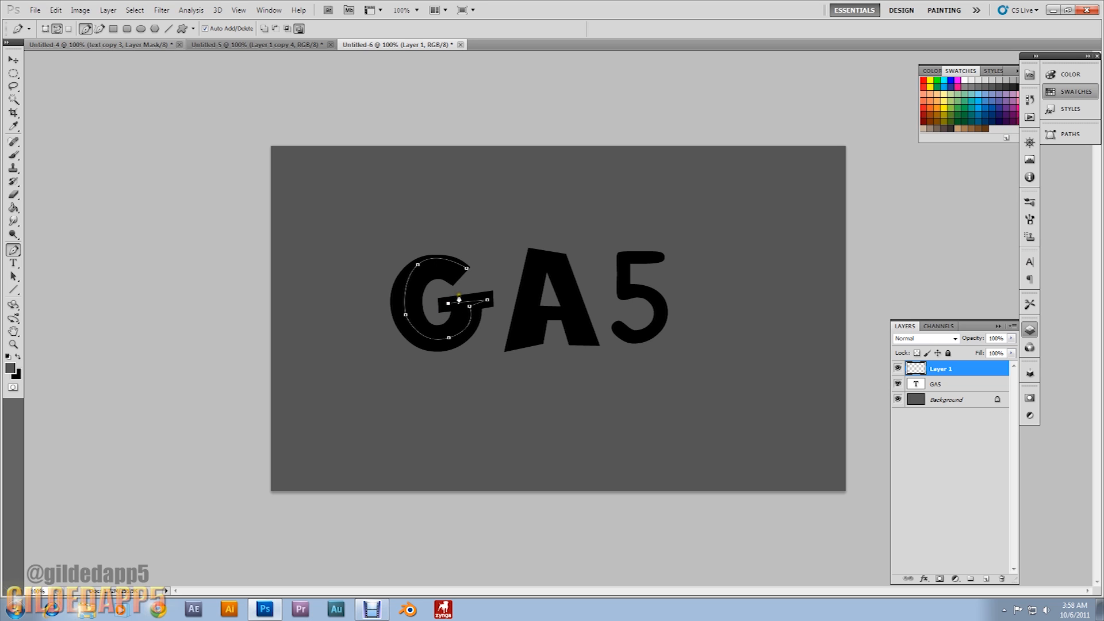
mouse_move(533, 306)
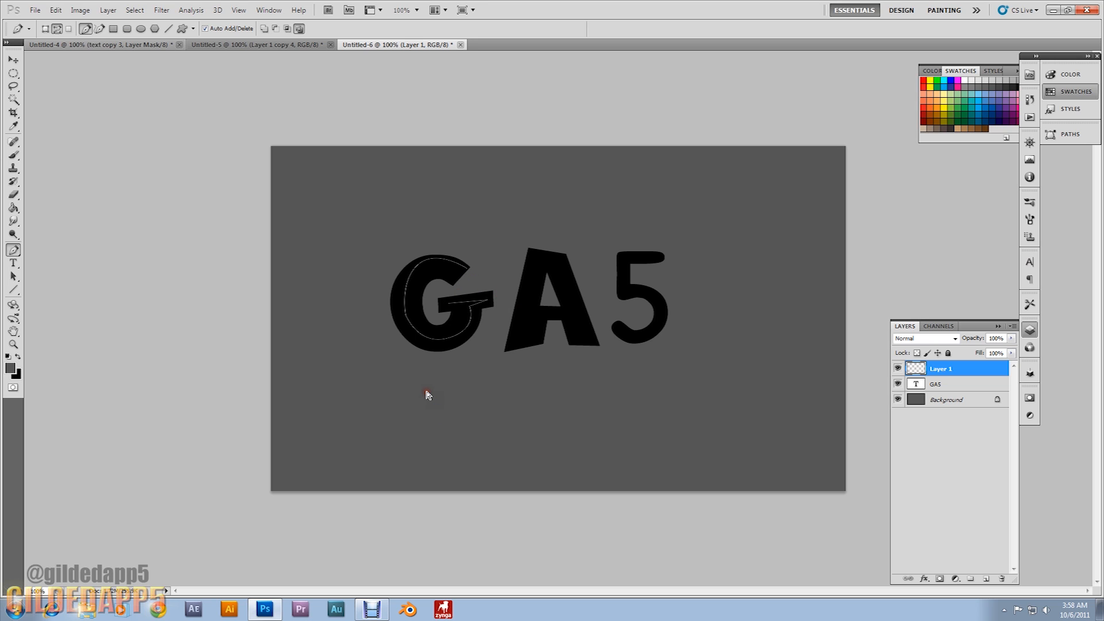
mouse_move(517, 357)
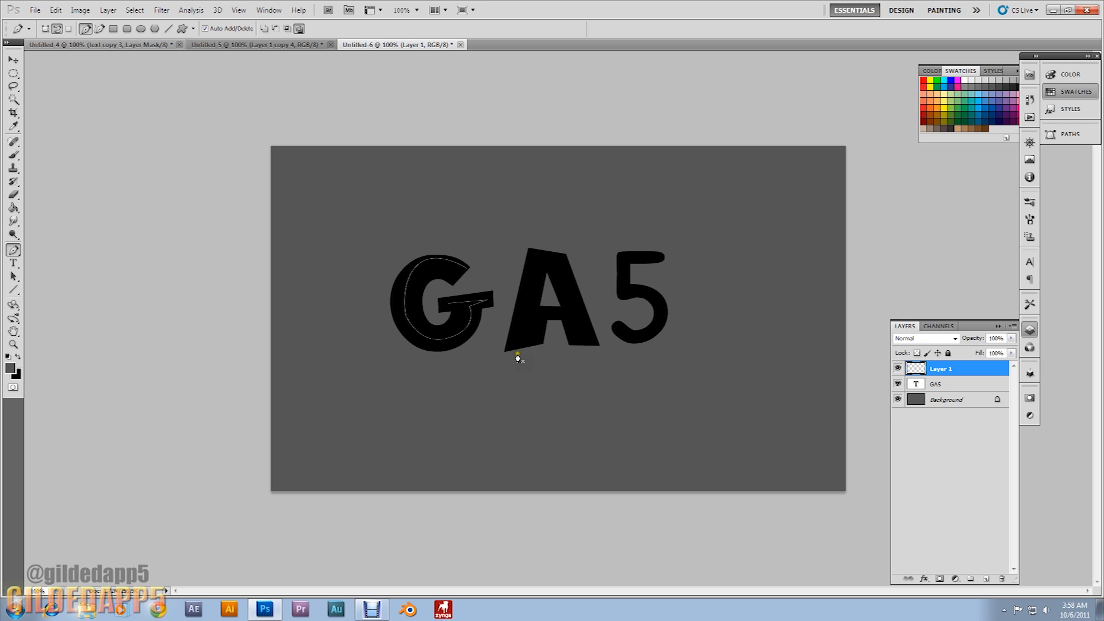
mouse_move(545, 251)
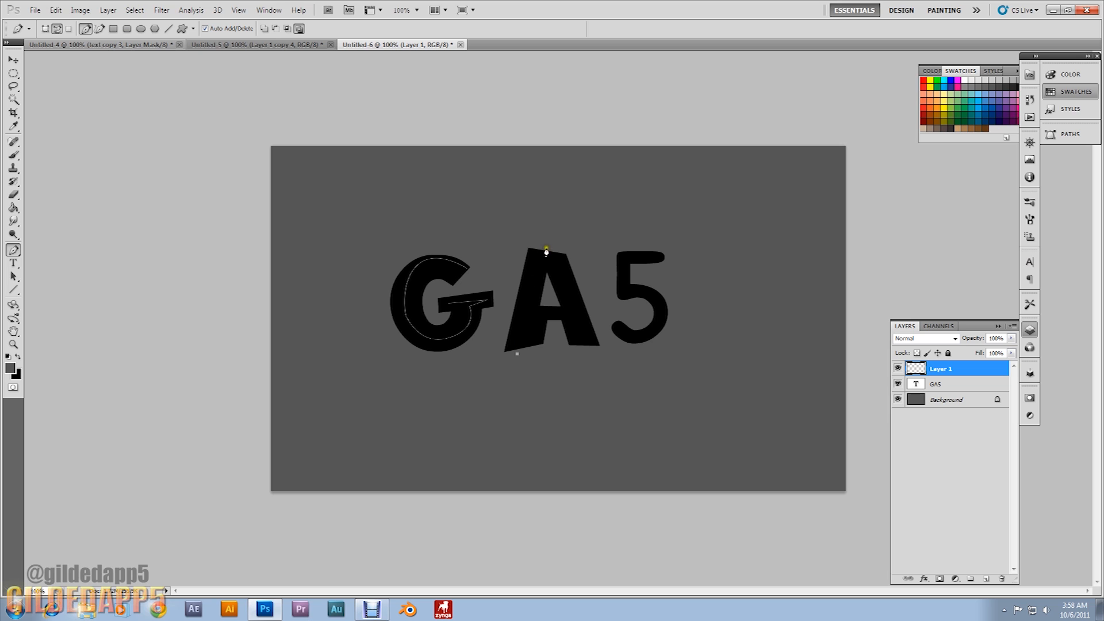
Place pen anchor points tracing a path along the strokes of the A.
click(54, 11)
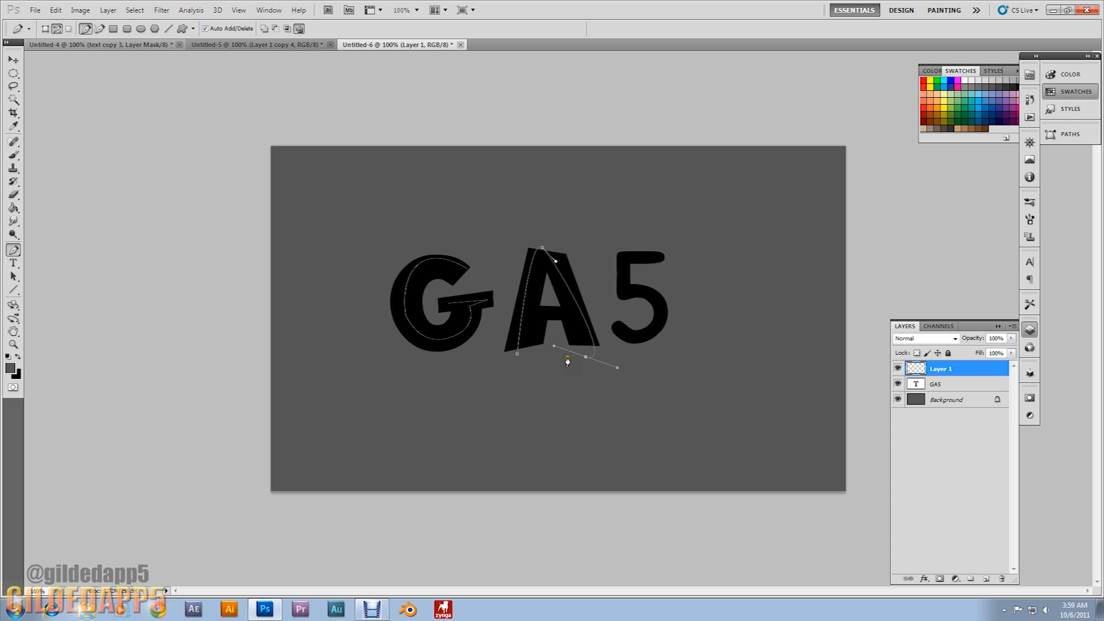
click(54, 10)
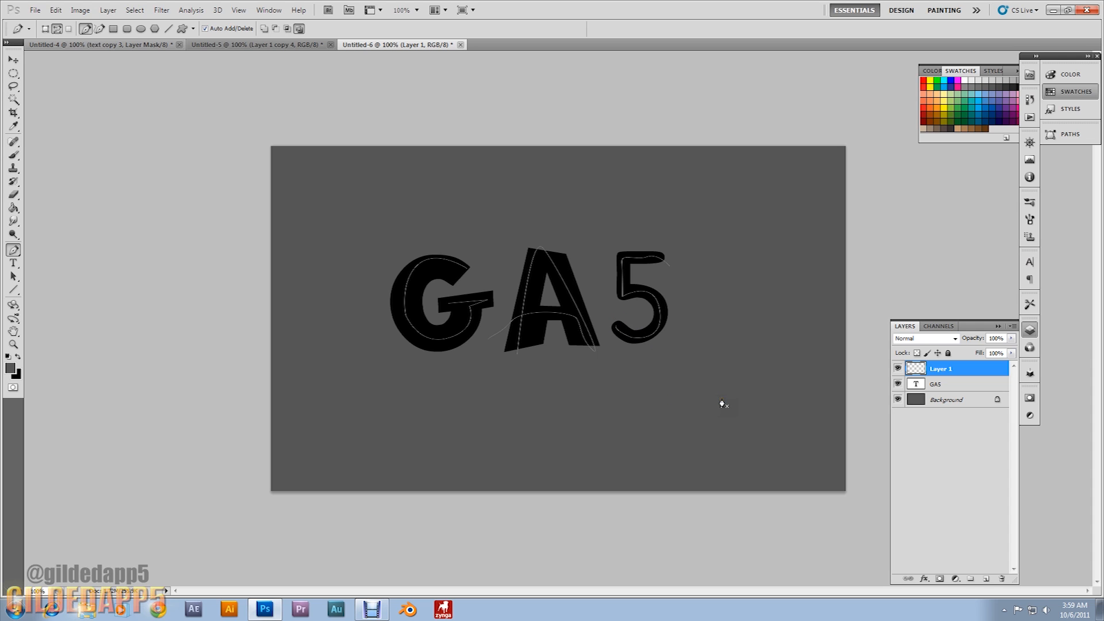
mouse_move(466, 335)
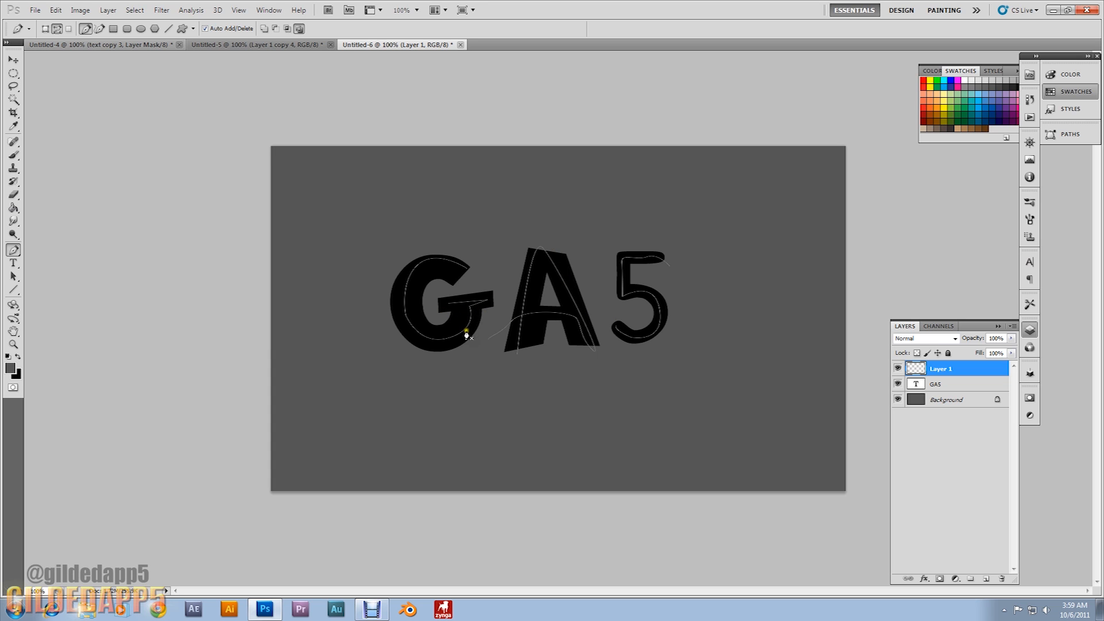
Delete the GA5 text layer, leaving only the traced path, and select Layer 1.
right_click(935, 384)
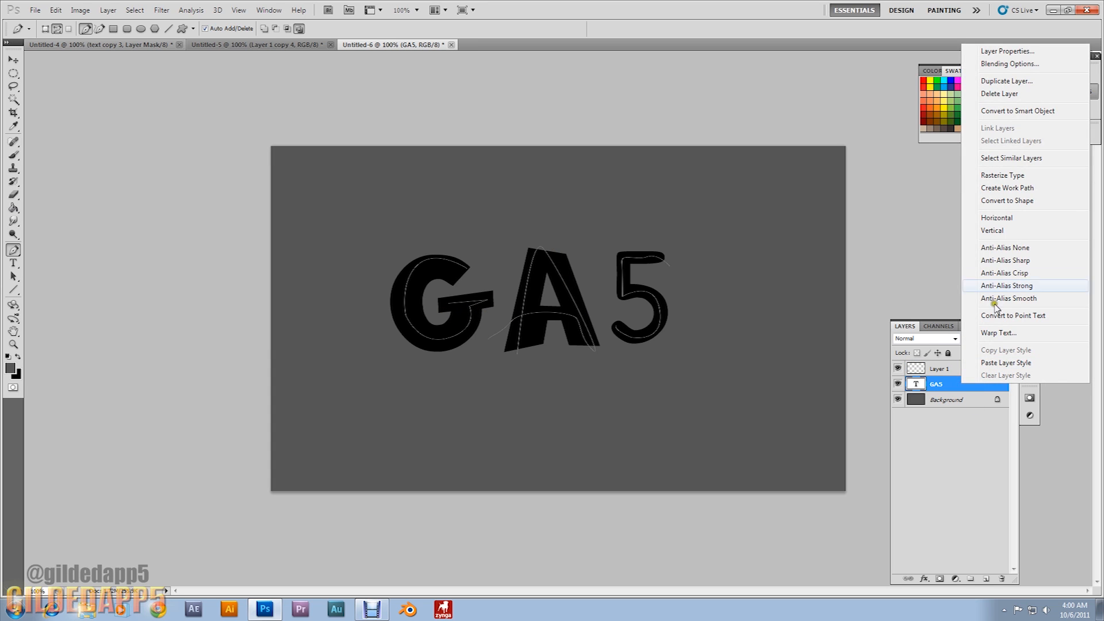
click(998, 93)
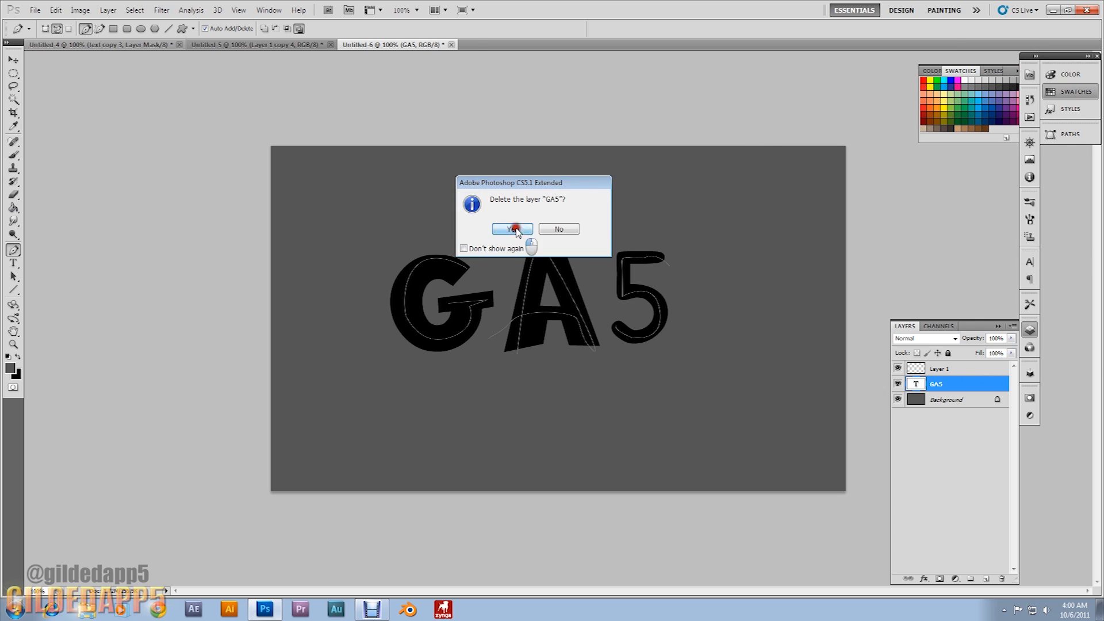
click(510, 229)
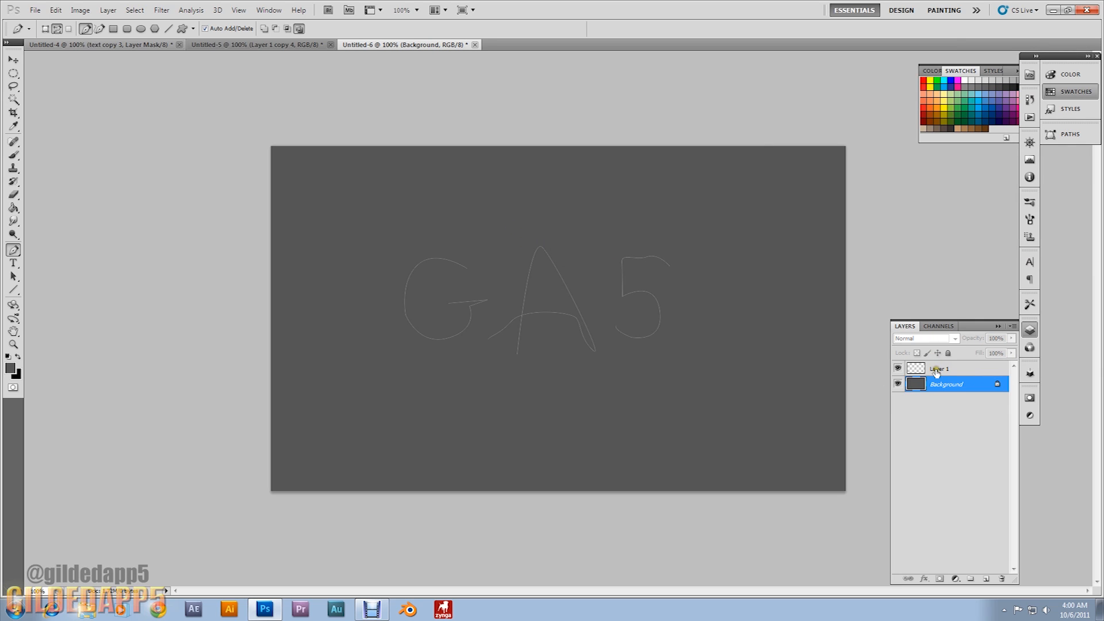
click(940, 368)
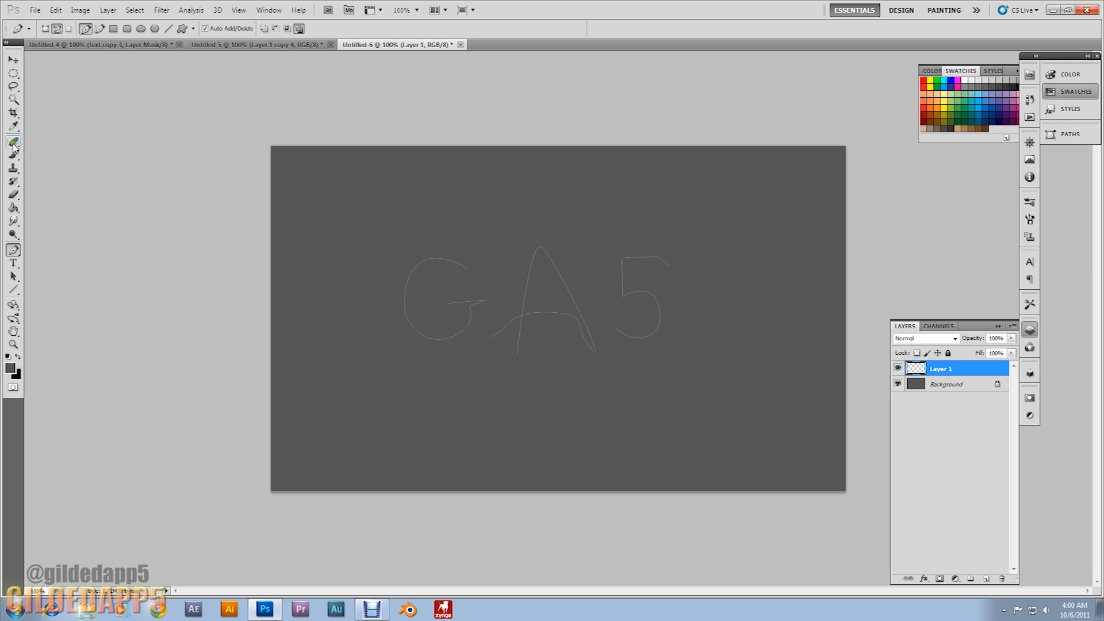
Set a 36 px hard round brush with 255% spacing and smoothing on, then show the Paths list.
click(13, 155)
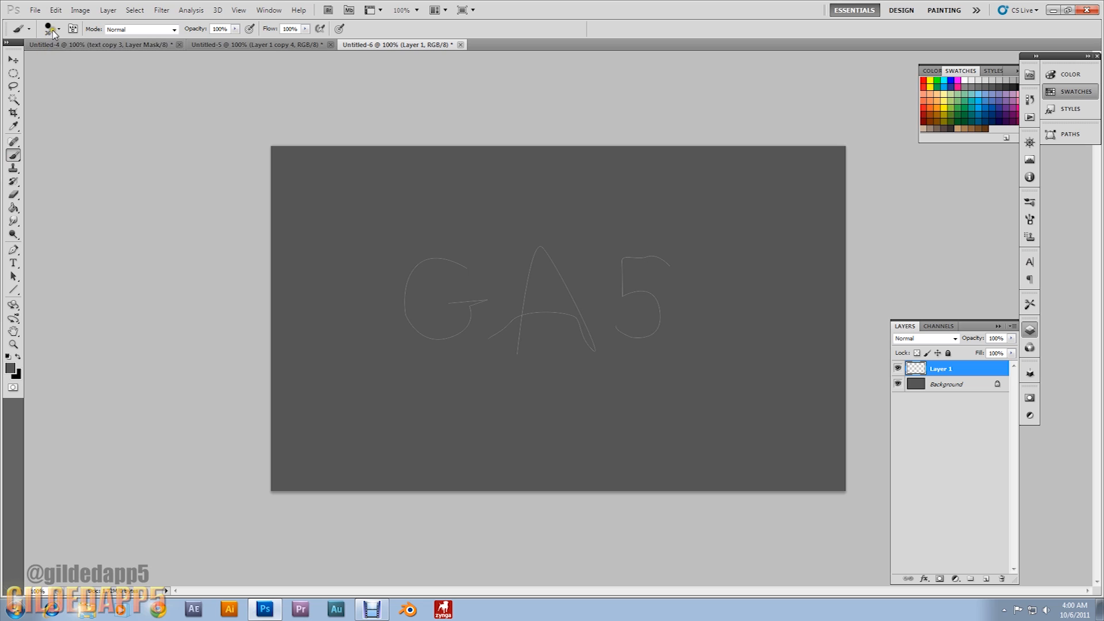
mouse_move(37, 368)
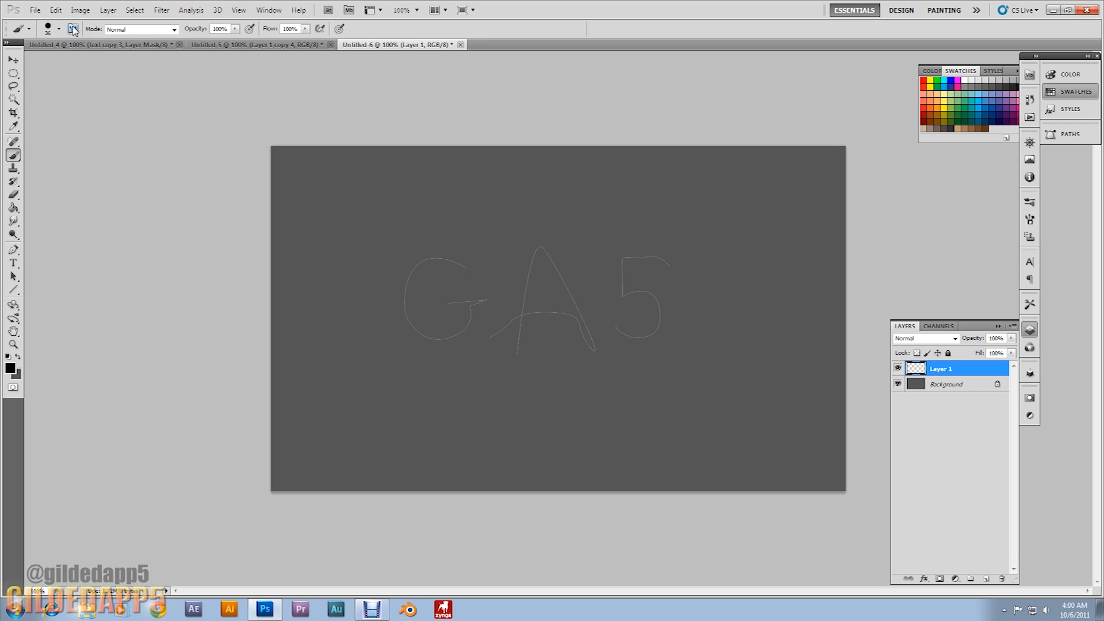
click(74, 28)
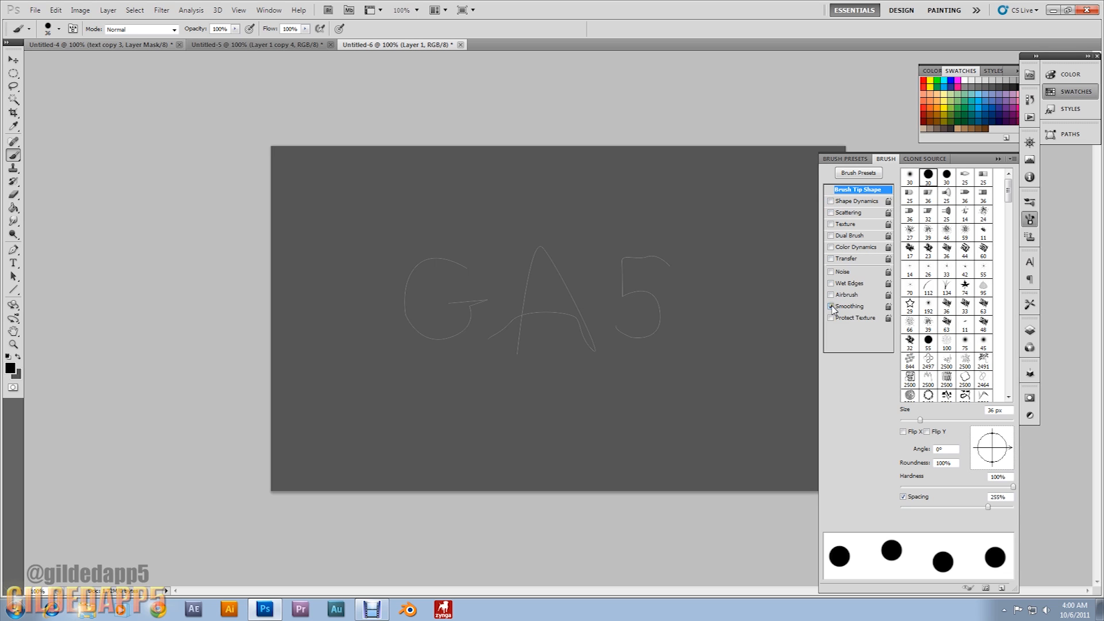
click(830, 306)
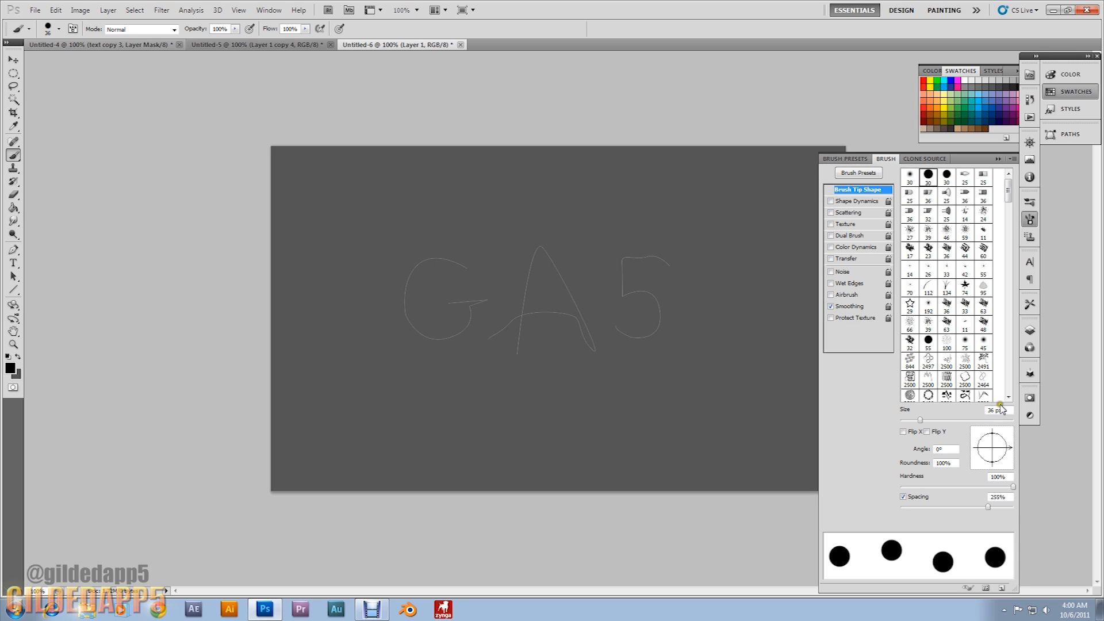
triple_click(995, 410)
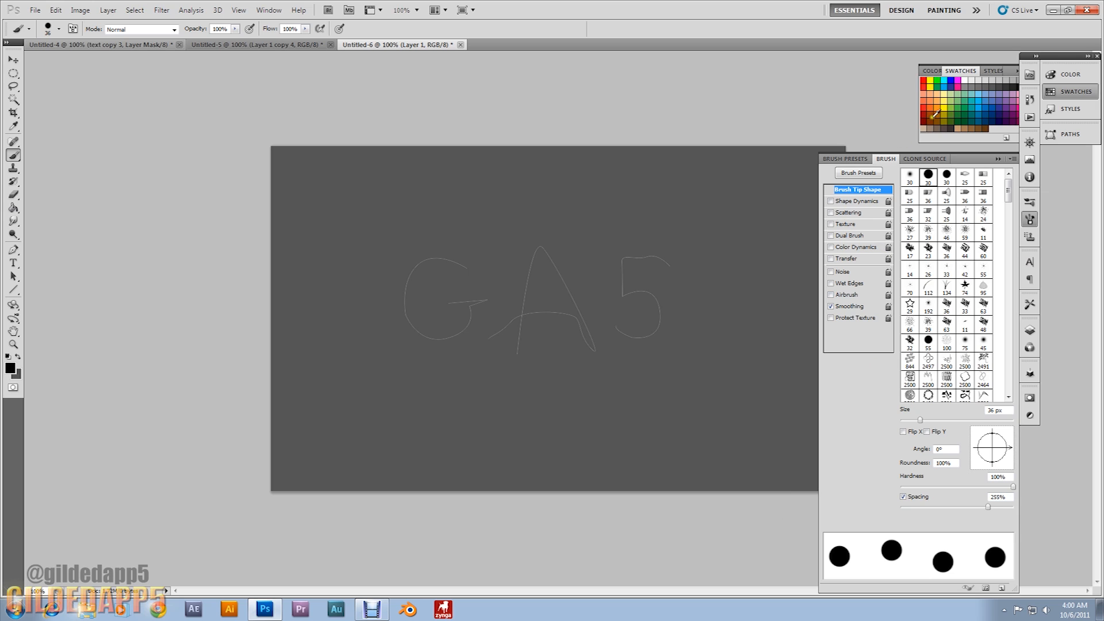
click(13, 60)
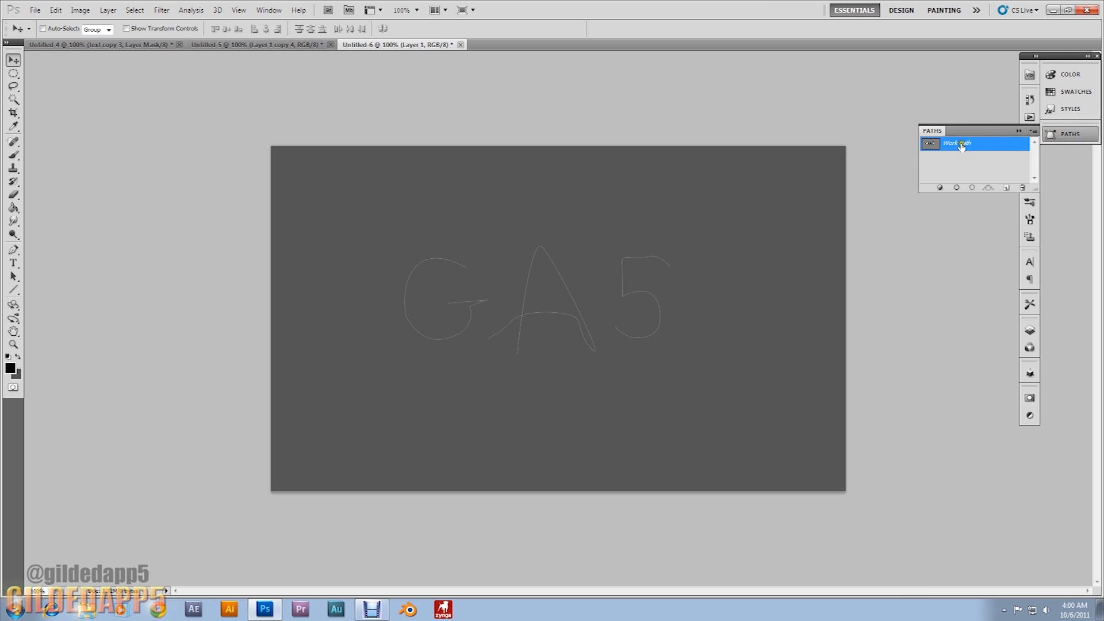
Stroke the Work Path with the Brush, scattering spaced black dots along the GA5 outlines.
click(1028, 331)
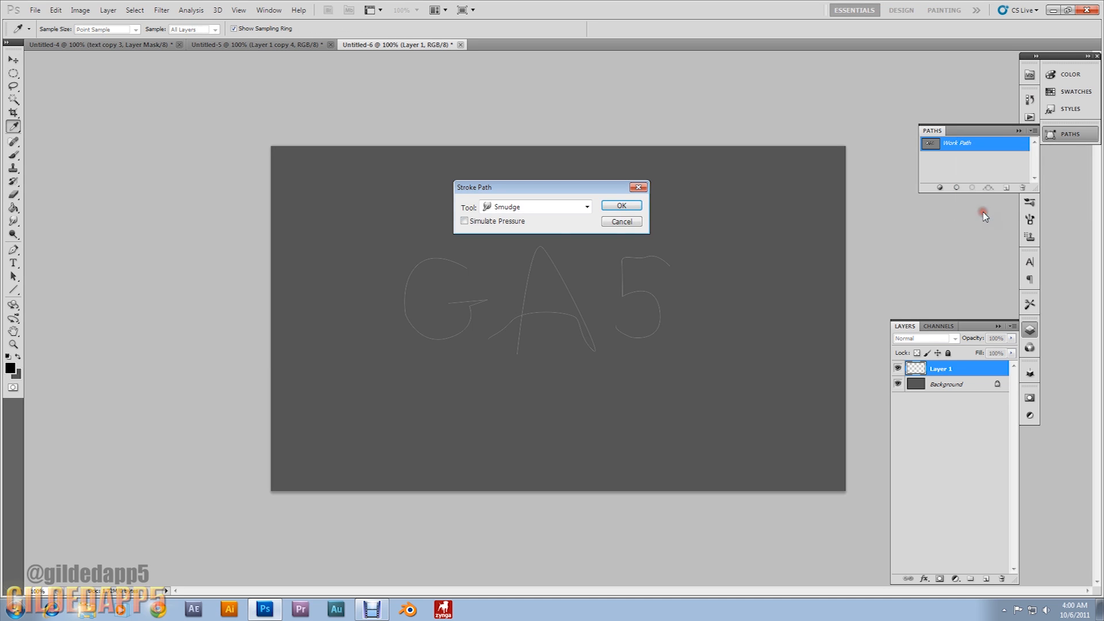
click(584, 206)
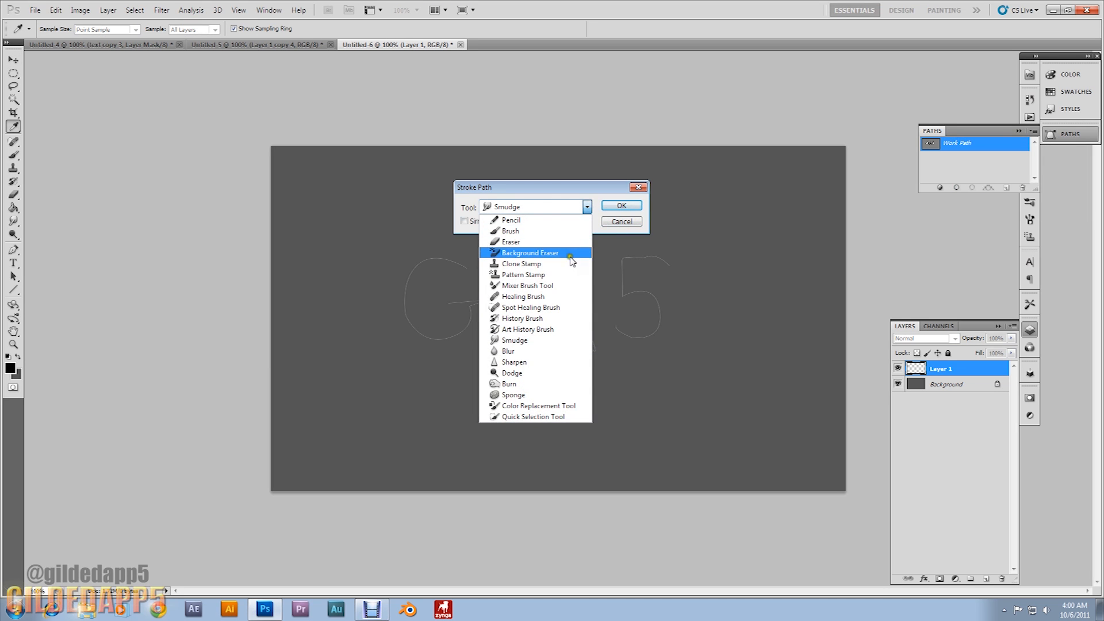
mouse_move(550, 307)
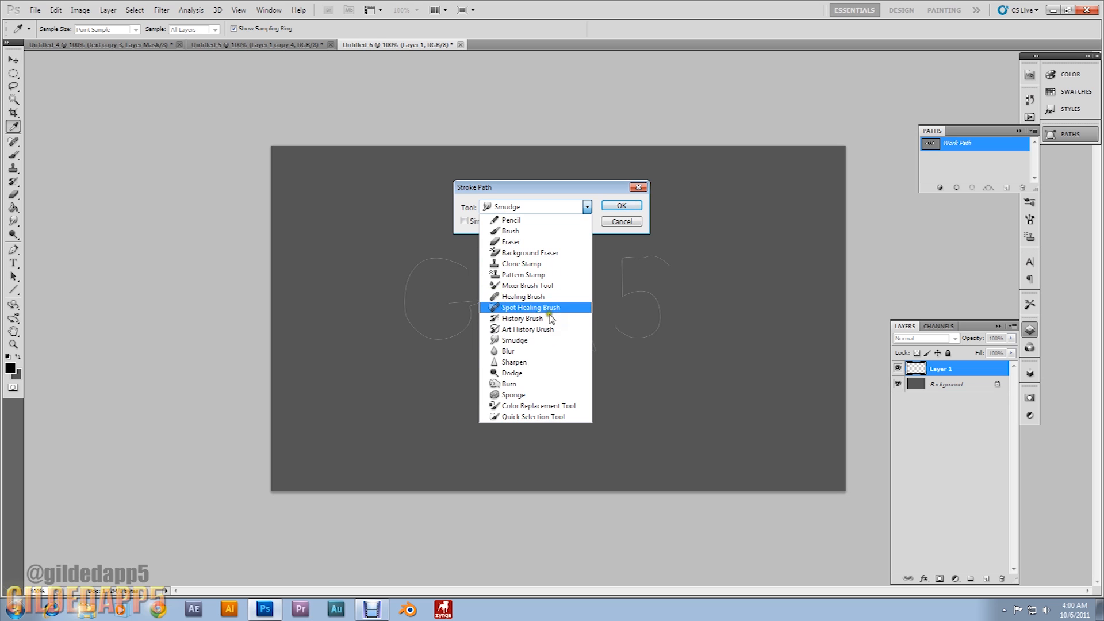
click(509, 231)
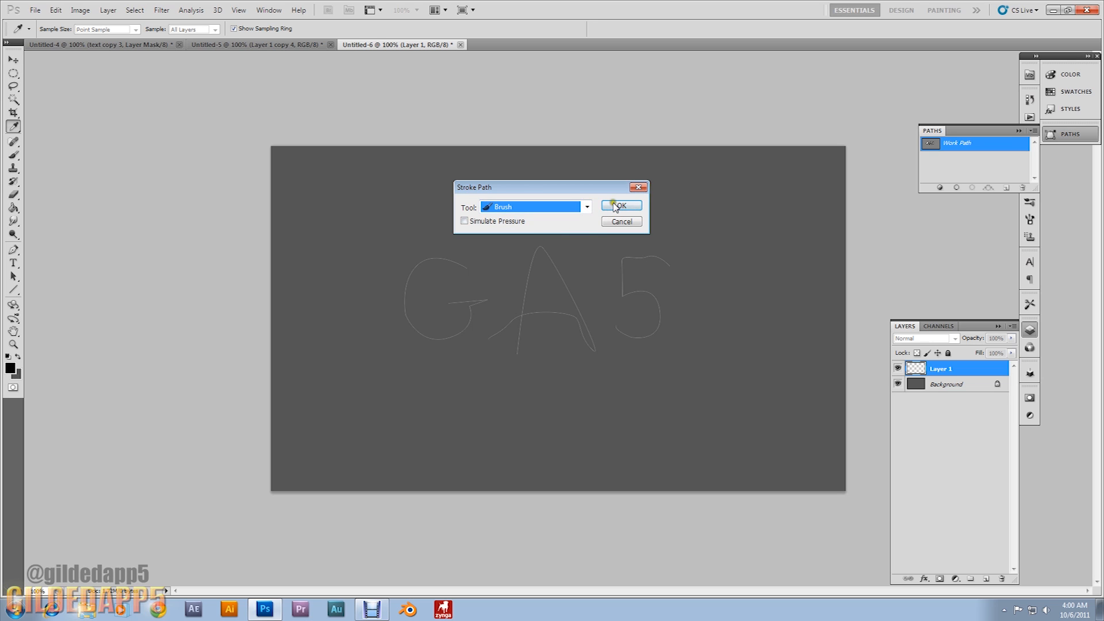
click(619, 205)
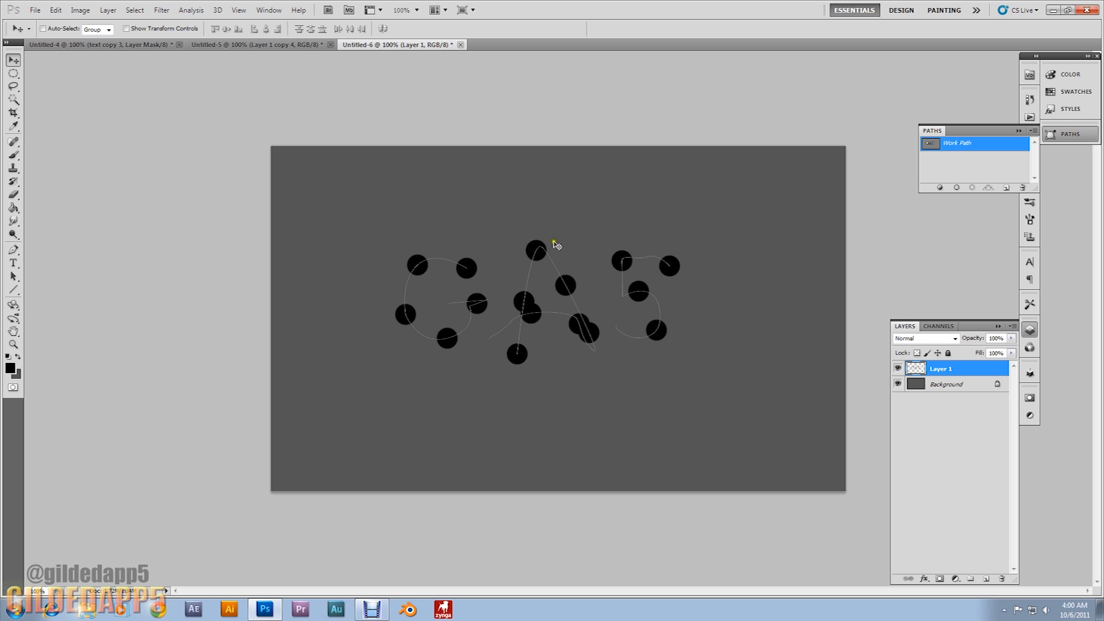
mouse_move(527, 288)
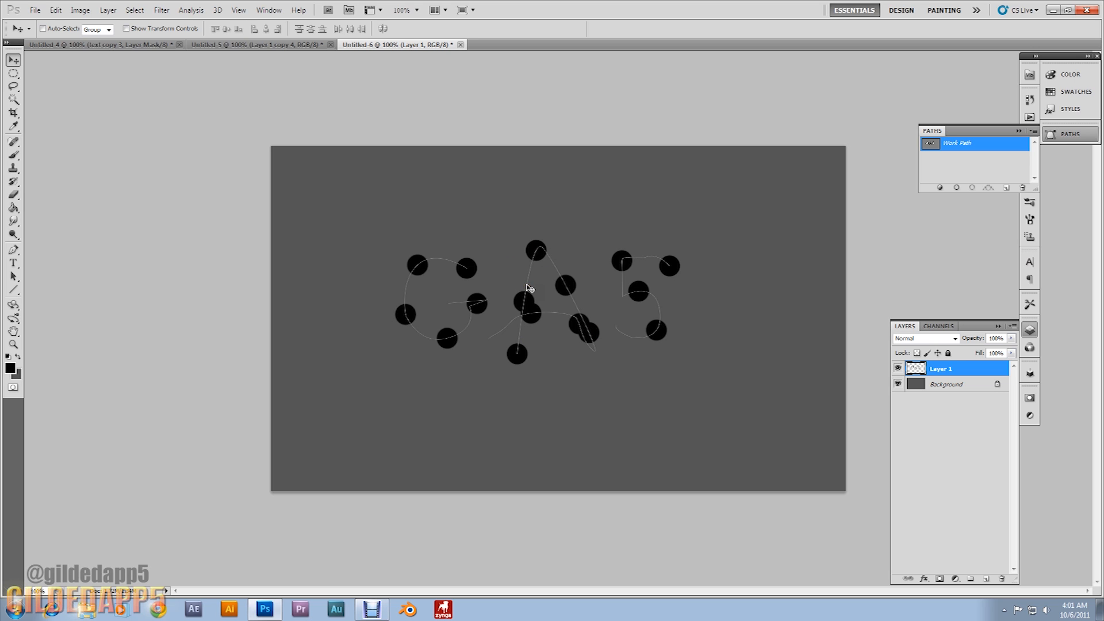
mouse_move(612, 324)
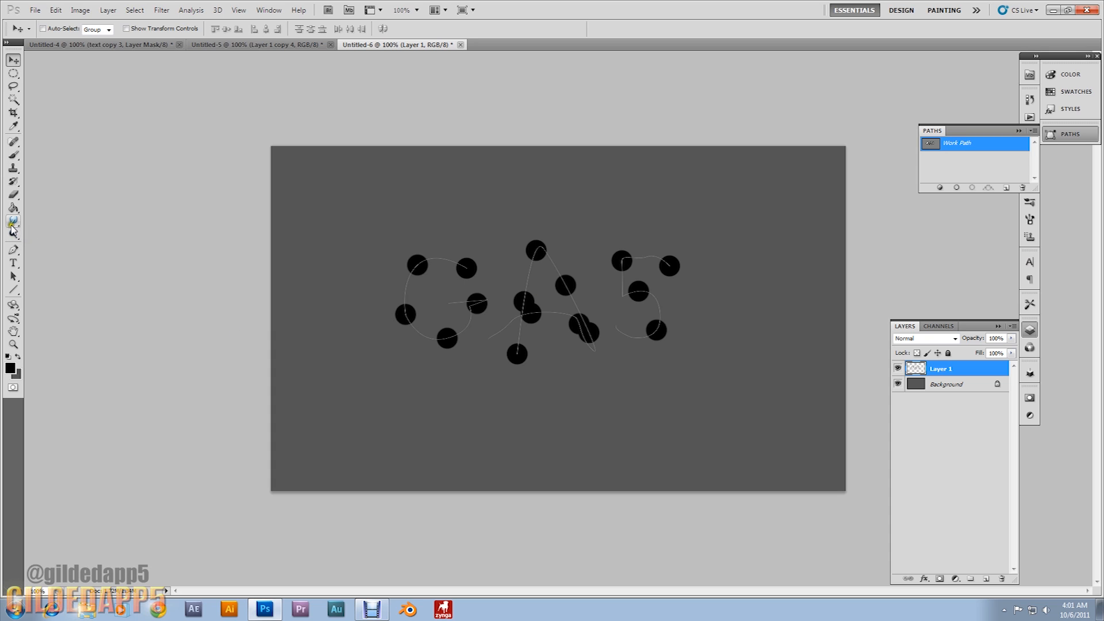
Switch to a 50 px hard round Smudge brush with Transfer off and near-continuous spacing.
right_click(12, 221)
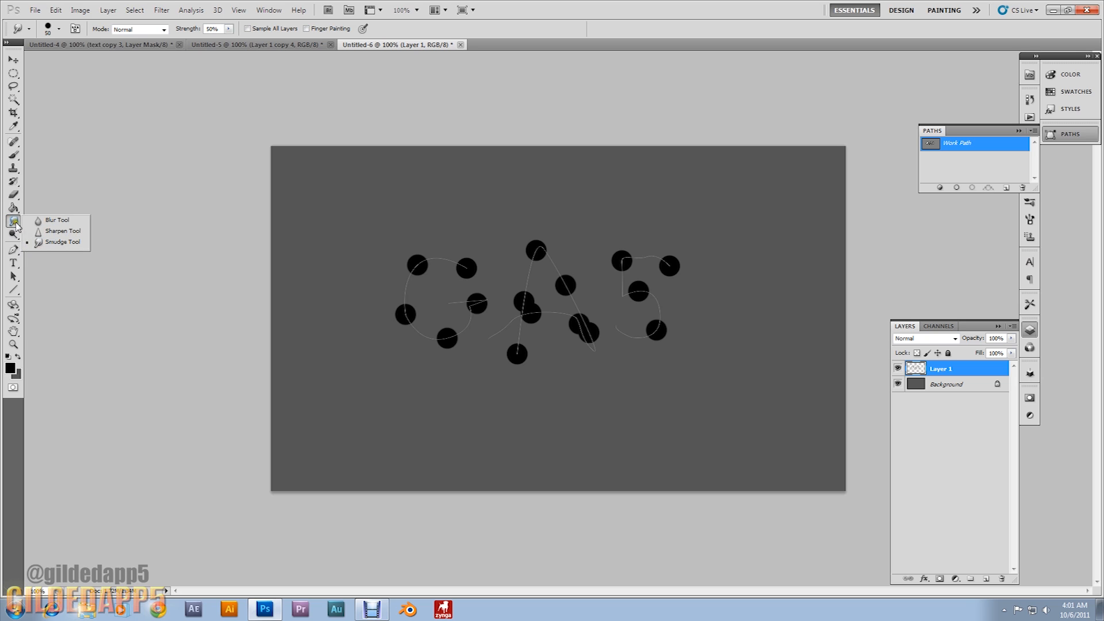
click(57, 28)
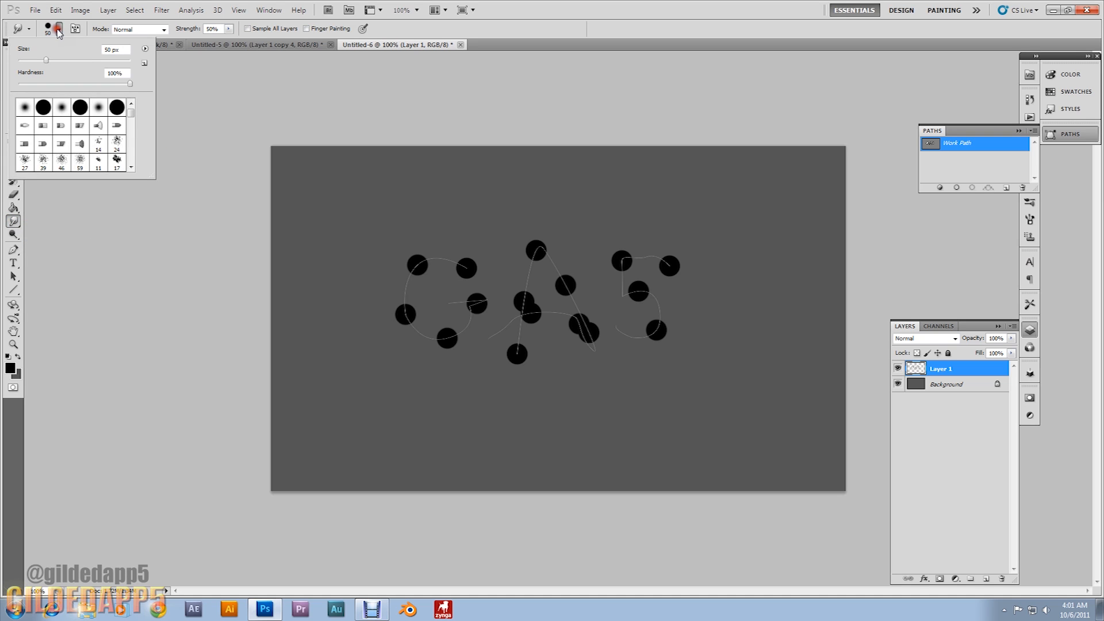
click(116, 106)
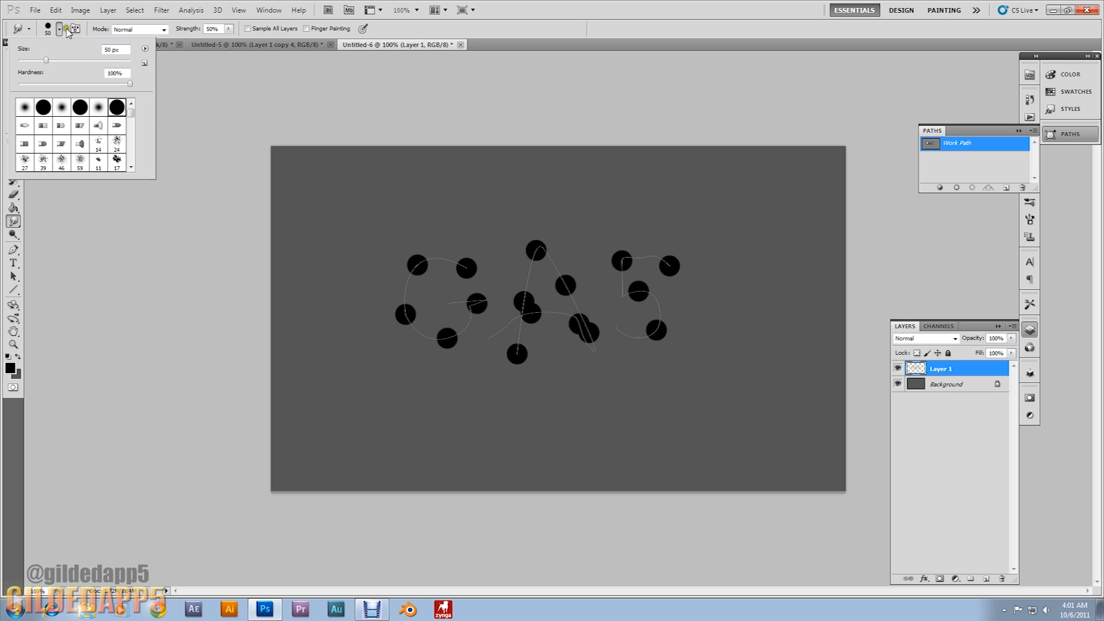
click(75, 29)
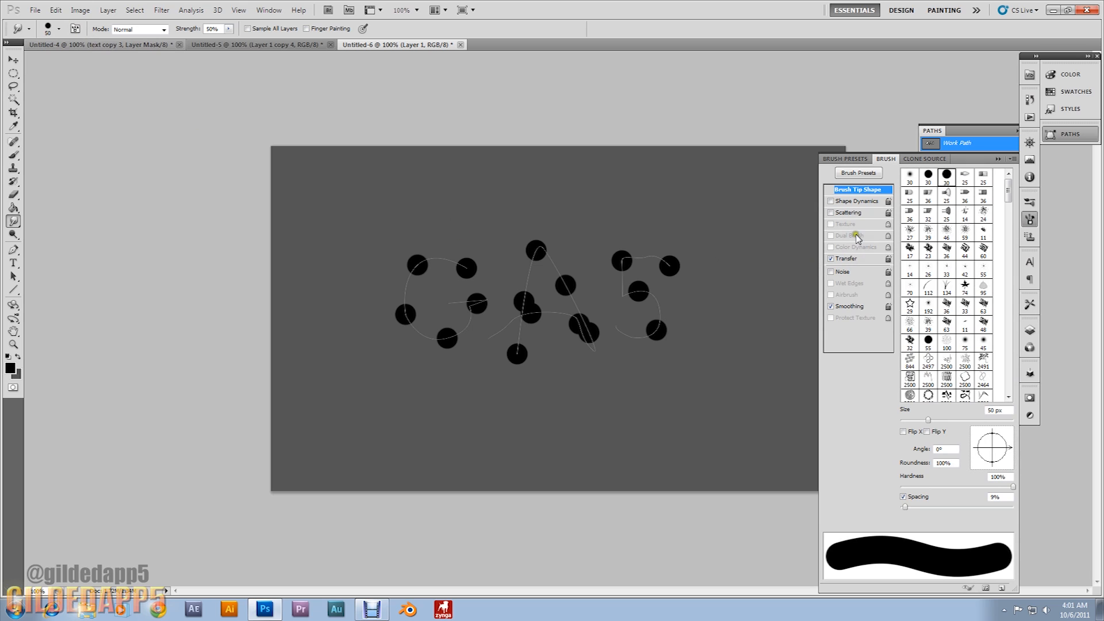
mouse_move(833, 201)
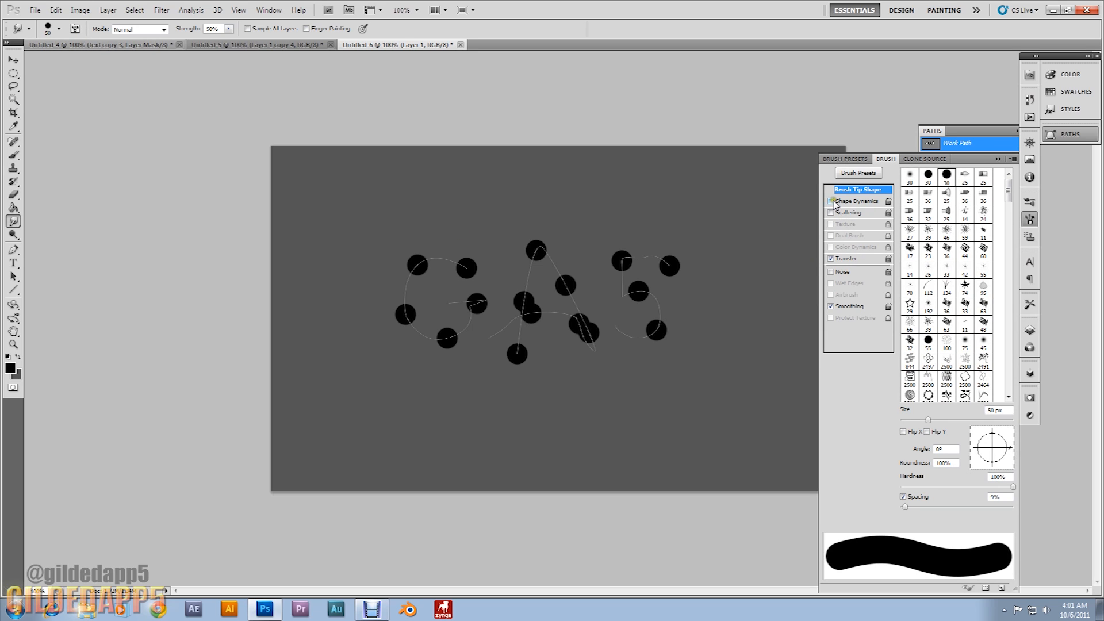
mouse_move(832, 260)
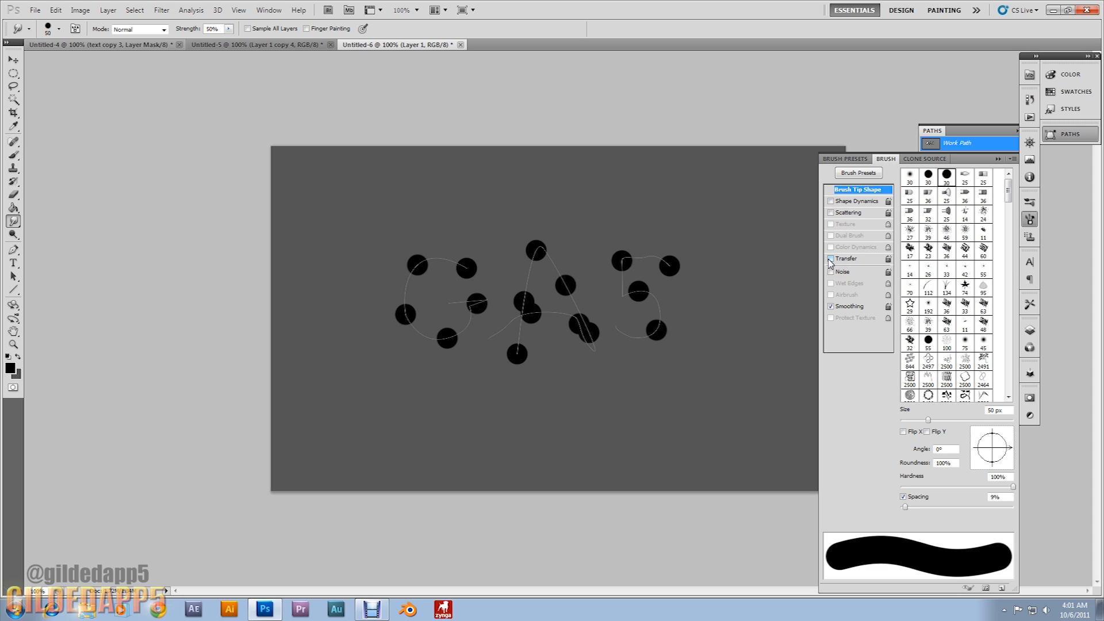
triple_click(996, 497)
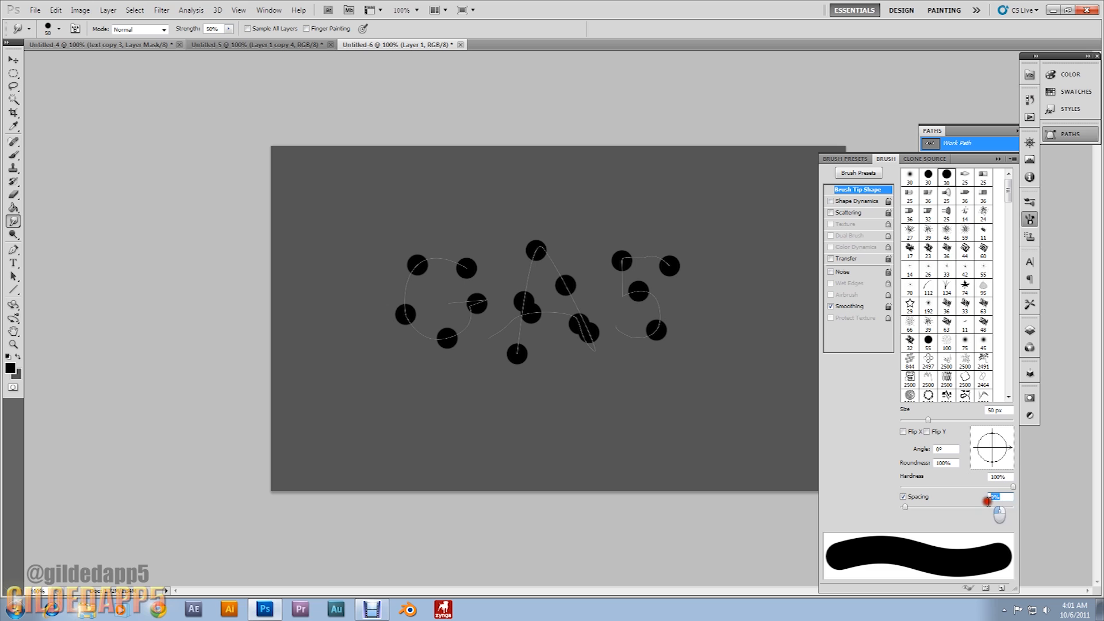
mouse_move(989, 500)
text(5)
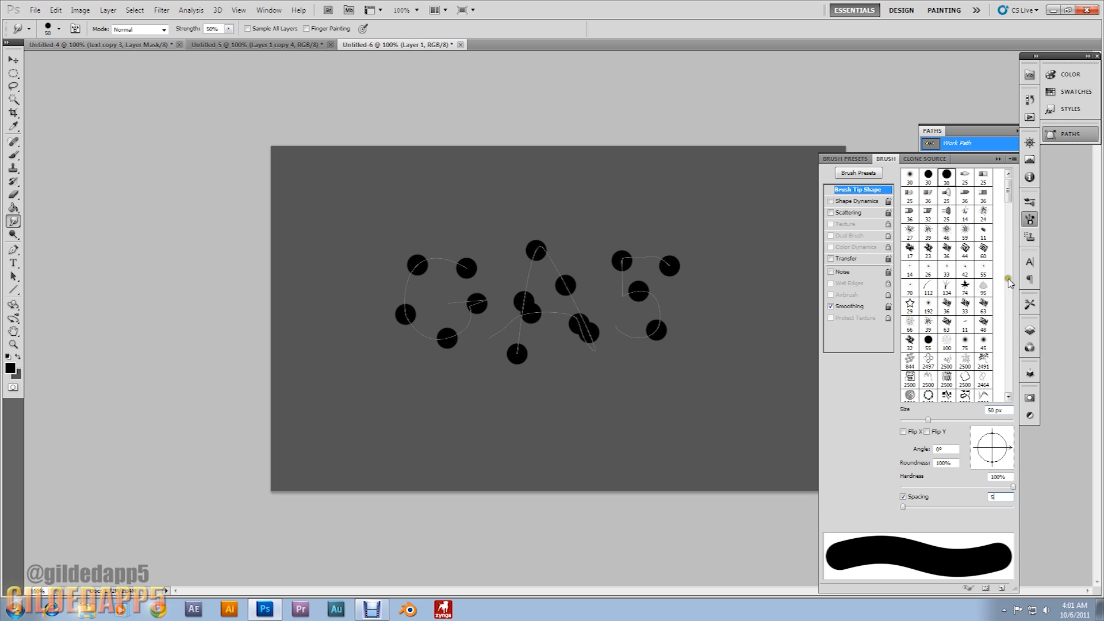
click(998, 161)
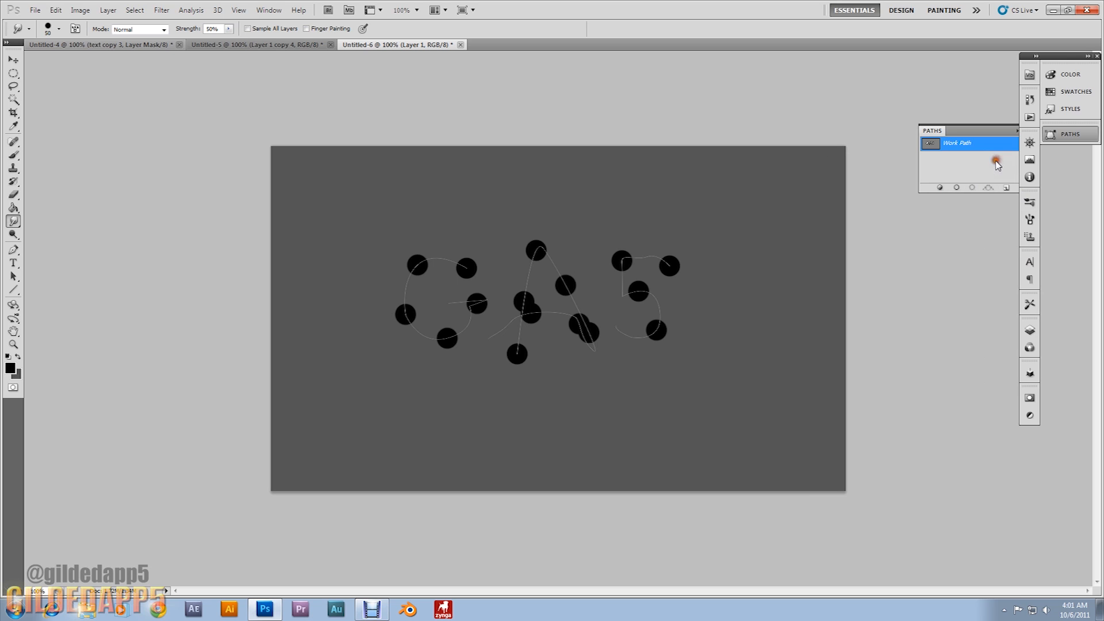
Give Layer 1 a rainbow Gradient Overlay at 90° and 60% scale, colouring the dots red to blue.
click(1028, 330)
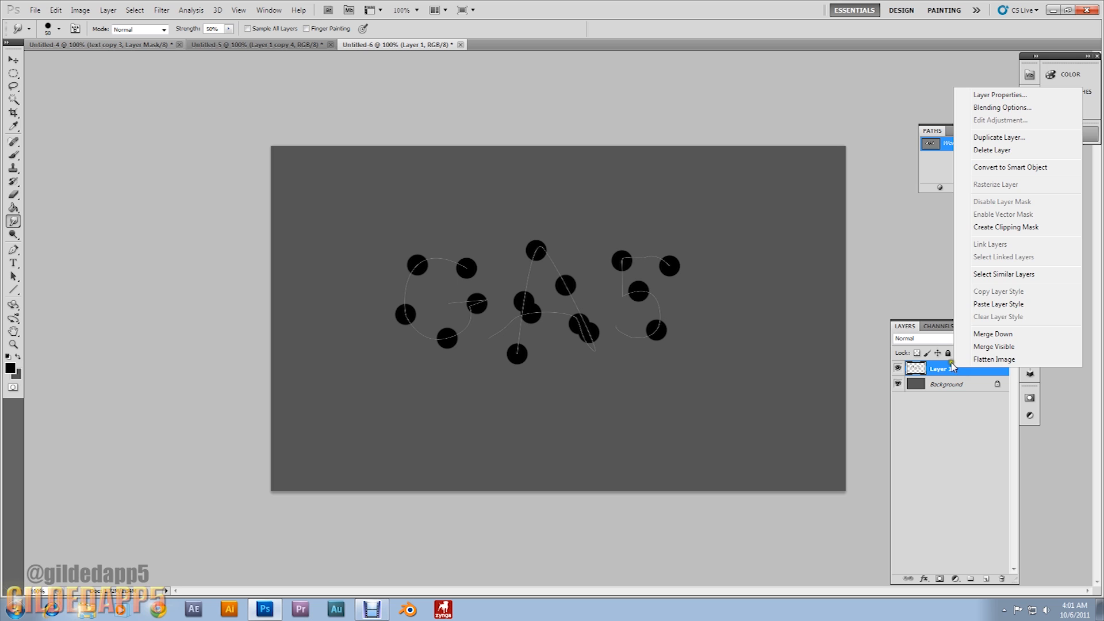
click(1001, 107)
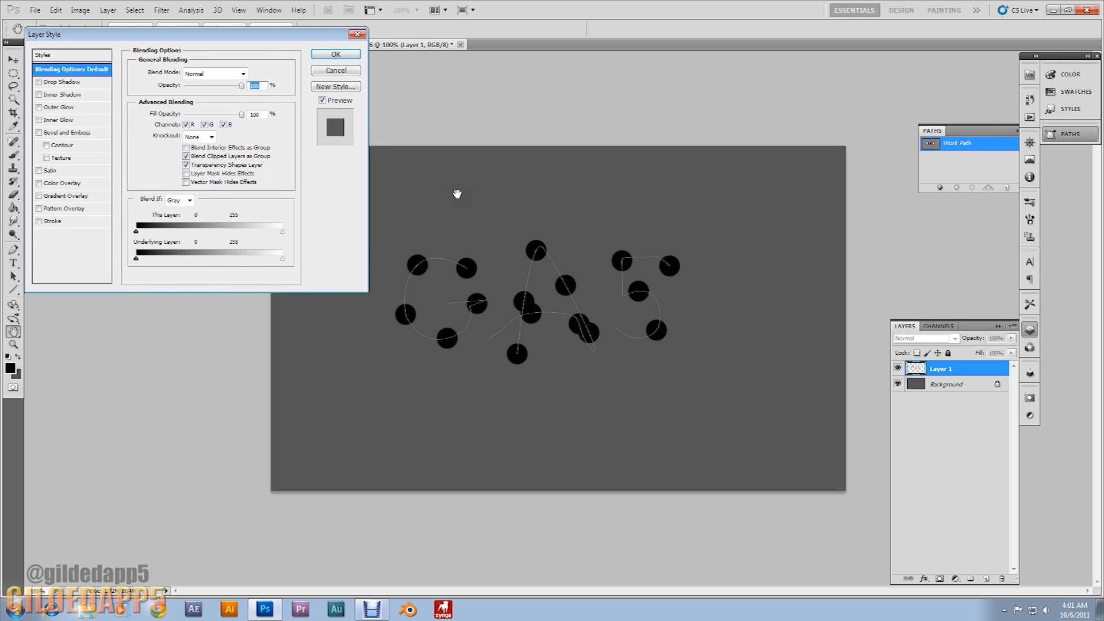
click(39, 196)
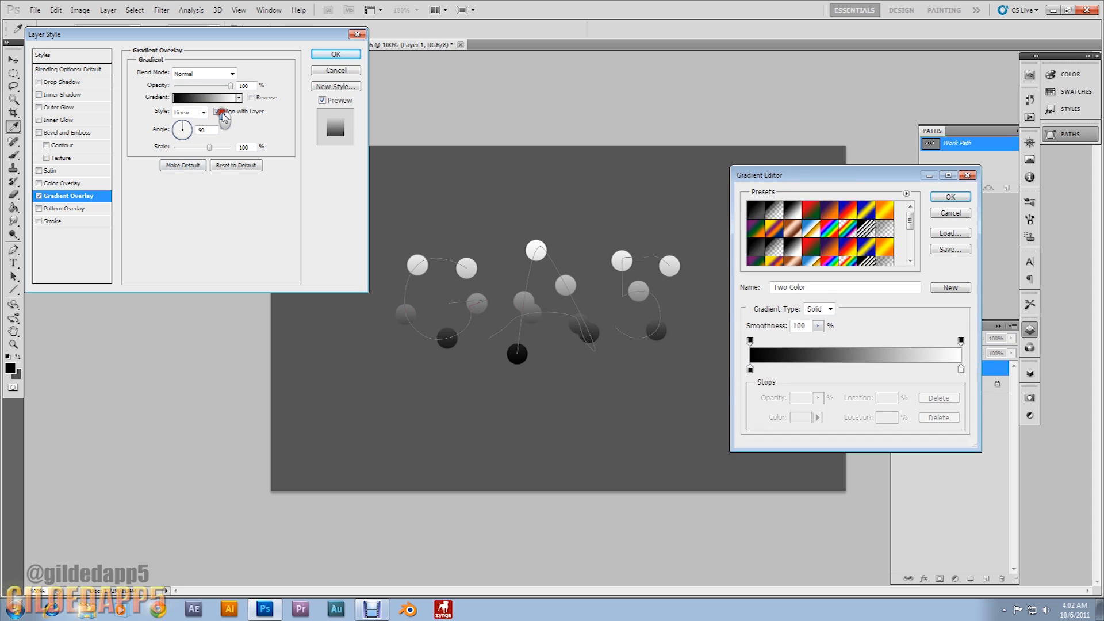
click(821, 234)
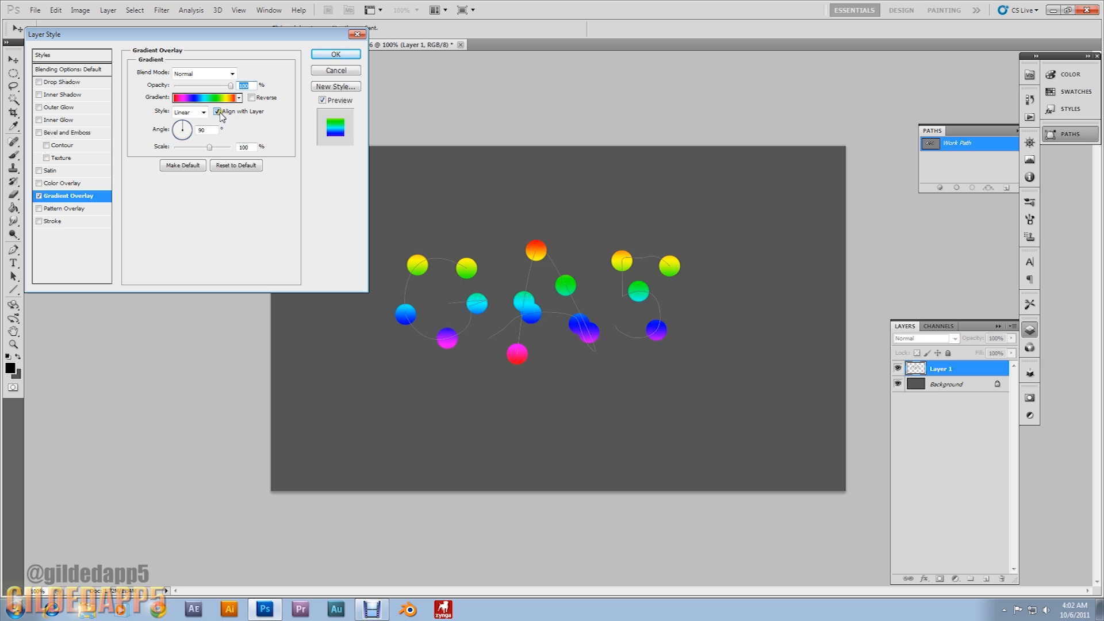
click(217, 111)
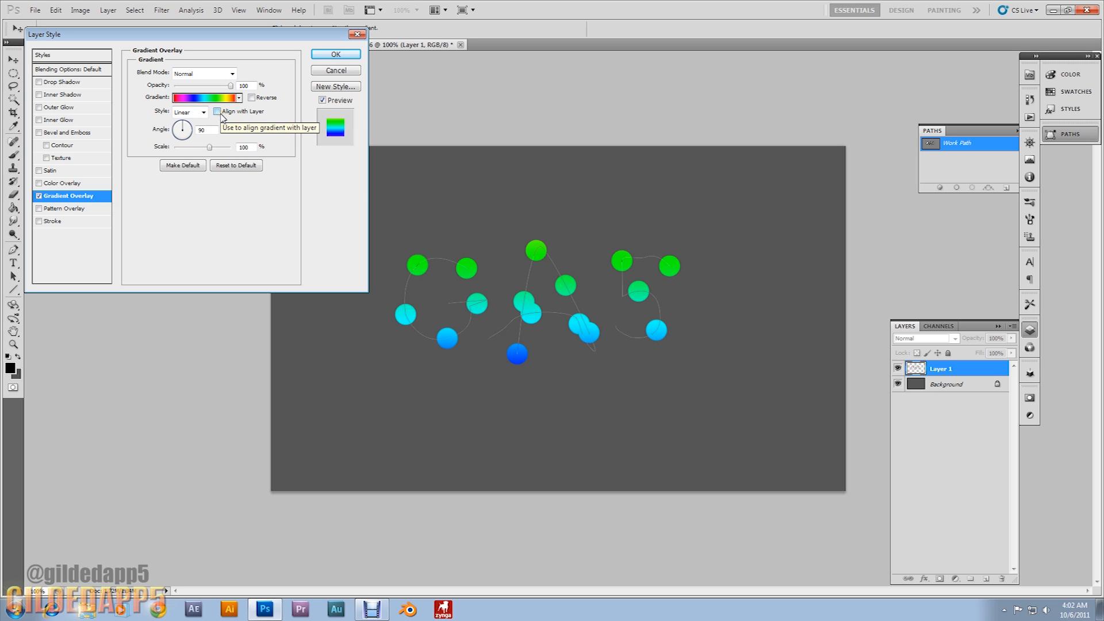
mouse_move(204, 130)
text(6)
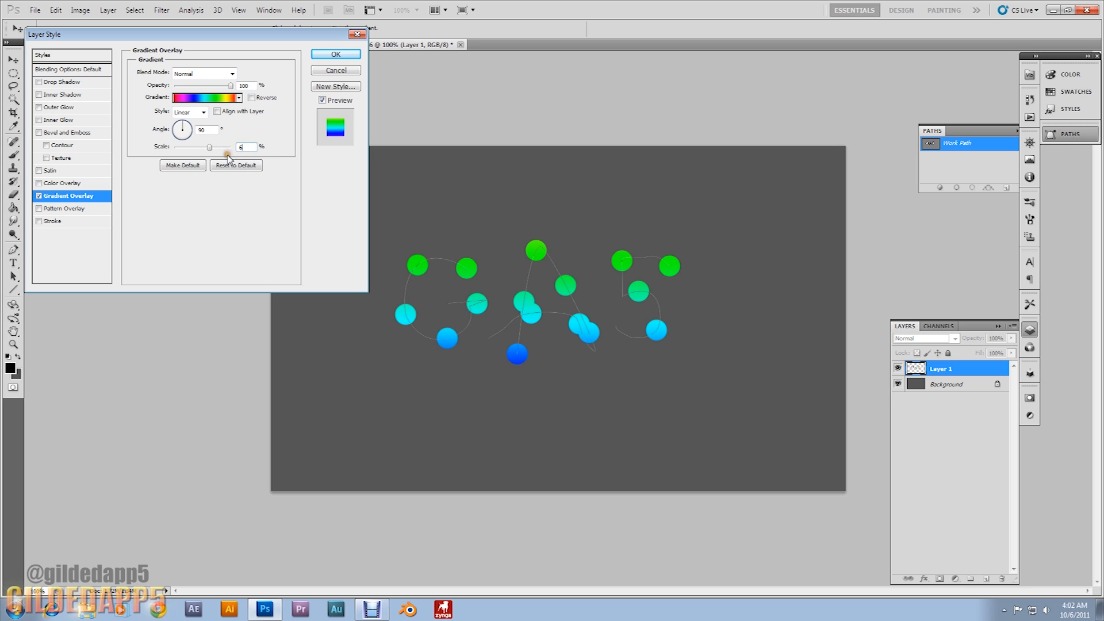
drag(209, 146, 192, 146)
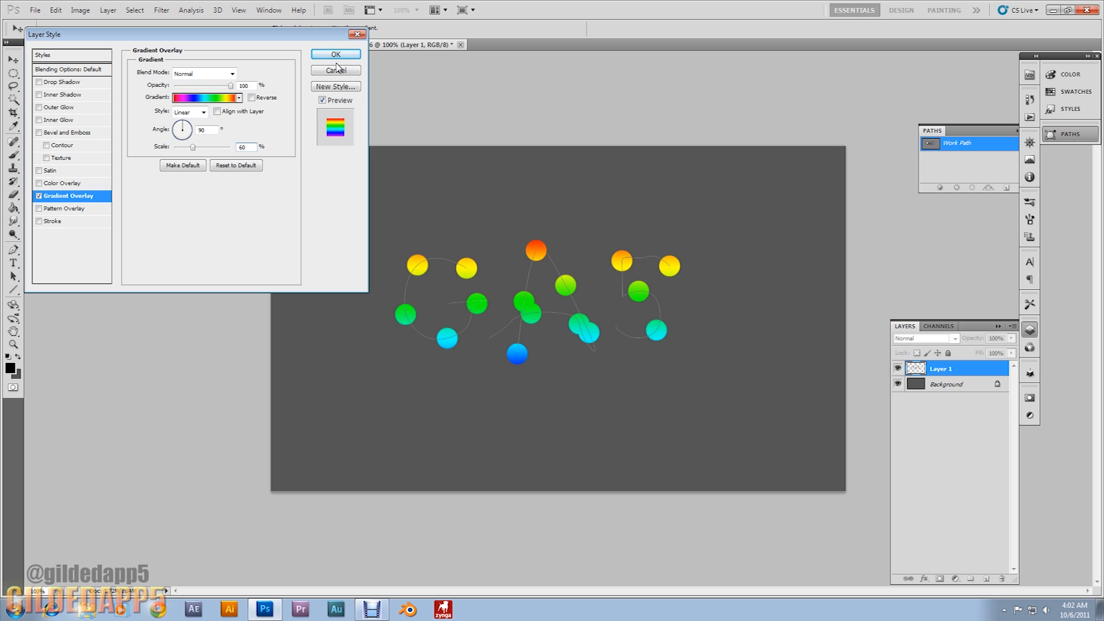
click(335, 54)
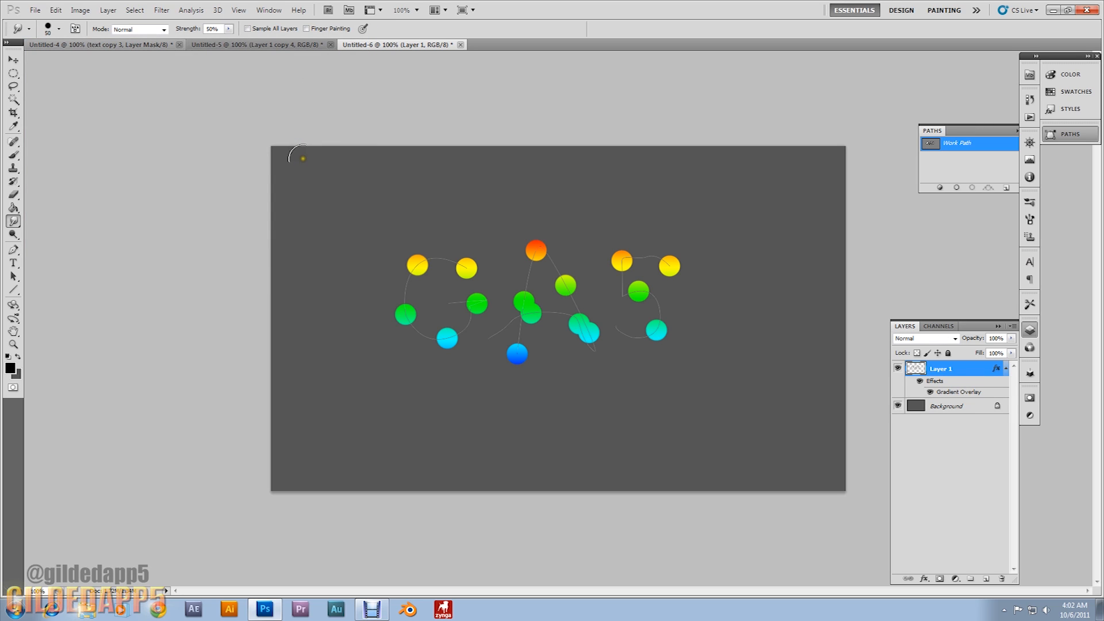
Stroke the work path with the Smudge tool to smear the gradient dots into letters.
click(12, 60)
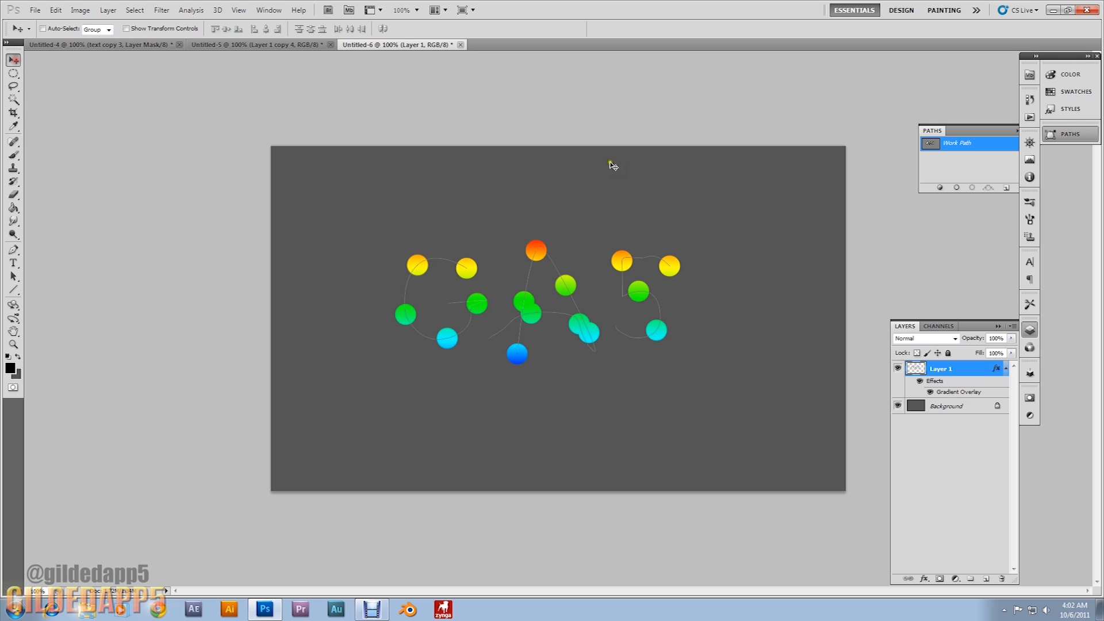
right_click(958, 143)
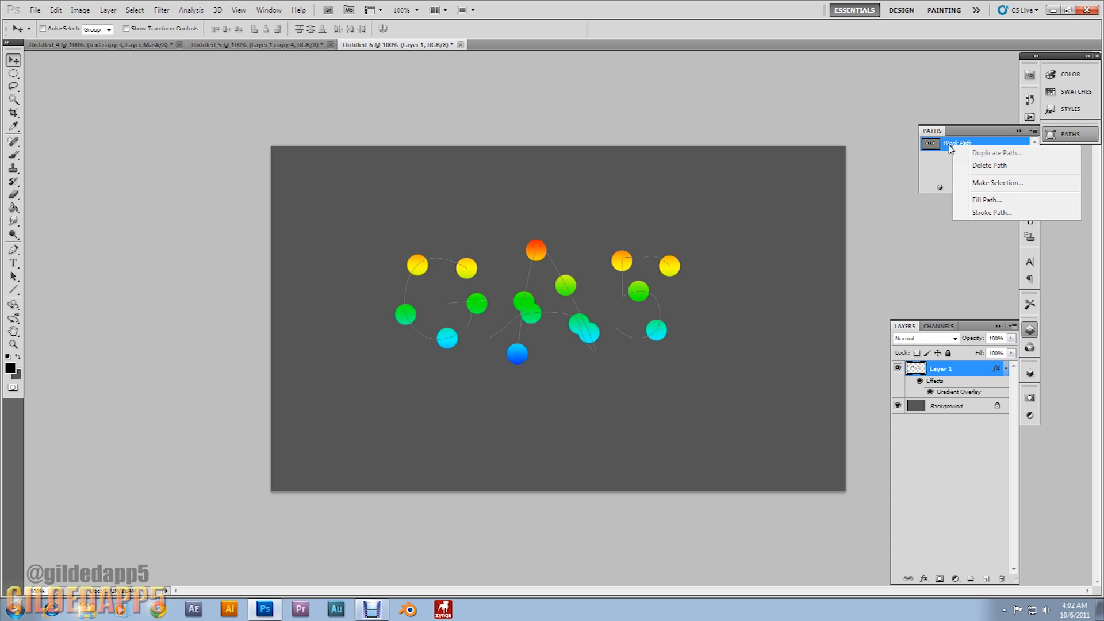
mouse_move(985, 218)
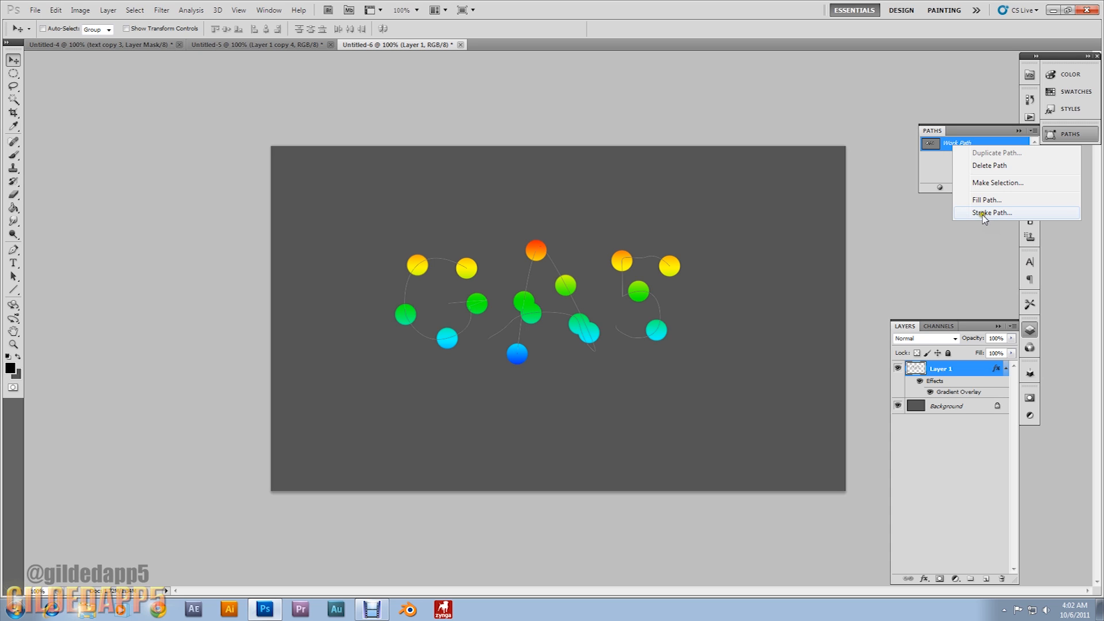
click(991, 213)
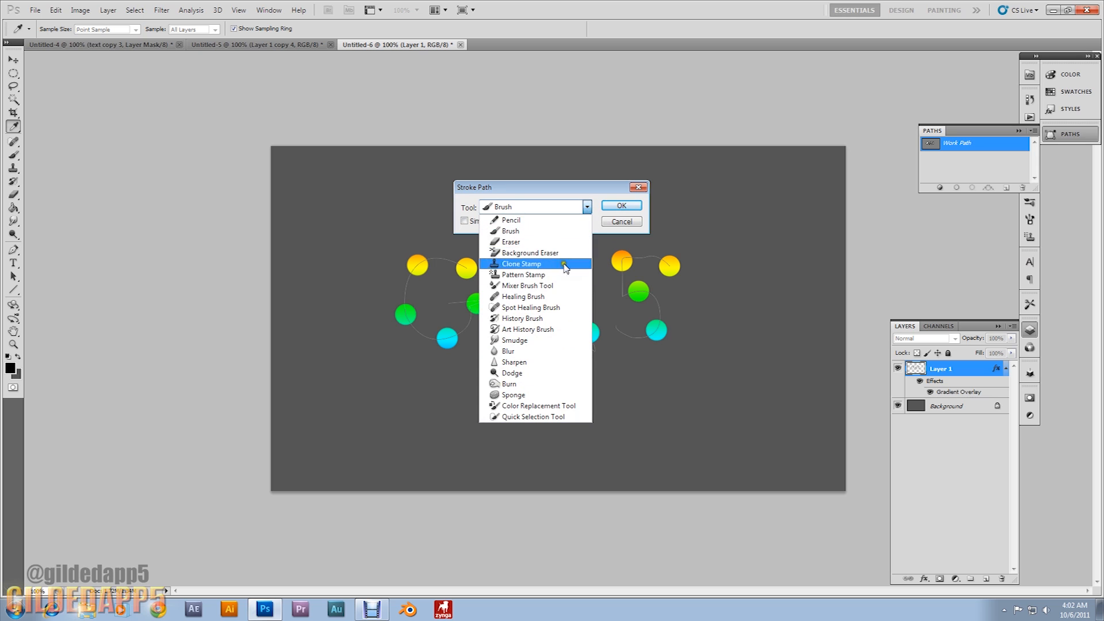
click(514, 339)
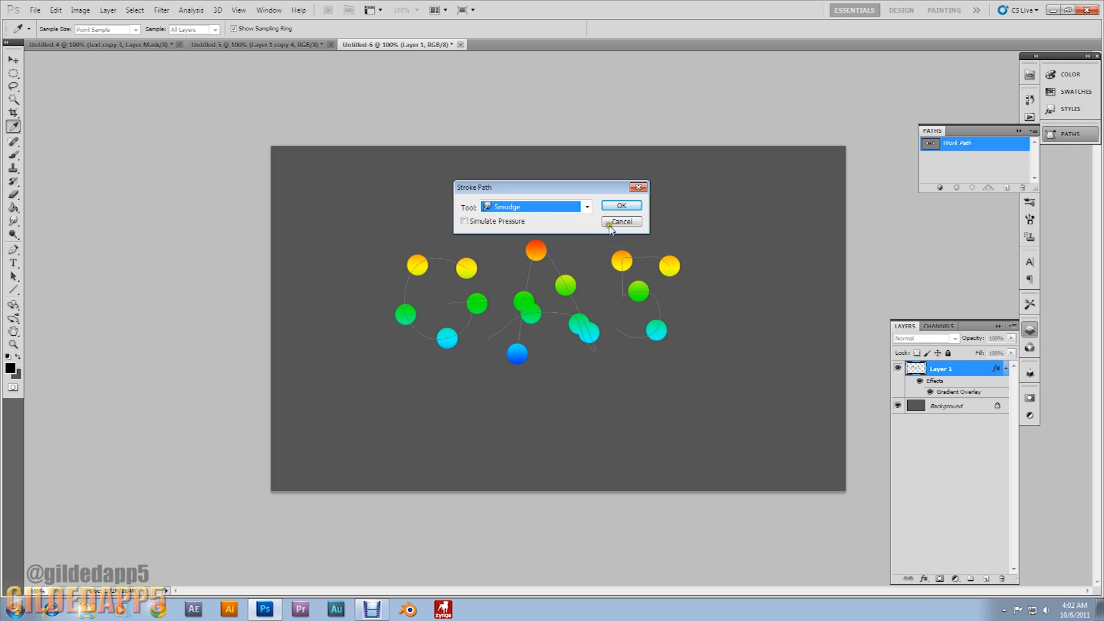
click(619, 204)
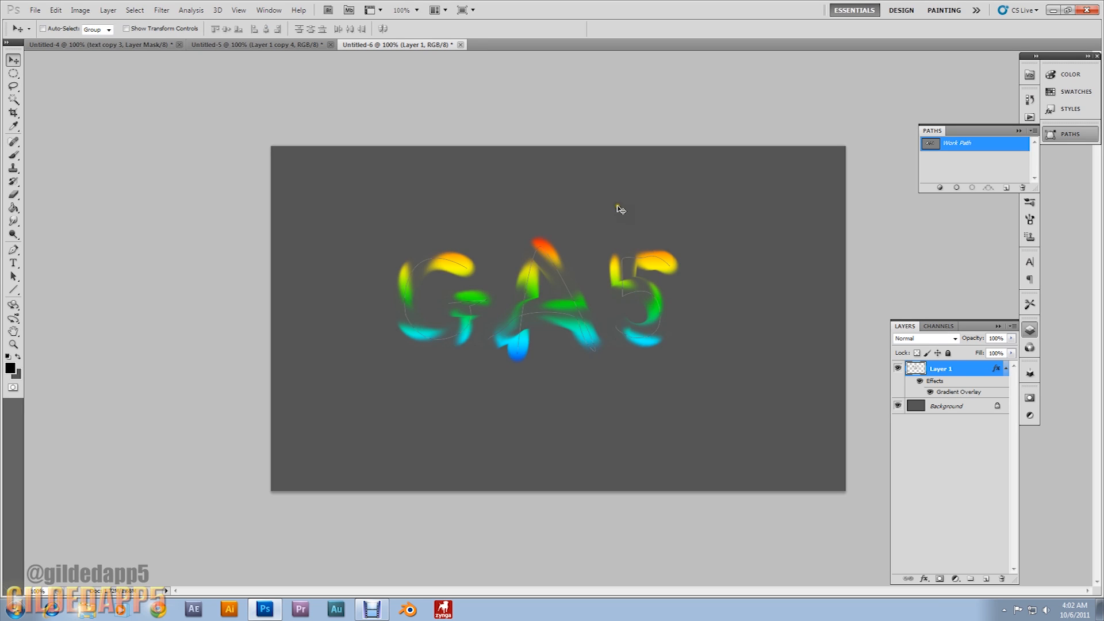
mouse_move(915, 212)
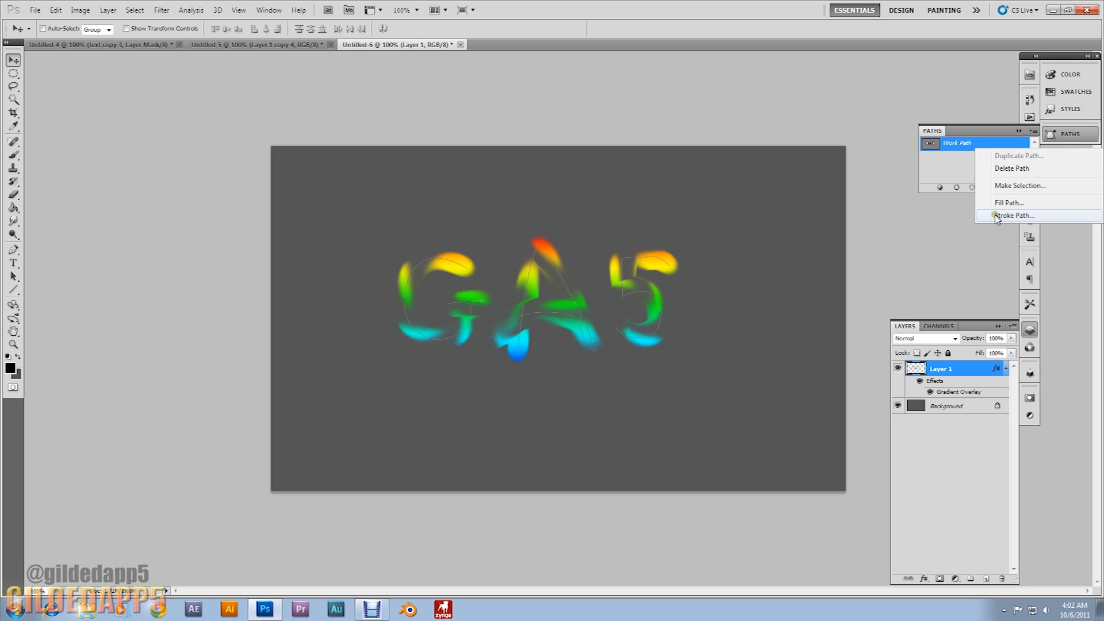
Repeat the smudge stroke along the path twice more for softer, streakier GAS letters.
click(1011, 215)
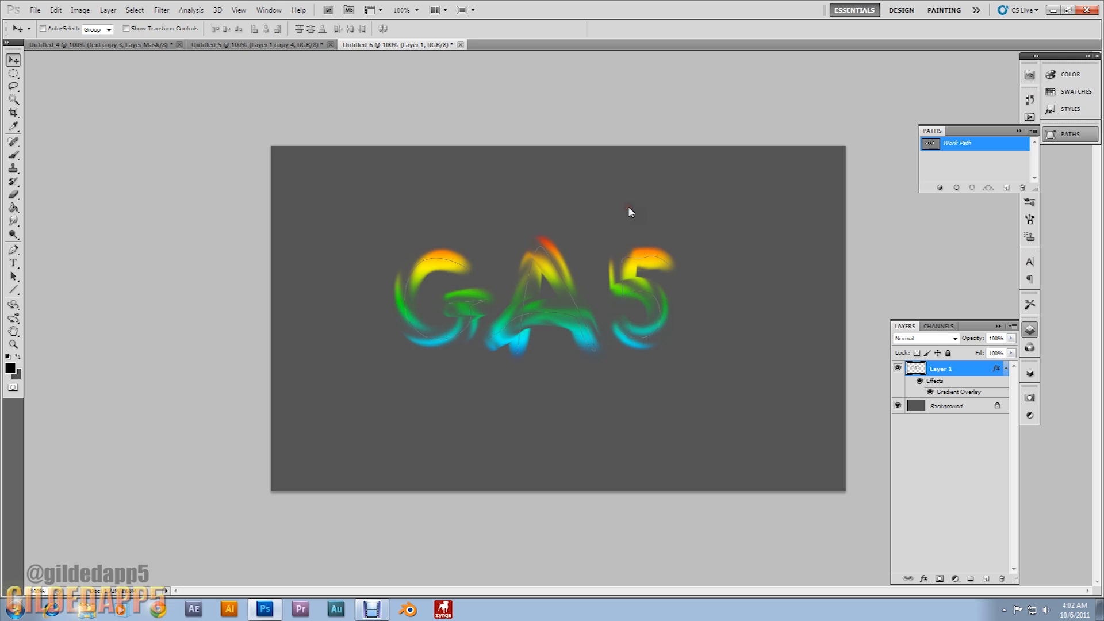
right_click(975, 142)
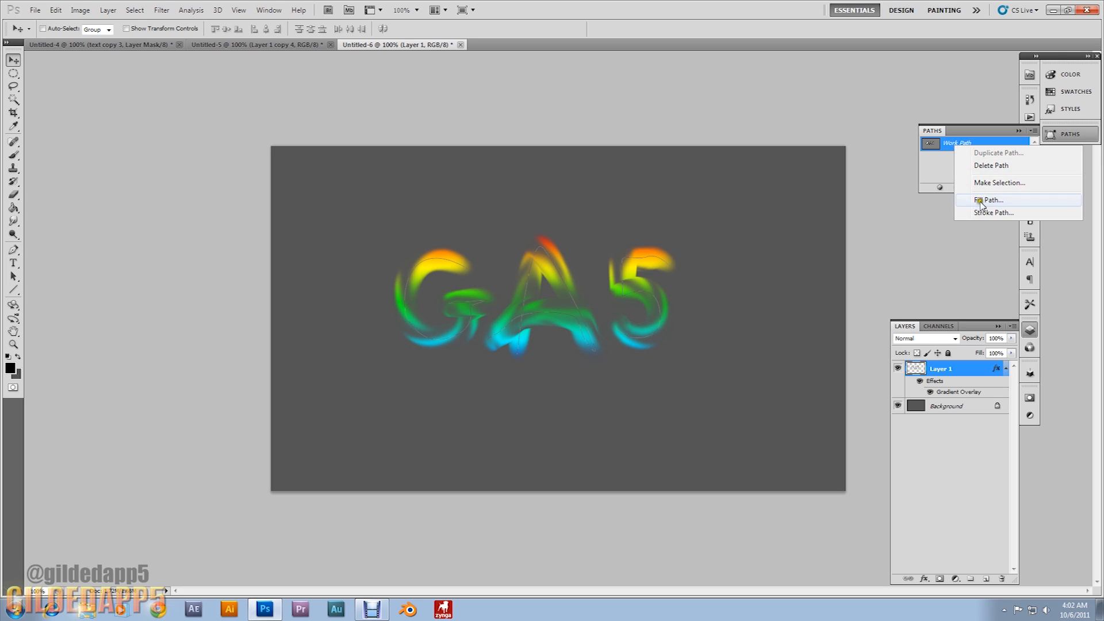
click(991, 198)
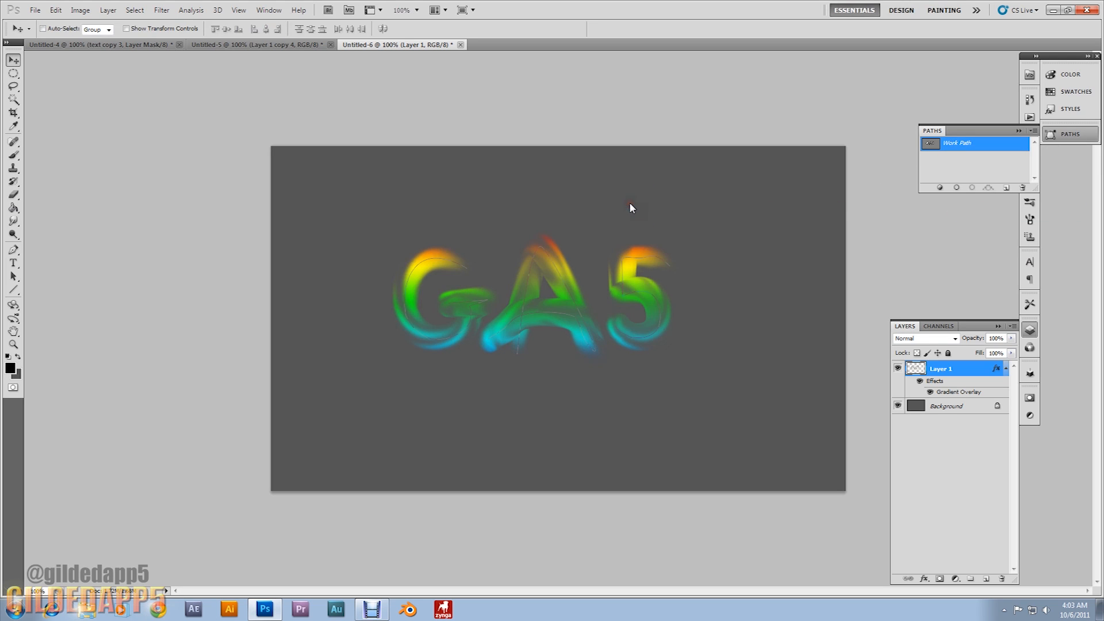
mouse_move(653, 215)
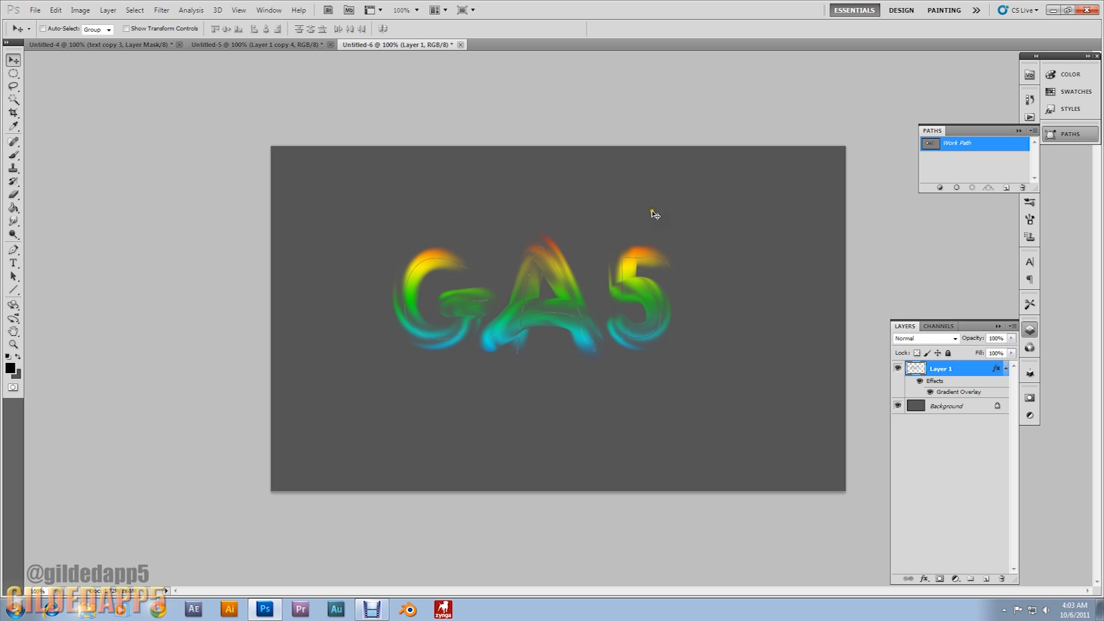
right_click(975, 143)
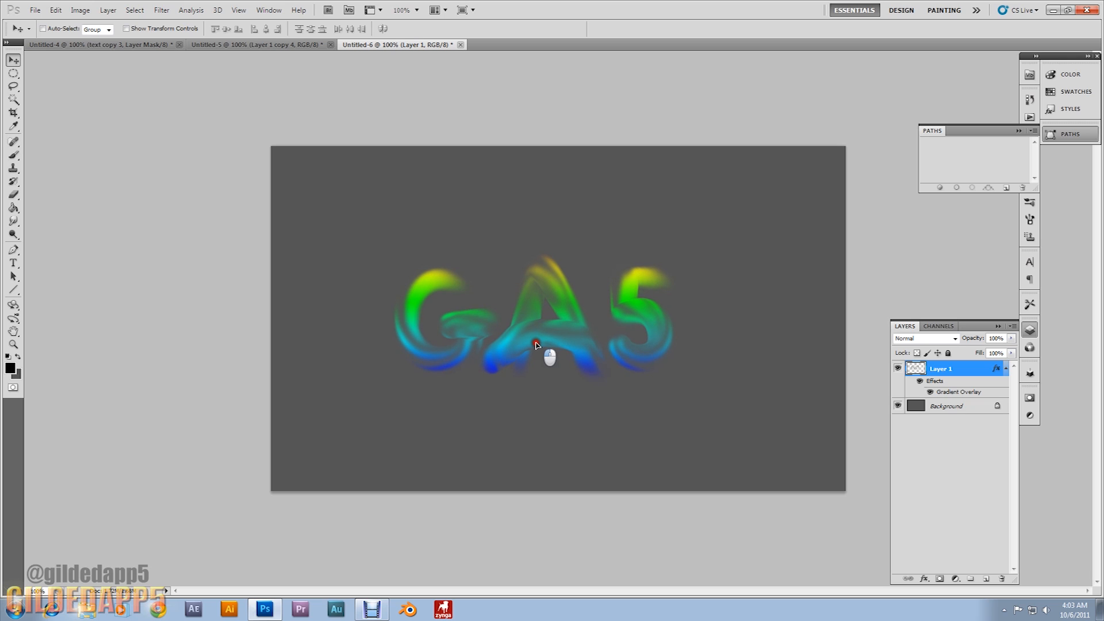
mouse_move(537, 344)
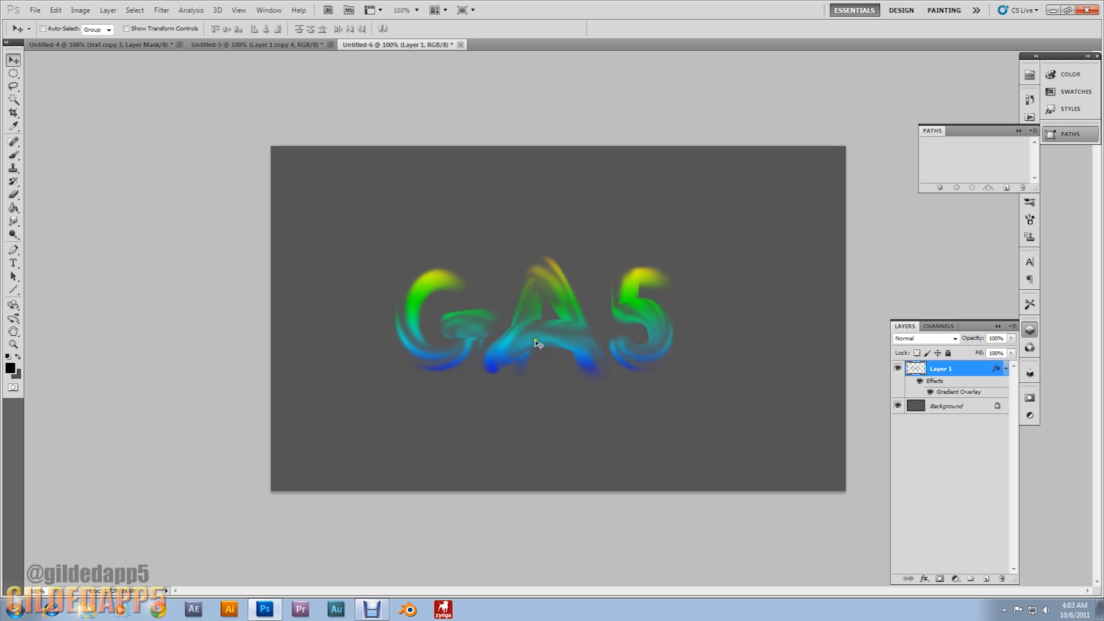
mouse_move(537, 337)
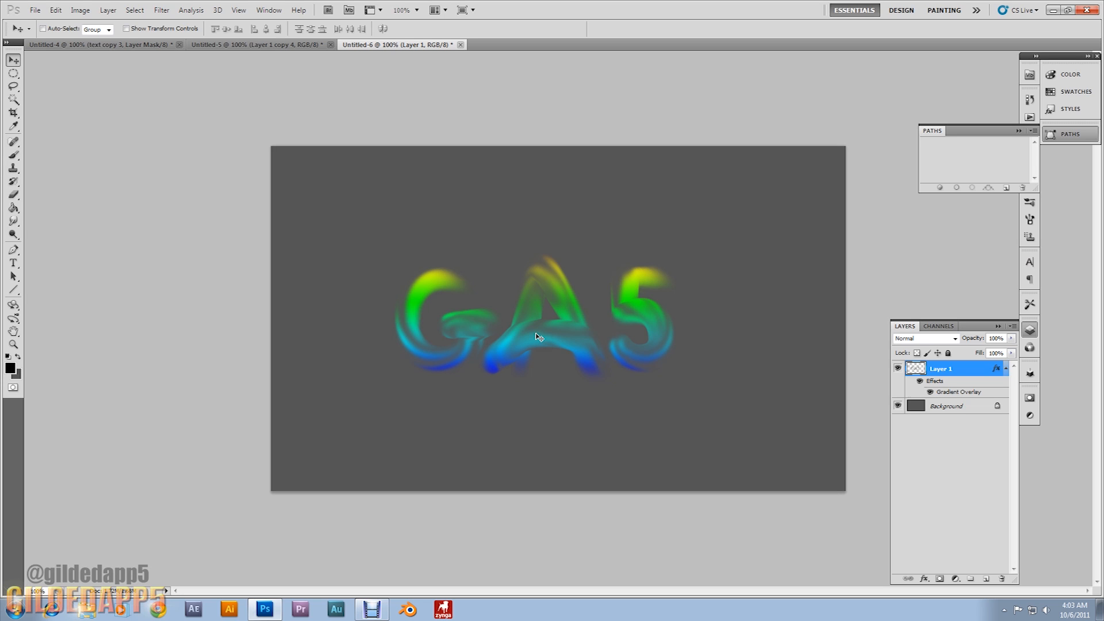
Edit the layer's Gradient Overlay to a yellow-green to blue gradient.
double_click(940, 367)
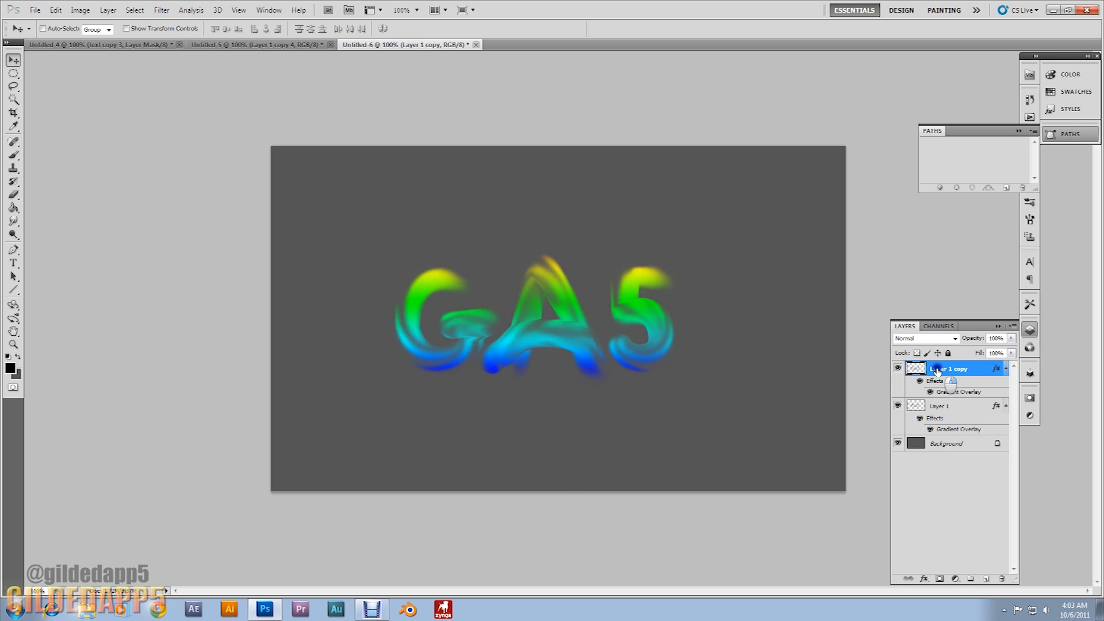
Merge the styled letters layer down and rename the result 'text'.
right_click(949, 368)
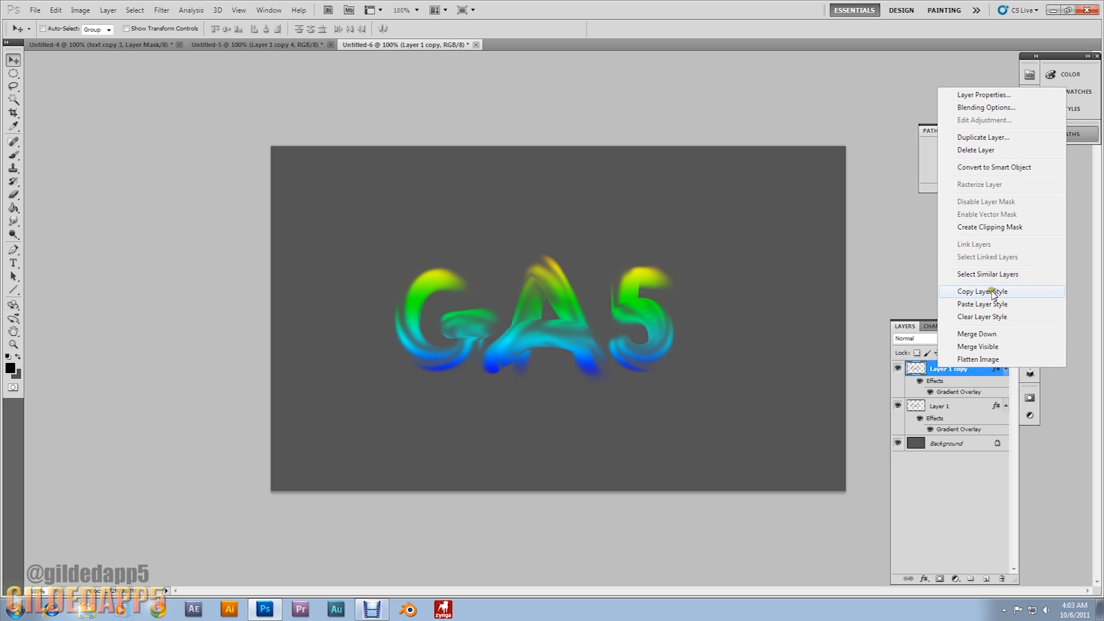
mouse_move(977, 346)
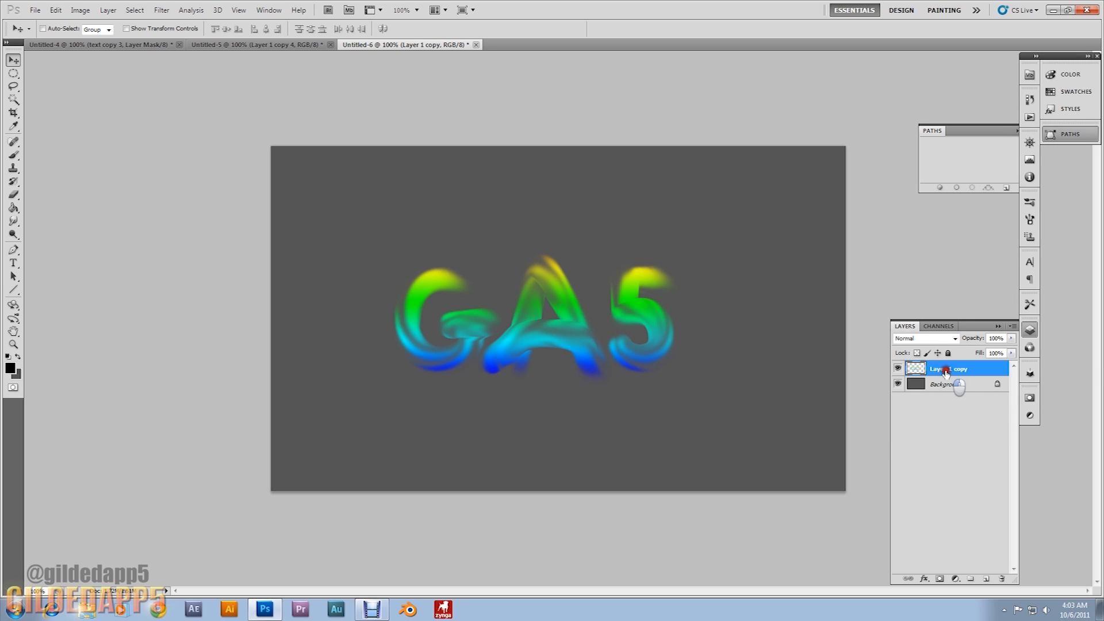
double_click(949, 368)
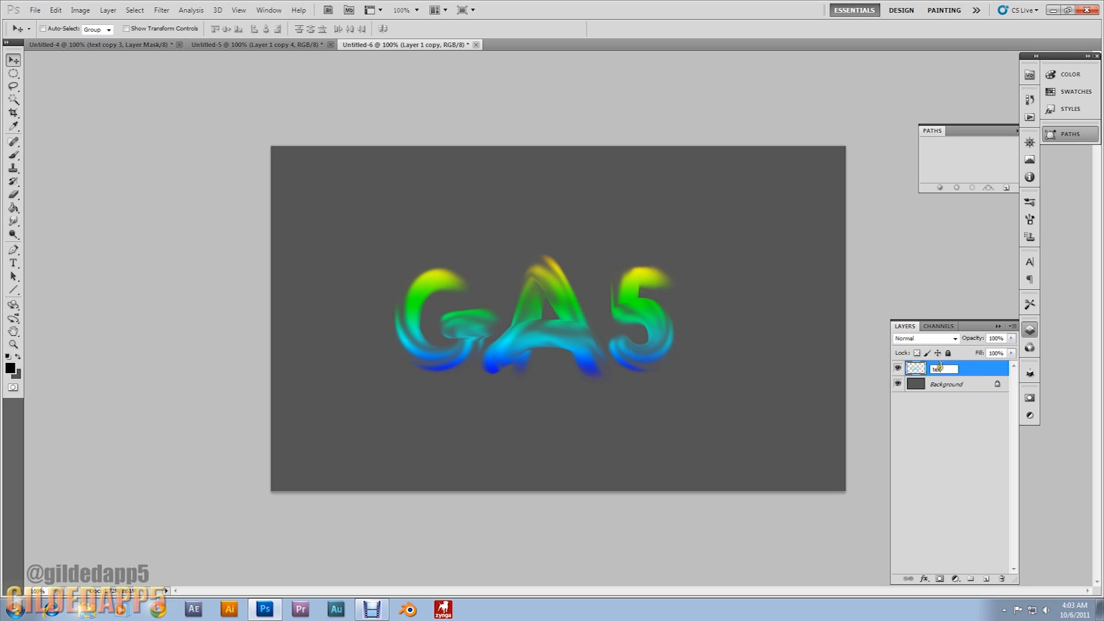
click(939, 368)
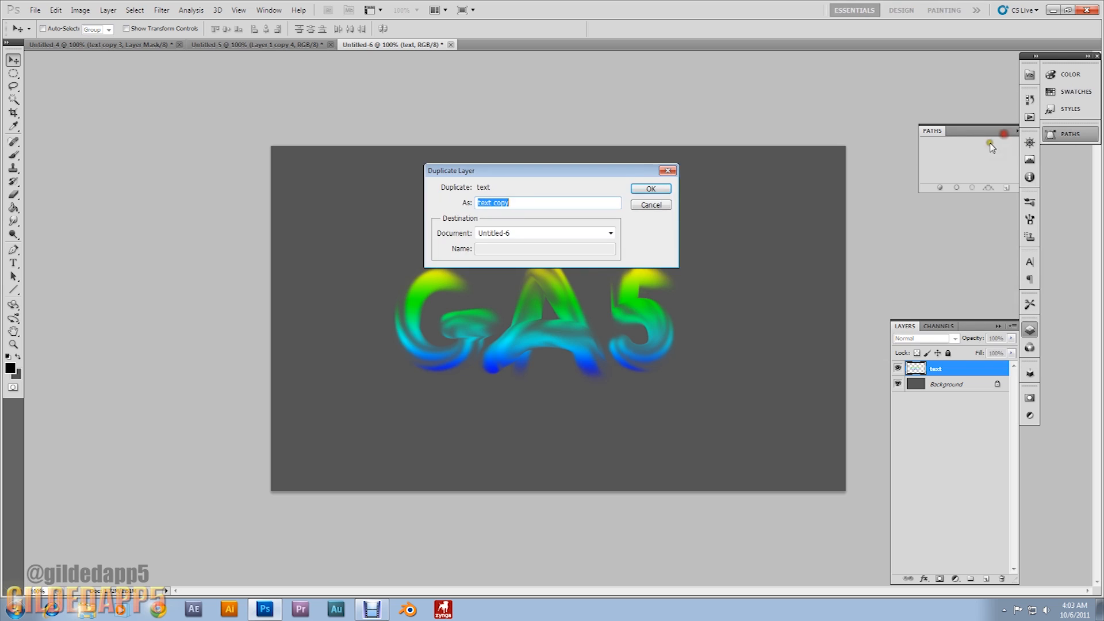
Duplicate the text layer and rename the copy above it.
click(648, 188)
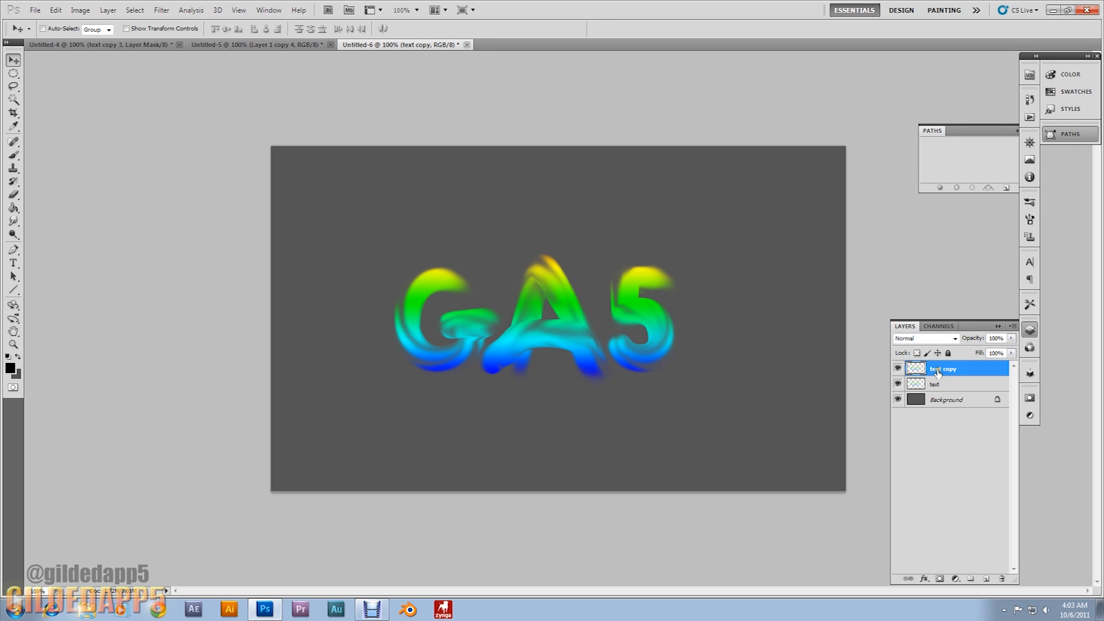
double_click(943, 368)
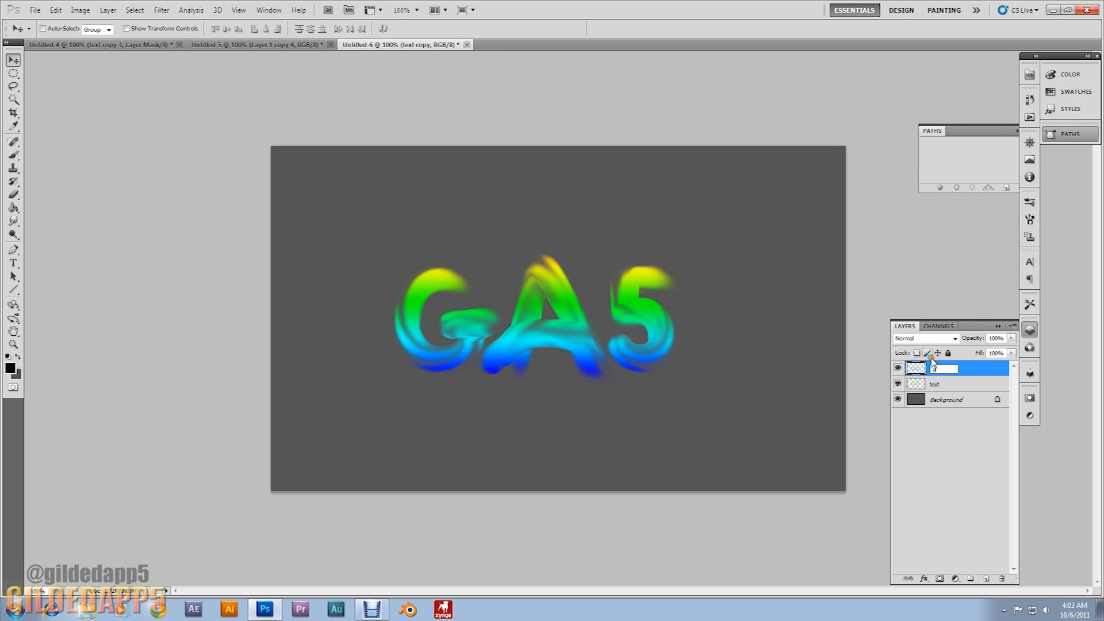
double_click(943, 368)
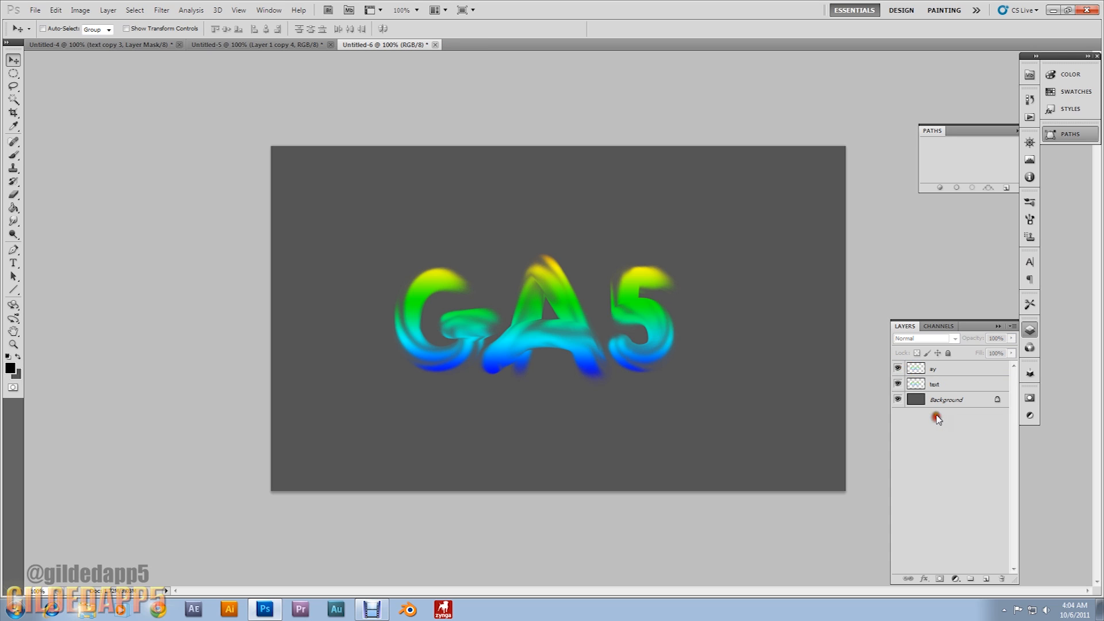
click(933, 384)
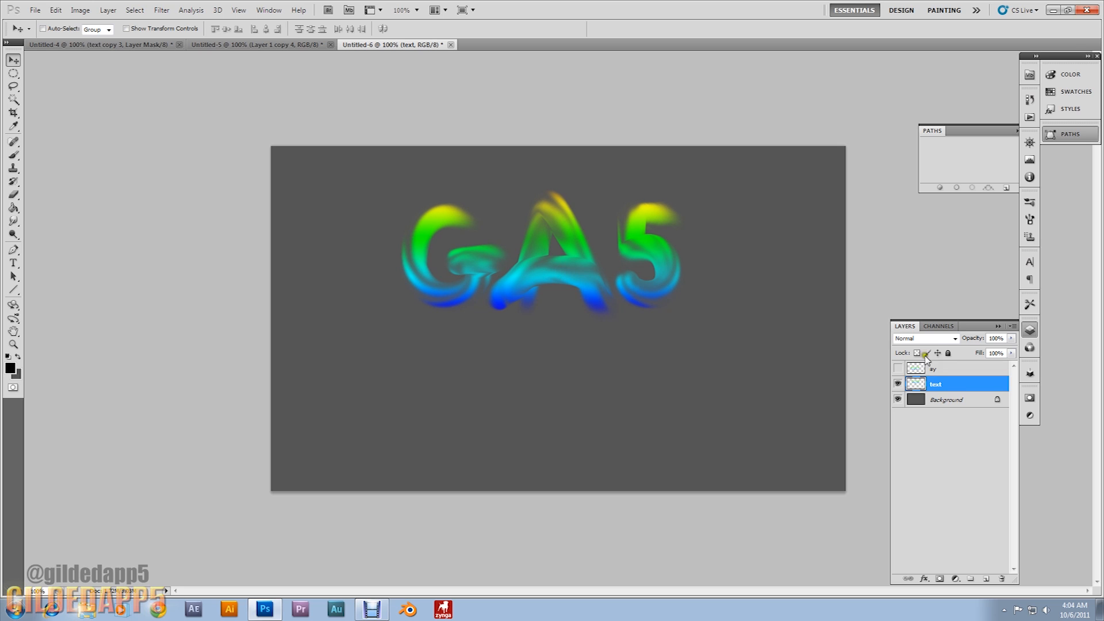
Give the text layer an Inner Bevel: depth 175%, size 20 px, altitude 60°, highlight 90%.
right_click(936, 384)
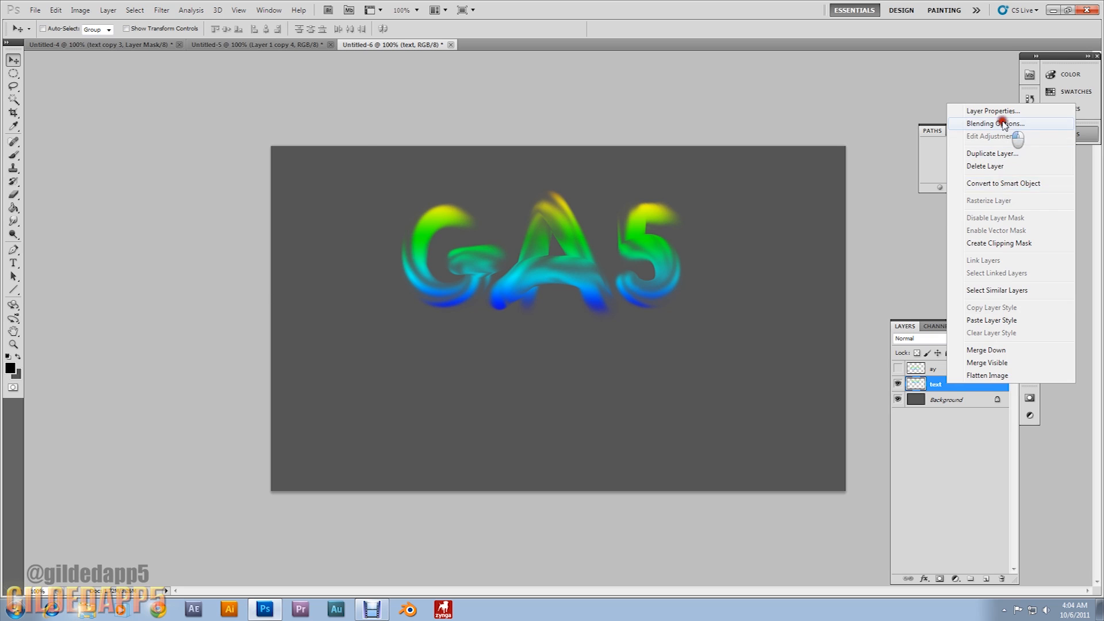
click(994, 123)
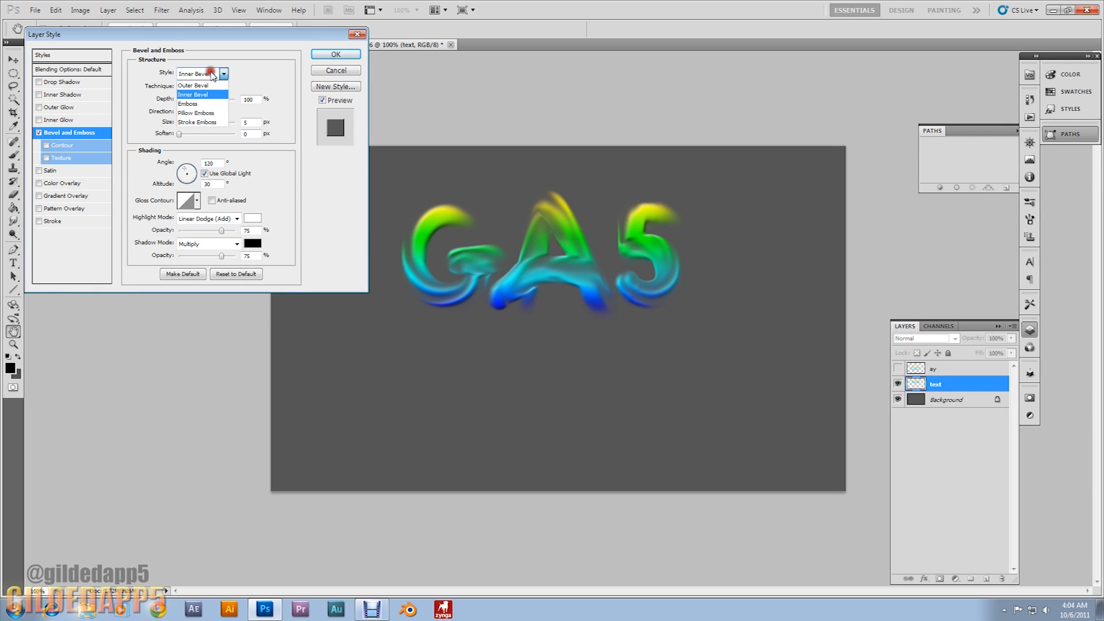
click(197, 93)
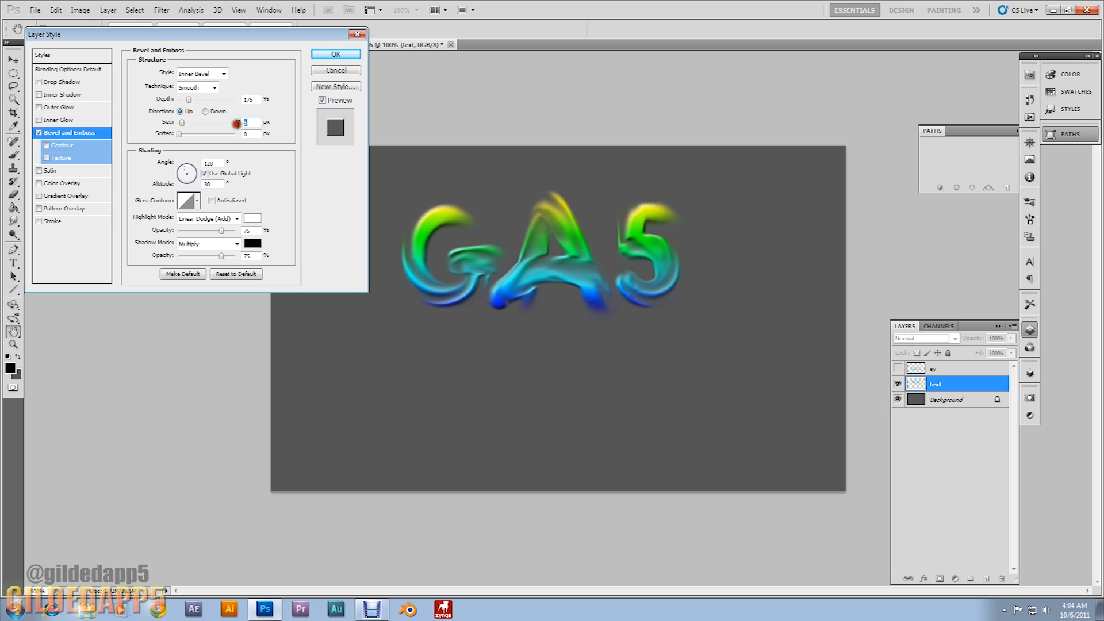
drag(235, 121, 243, 122)
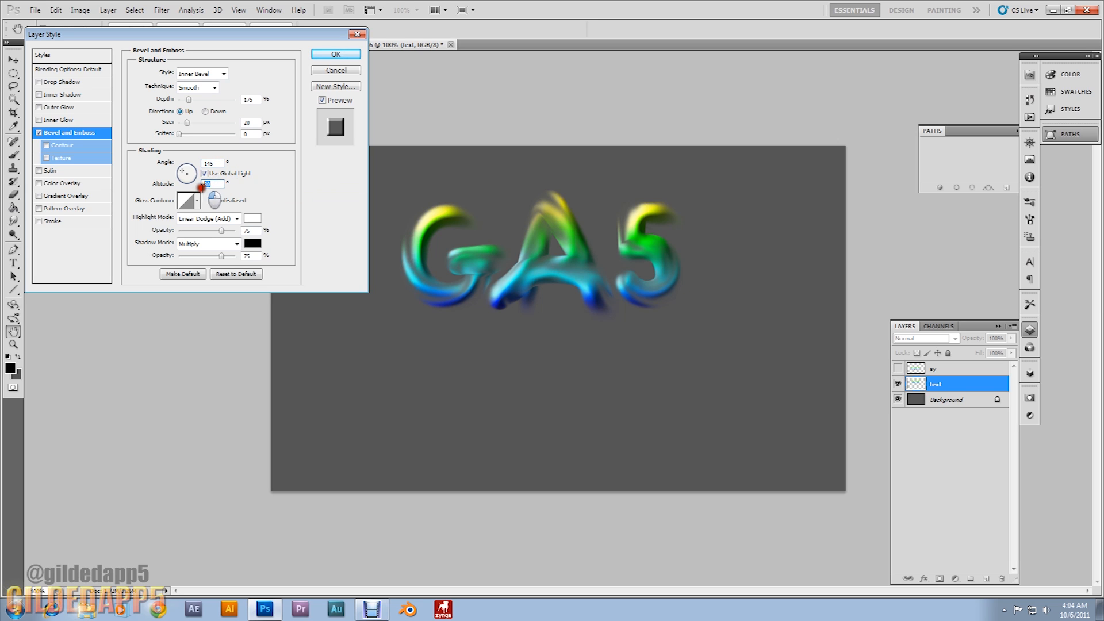
click(212, 200)
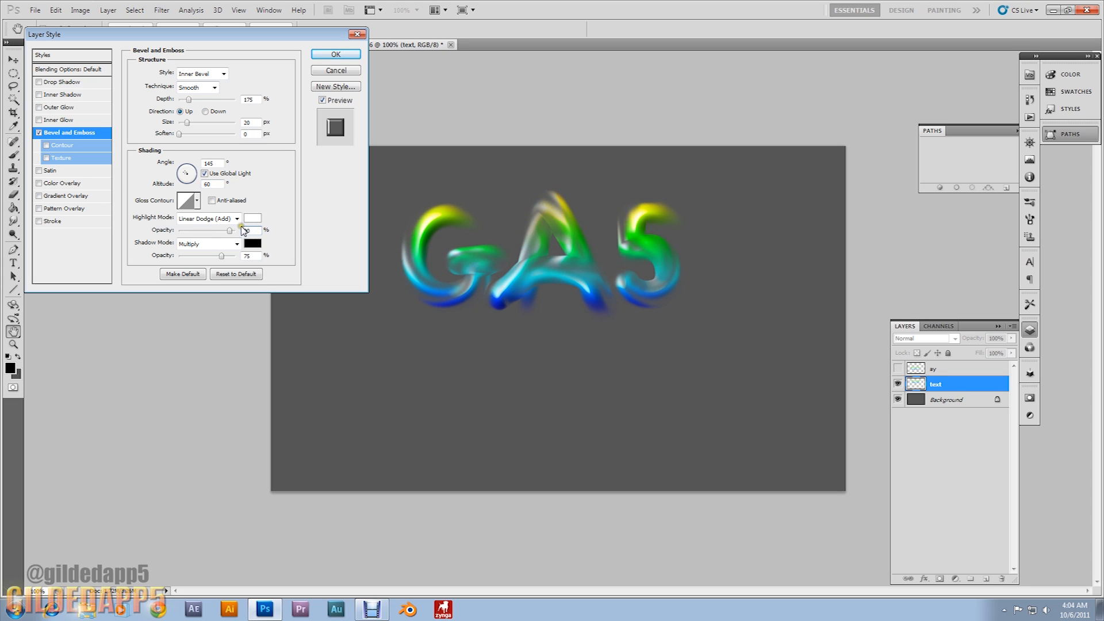
drag(226, 230, 239, 230)
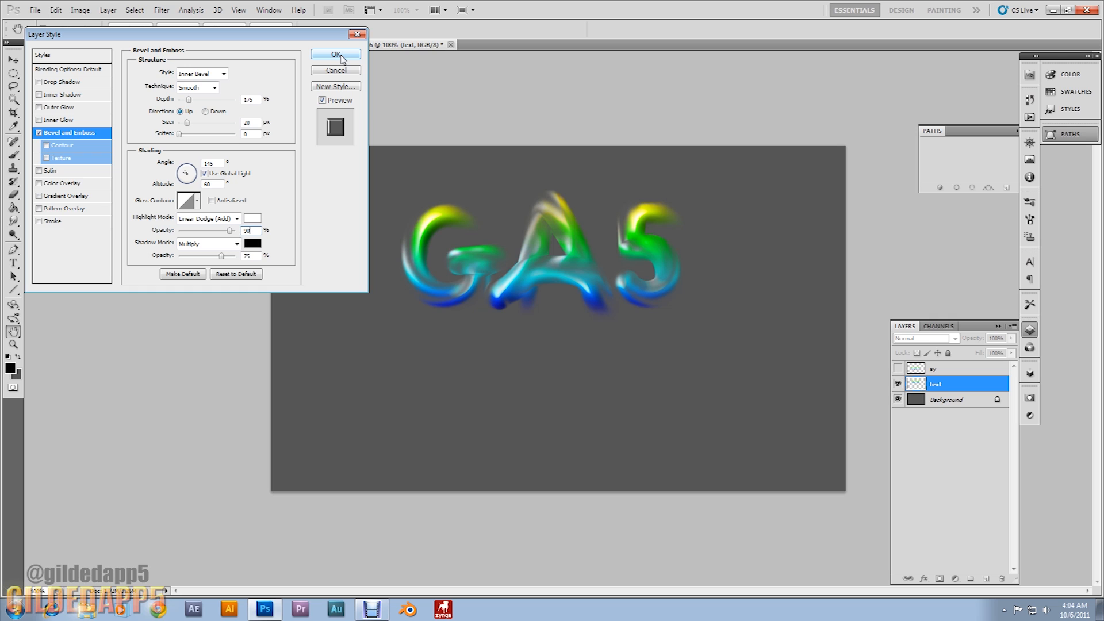
Flip the duplicated text vertically and place it beneath the GAS letters as a reflection.
click(335, 55)
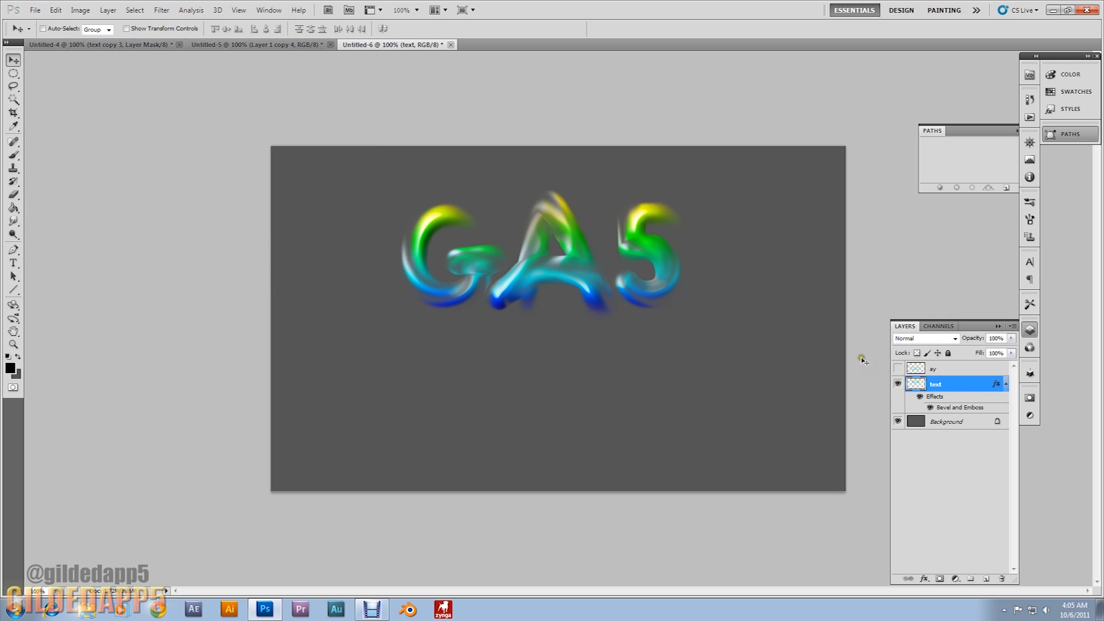
mouse_move(941, 386)
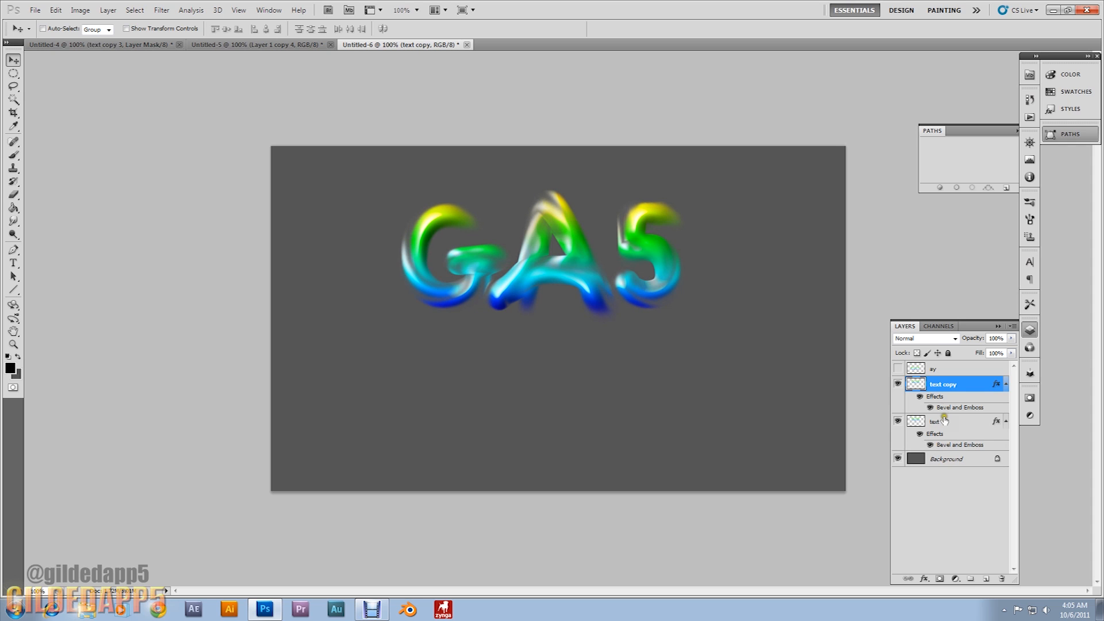
click(55, 9)
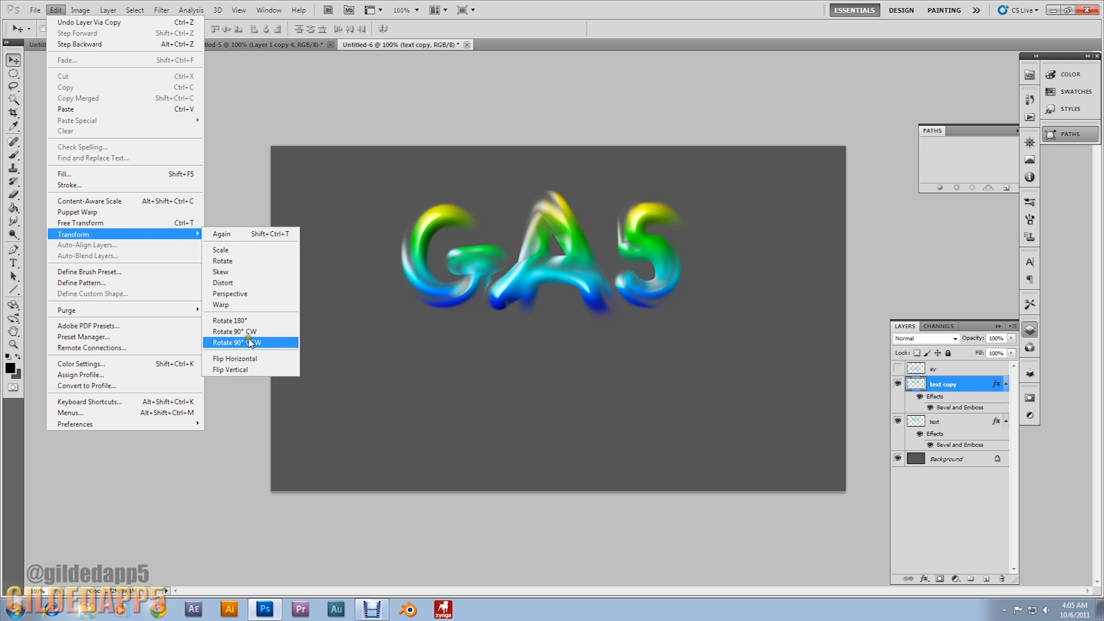
click(234, 342)
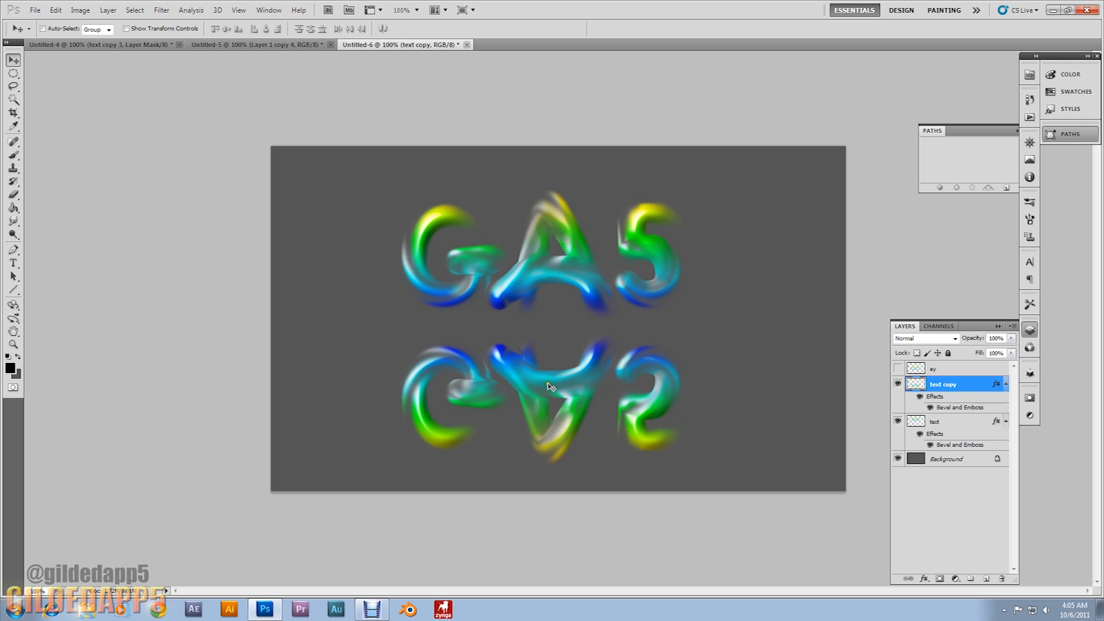
mouse_move(559, 390)
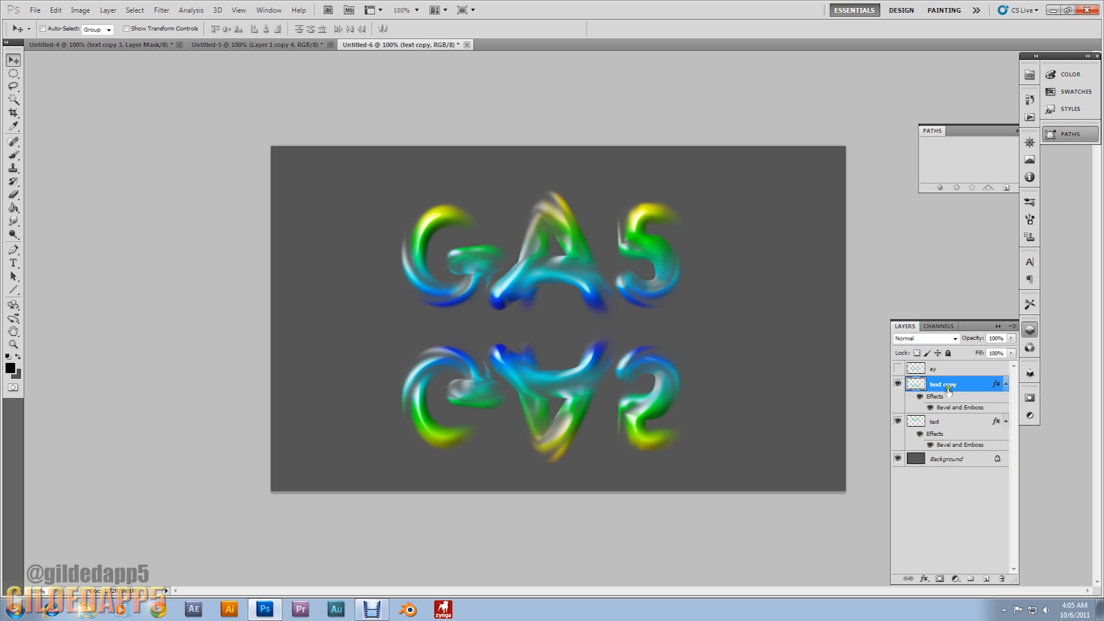
Mask the reflection with a black-to-white gradient and lower its layer opacity.
click(956, 578)
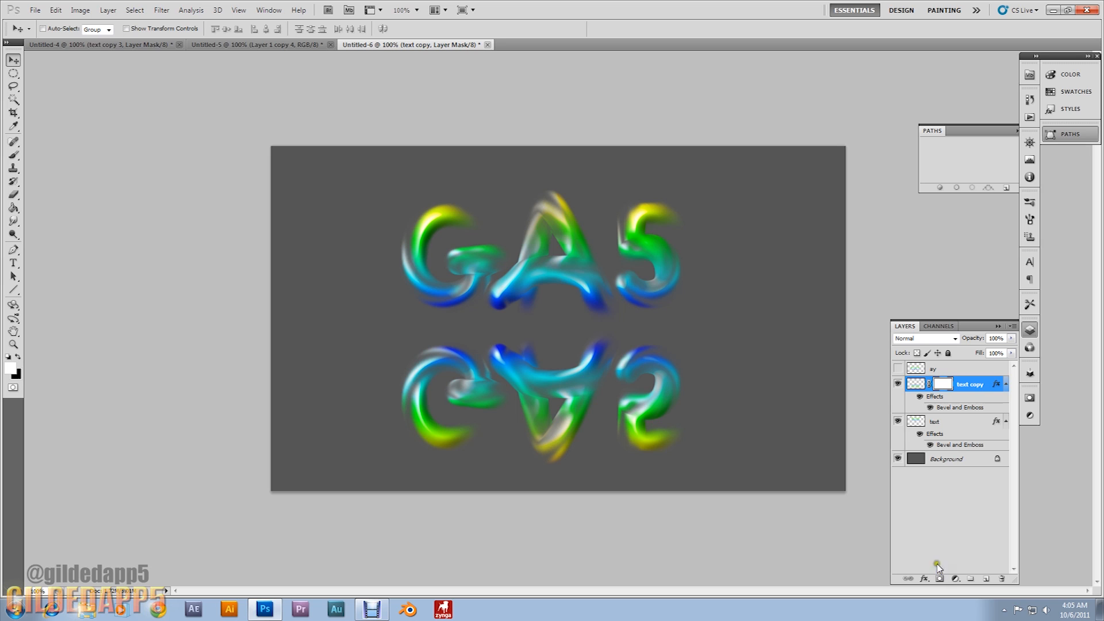
click(13, 208)
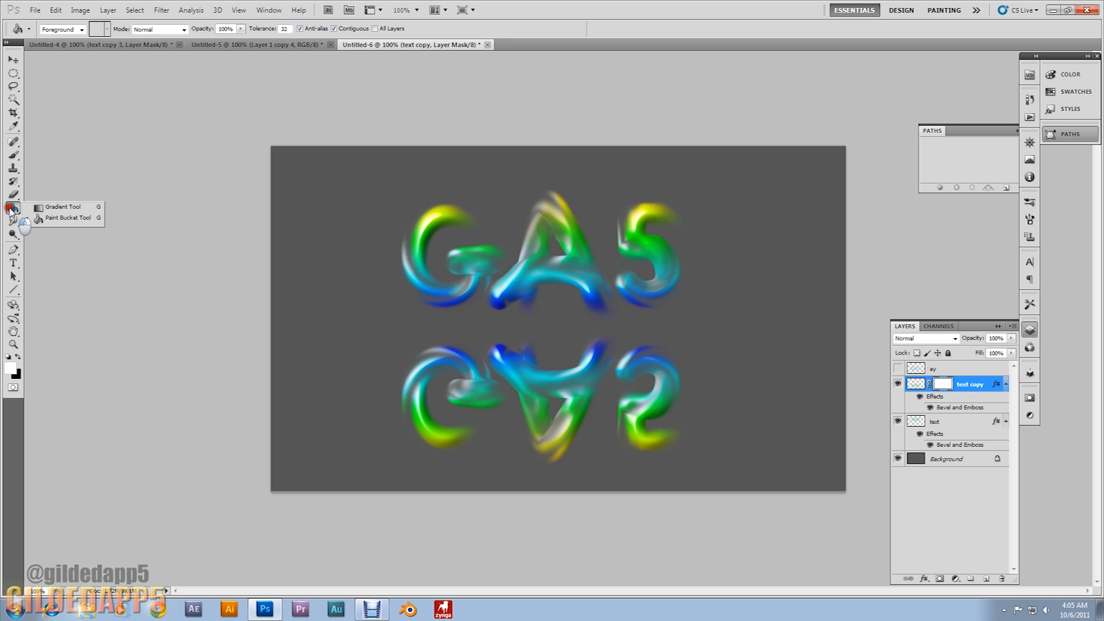
click(62, 206)
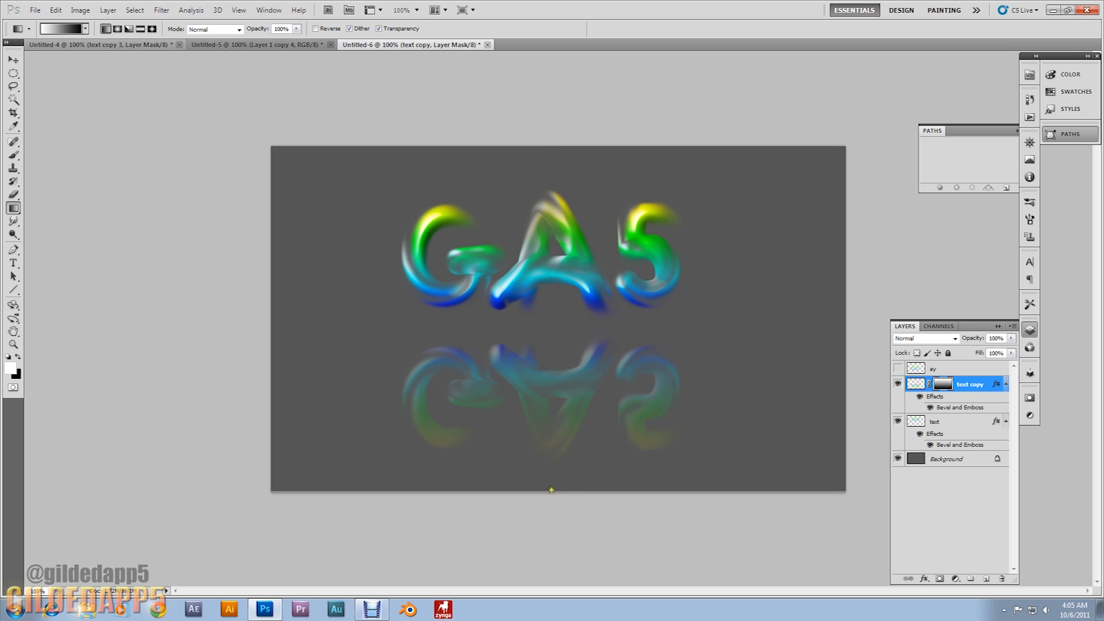
mouse_move(885, 396)
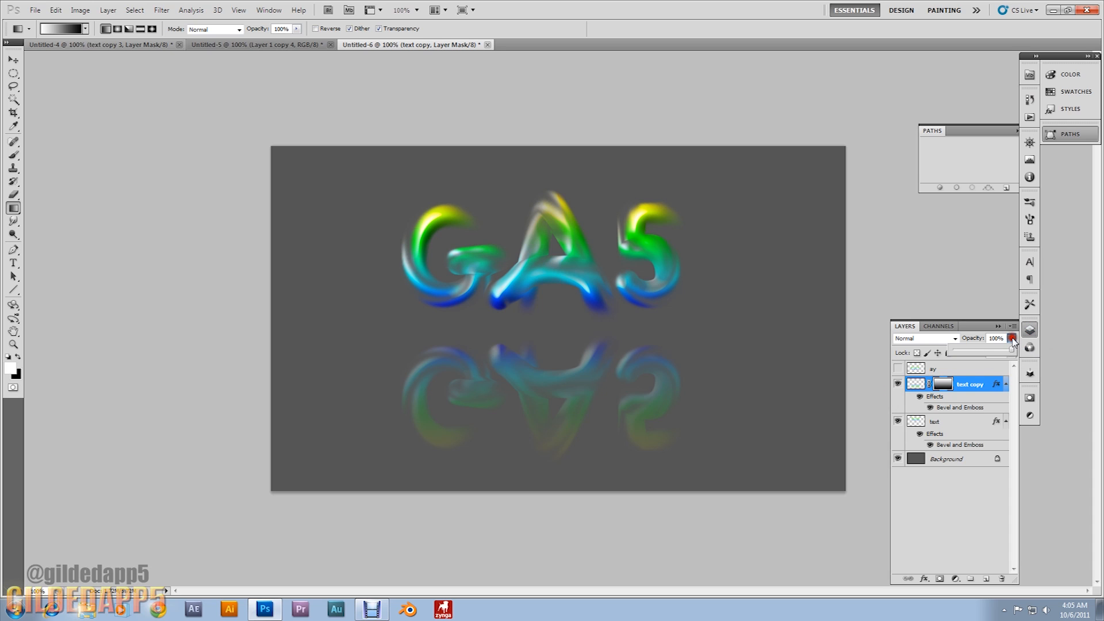
click(1012, 338)
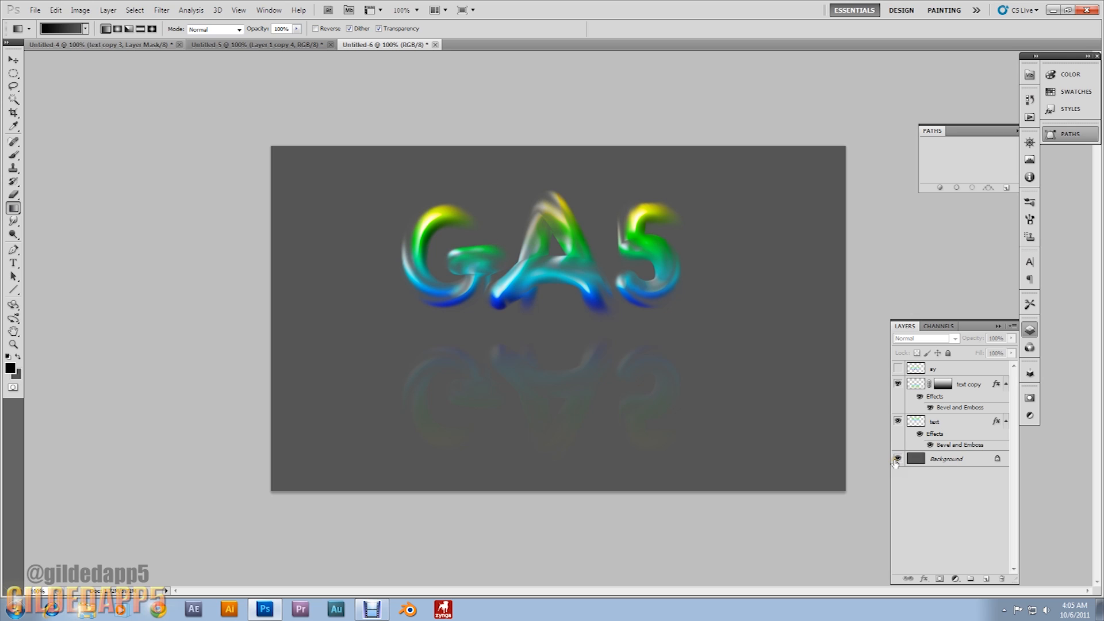
Show the ay layer and apply a Zoom Radial Blur at Best quality.
click(896, 459)
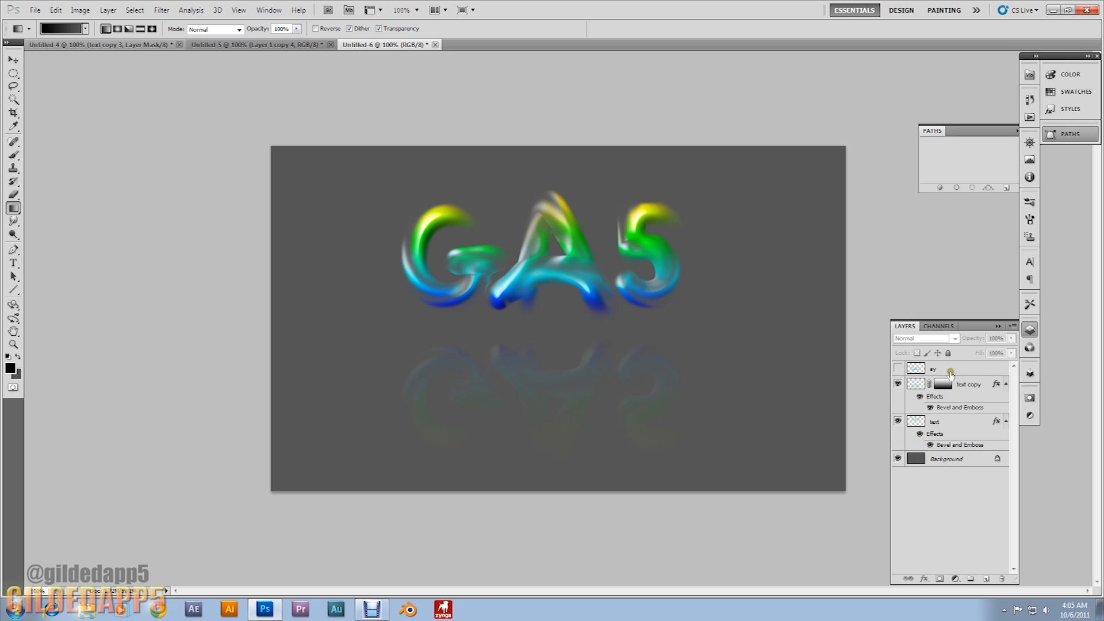
click(897, 368)
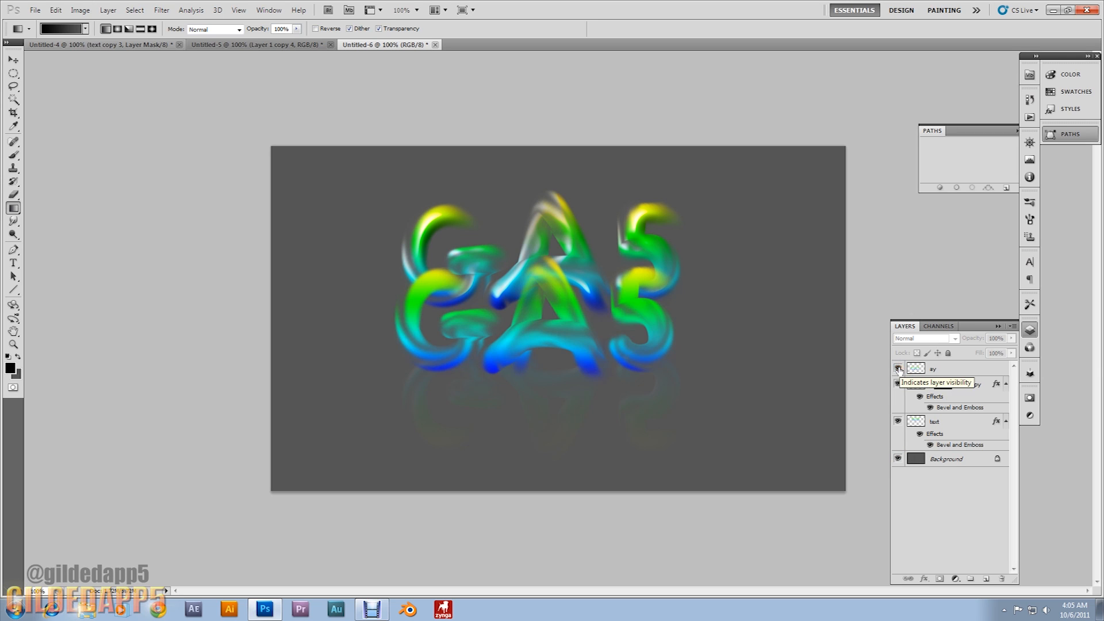
click(12, 59)
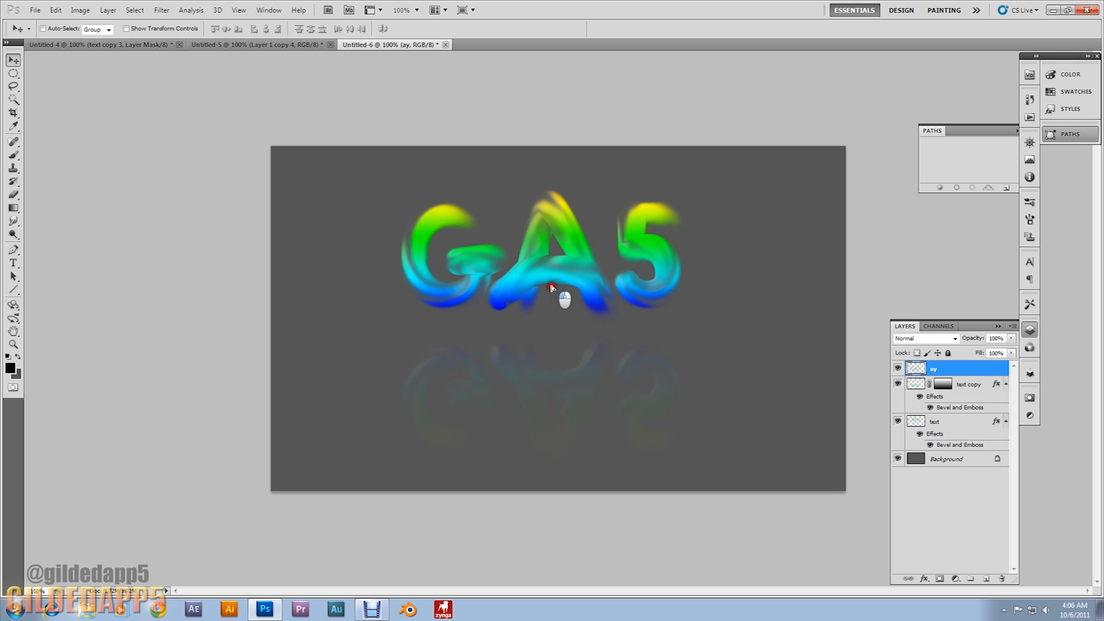
mouse_move(557, 296)
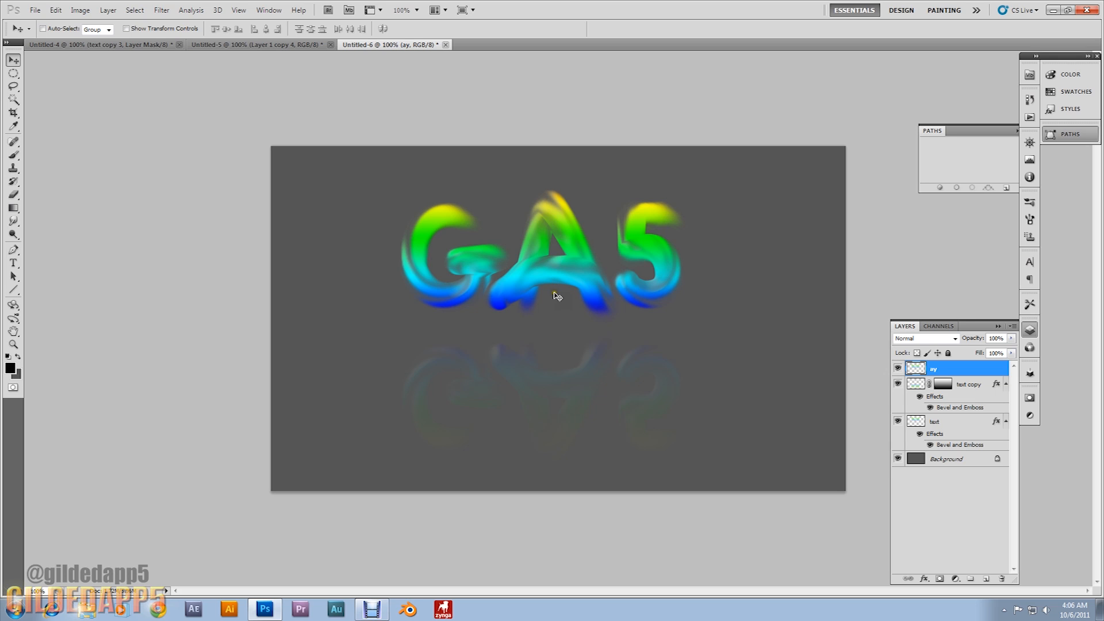
mouse_move(570, 302)
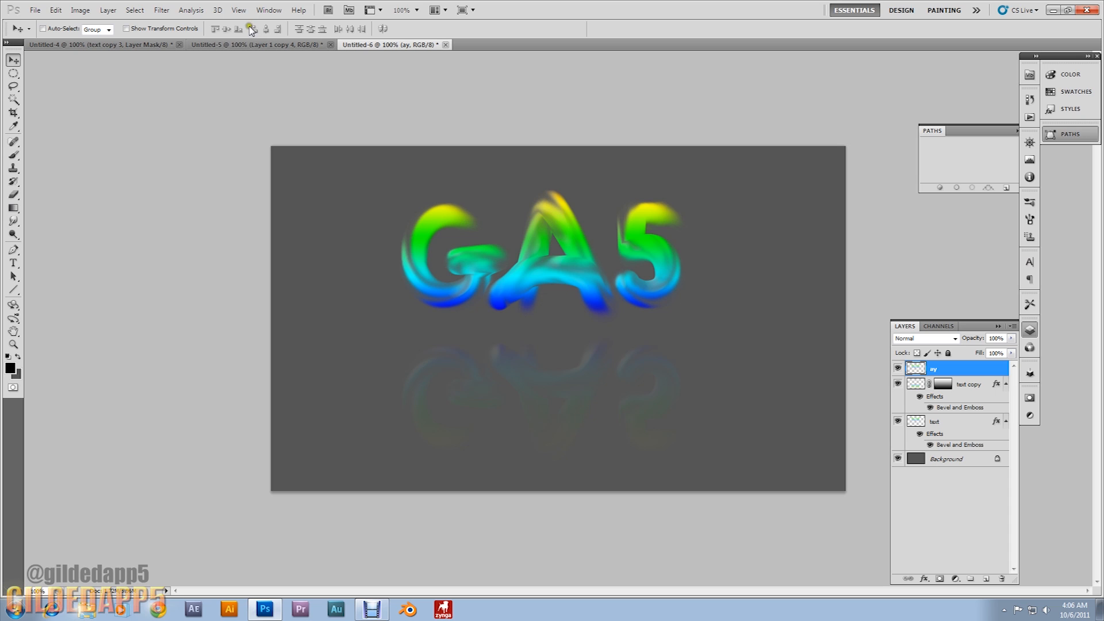
click(161, 11)
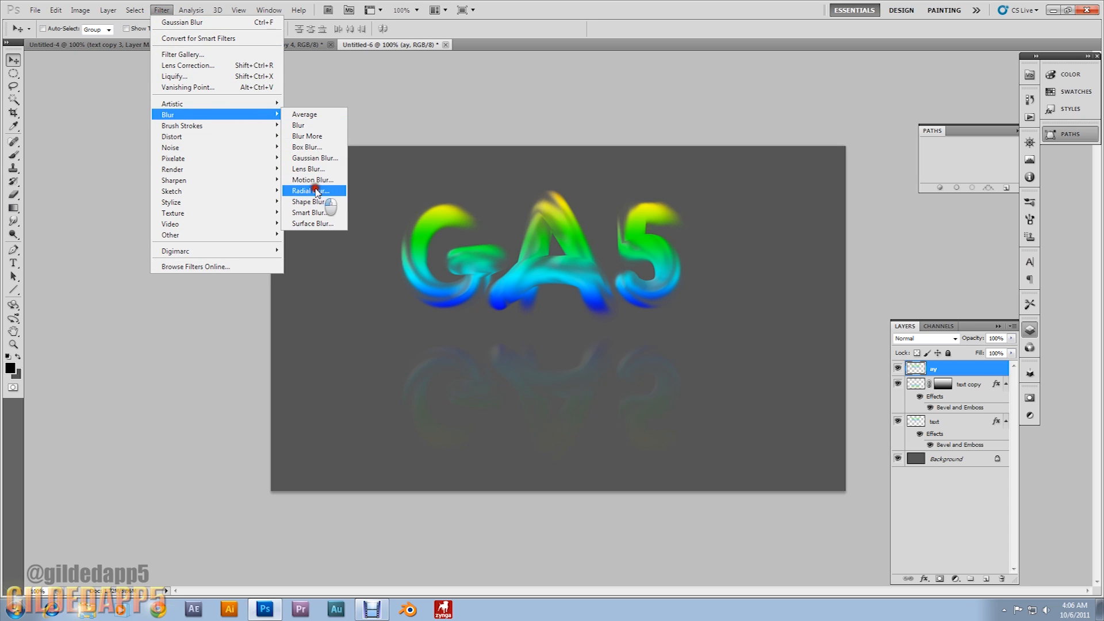
click(305, 190)
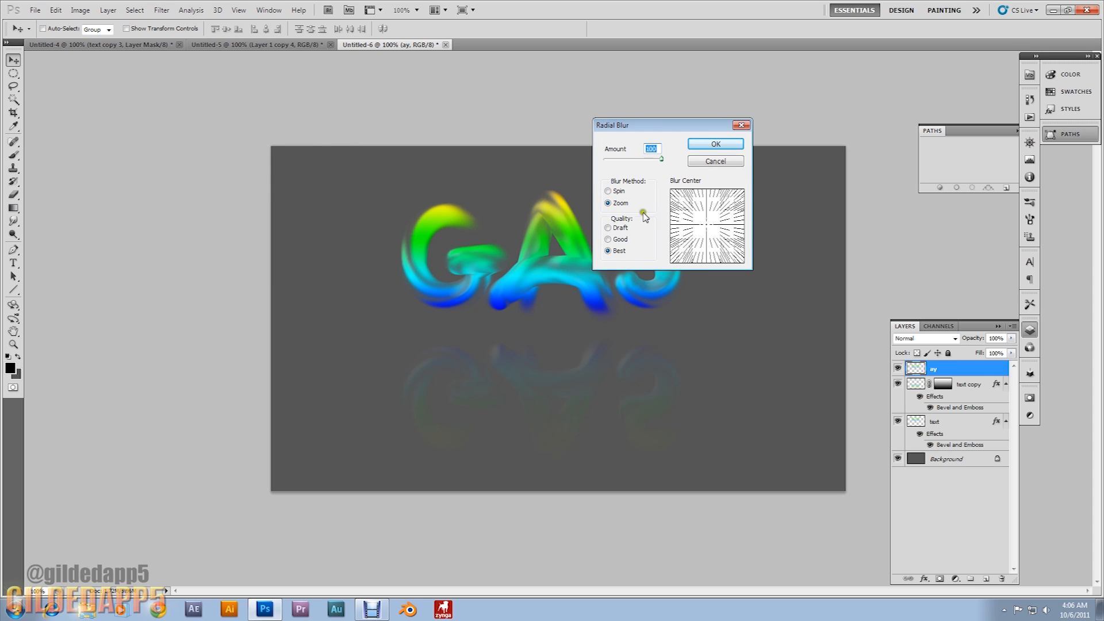
click(713, 144)
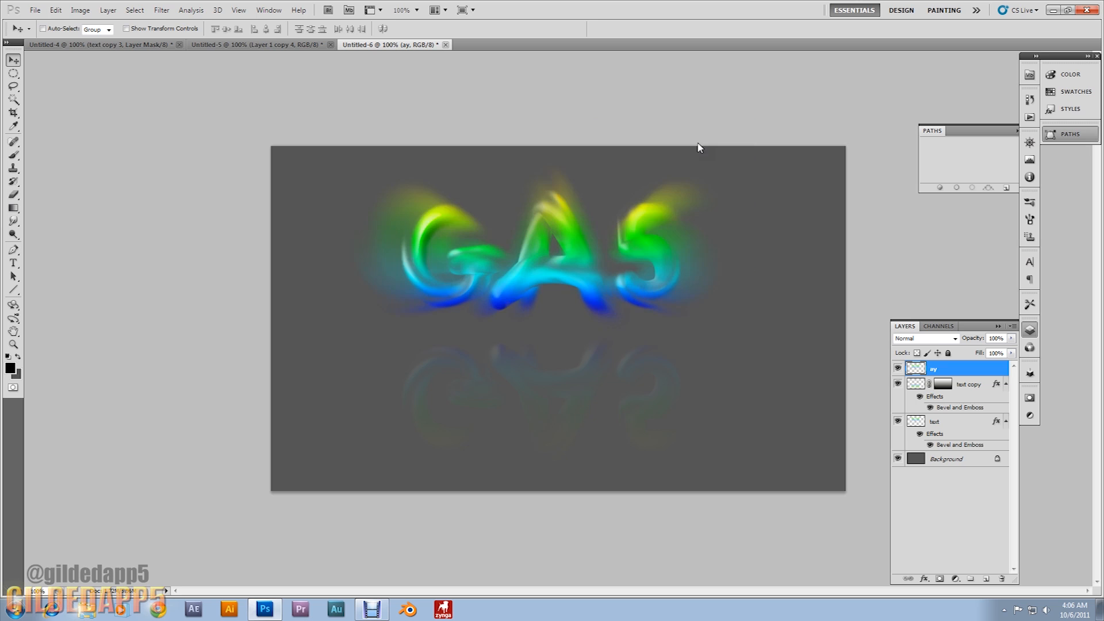
Set the blurred ay layer's blend mode to Color Dodge so the rays brighten the text.
click(161, 11)
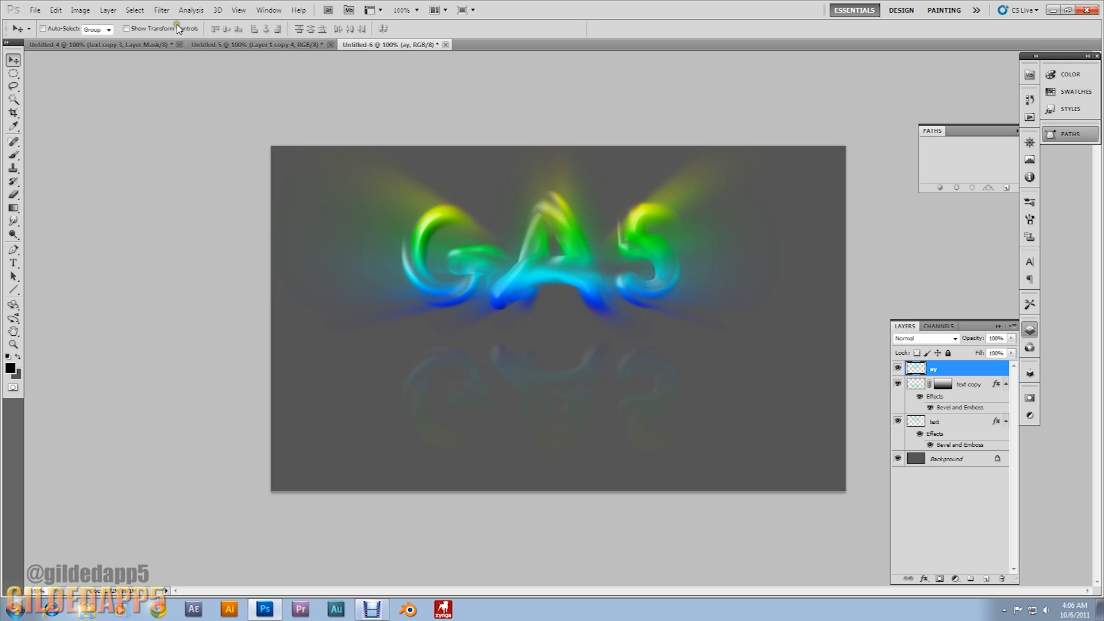
mouse_move(224, 96)
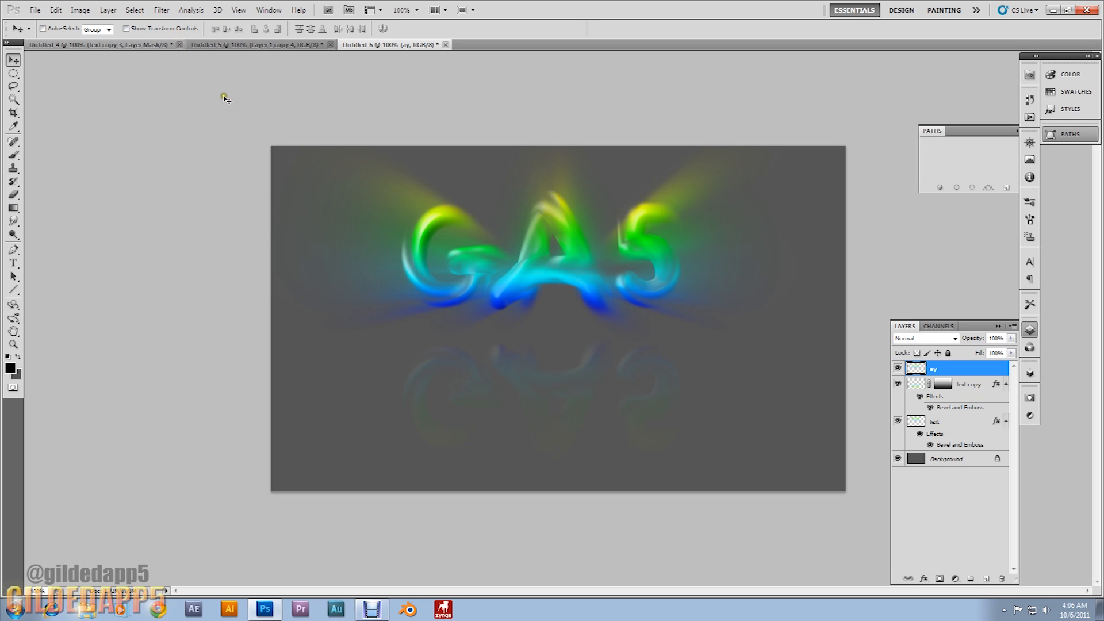
mouse_move(255, 137)
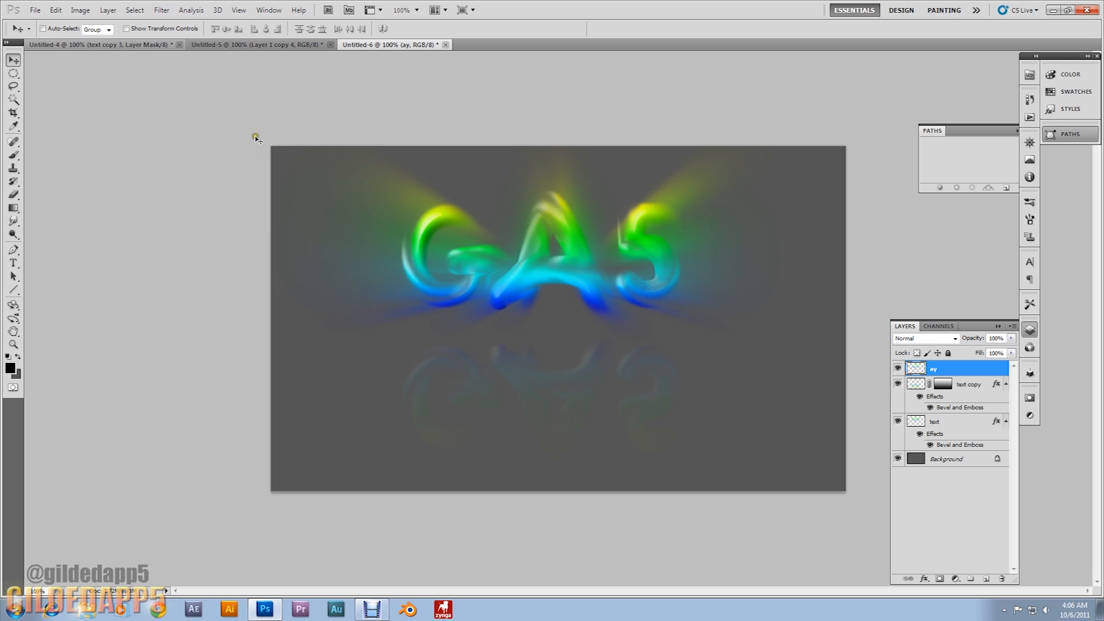
mouse_move(369, 172)
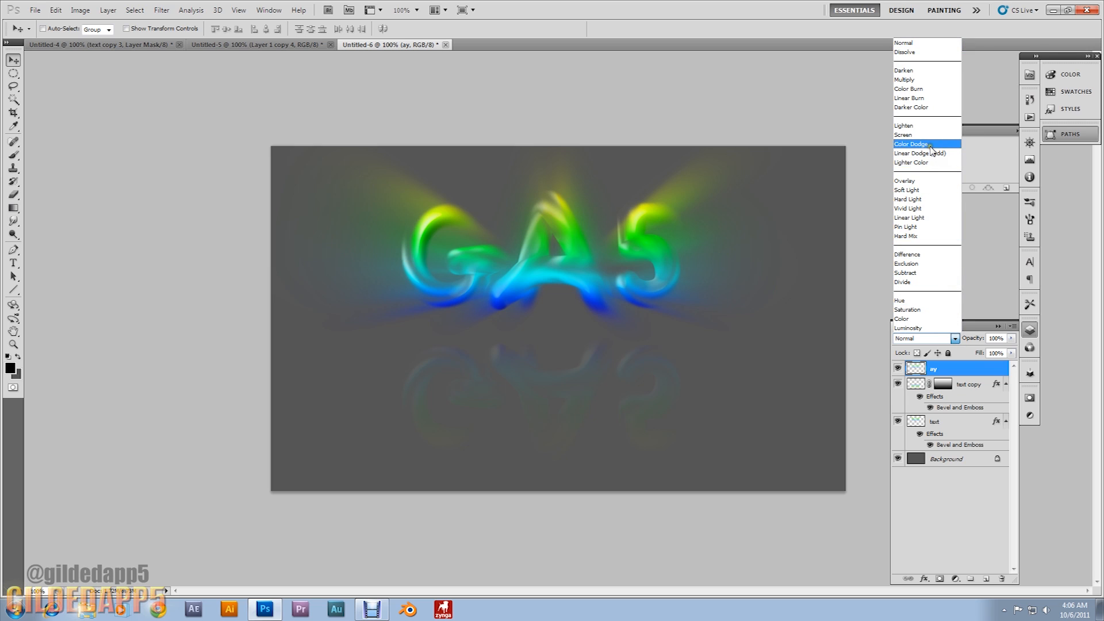
click(911, 144)
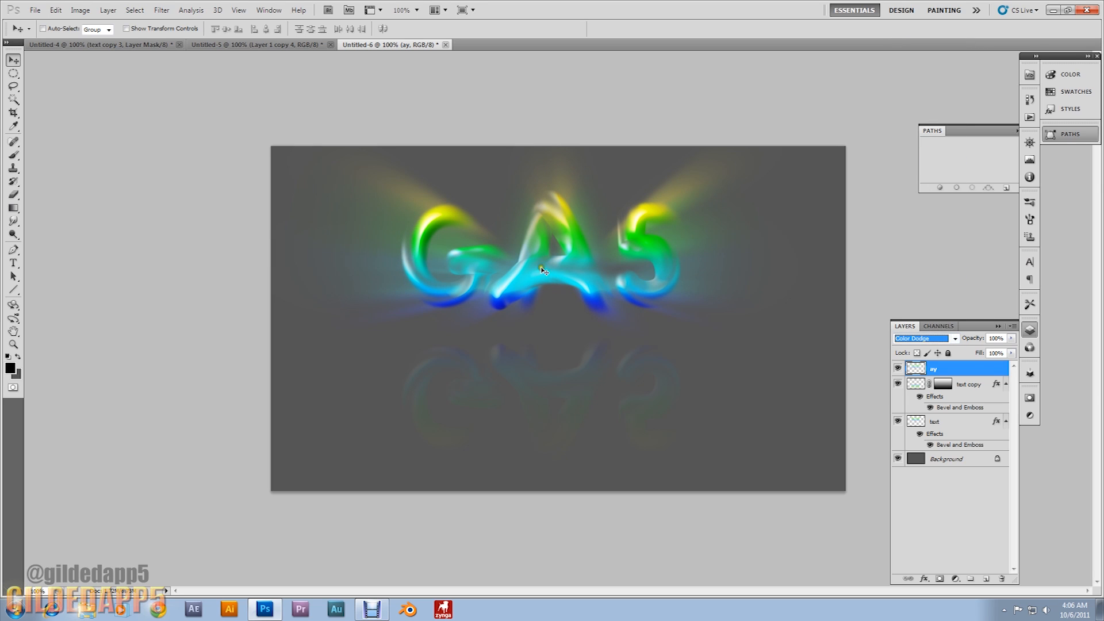
mouse_move(753, 284)
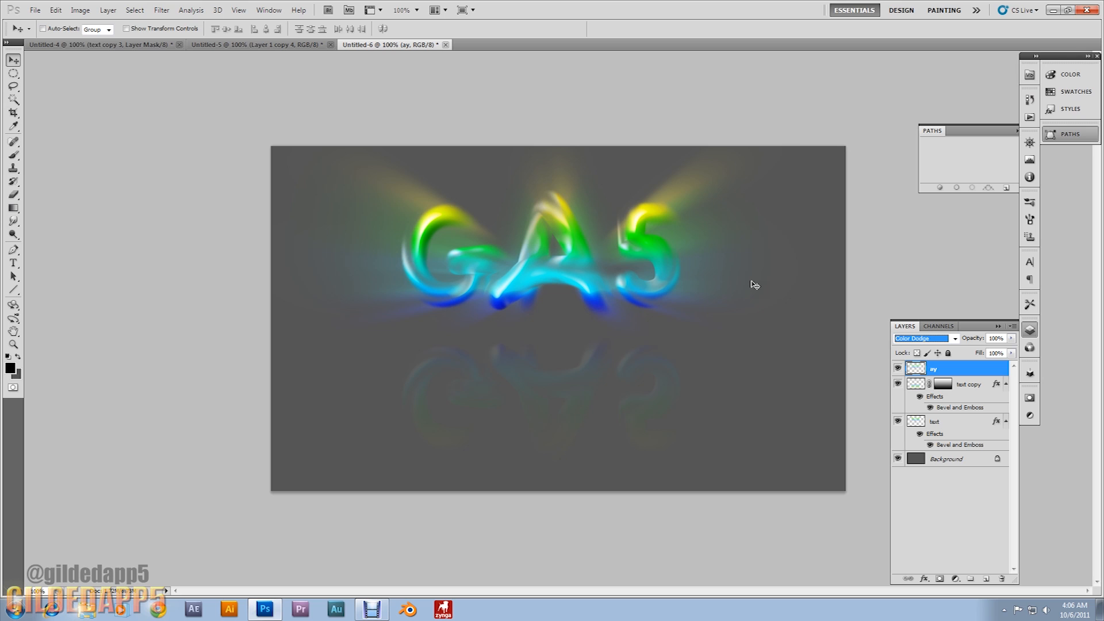
Duplicate and enlarge the ay aura layer, setting the copy to 55% opacity.
key(ctrl+t)
text(140)
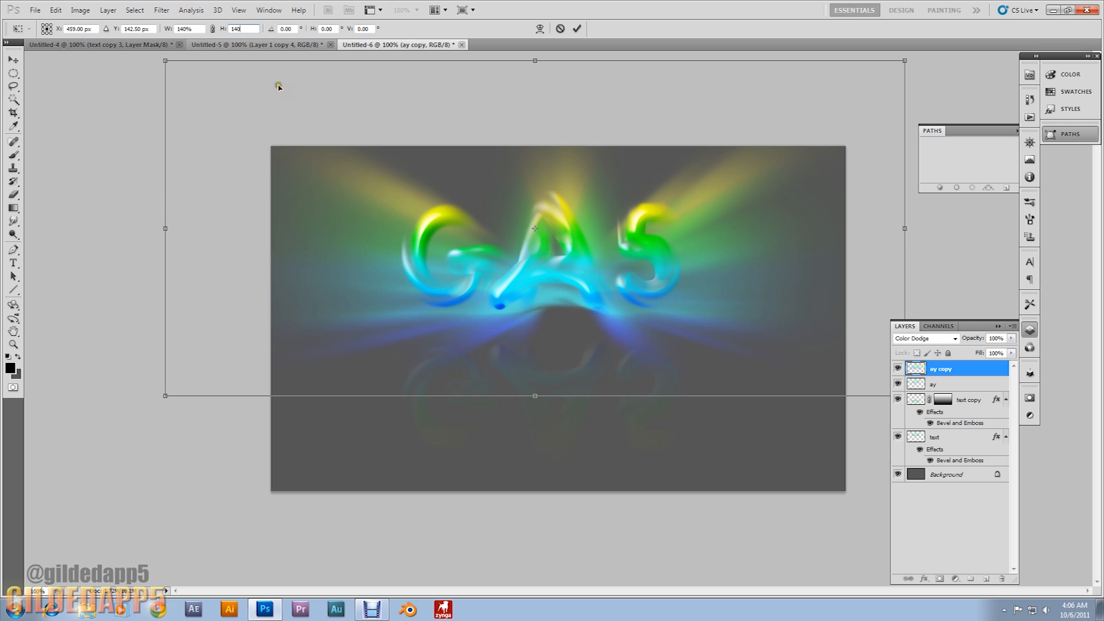
mouse_move(306, 92)
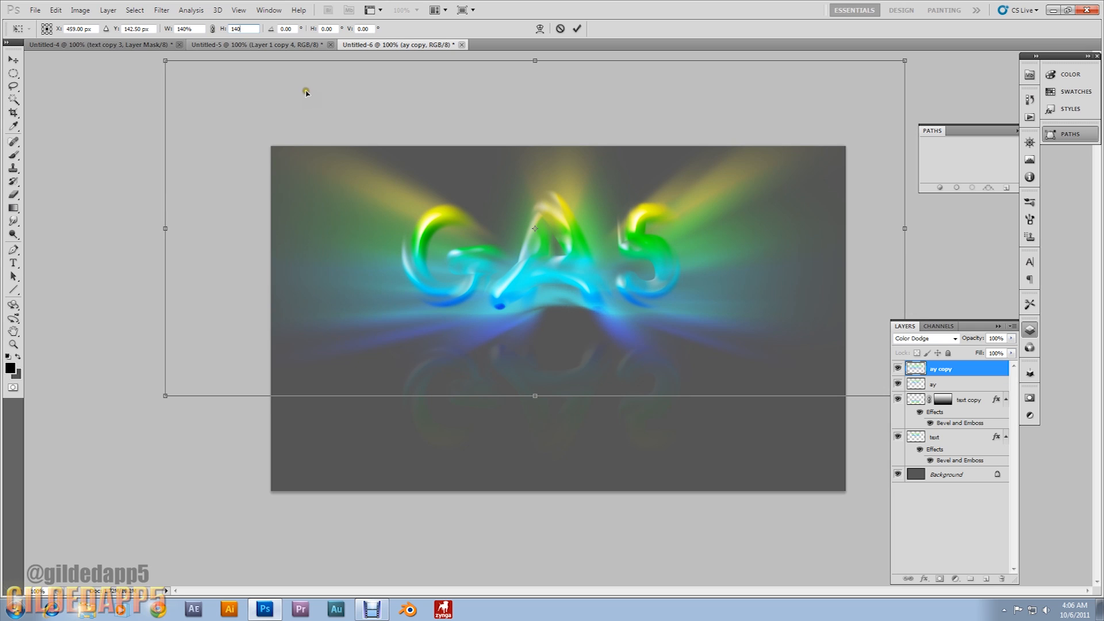
mouse_move(309, 92)
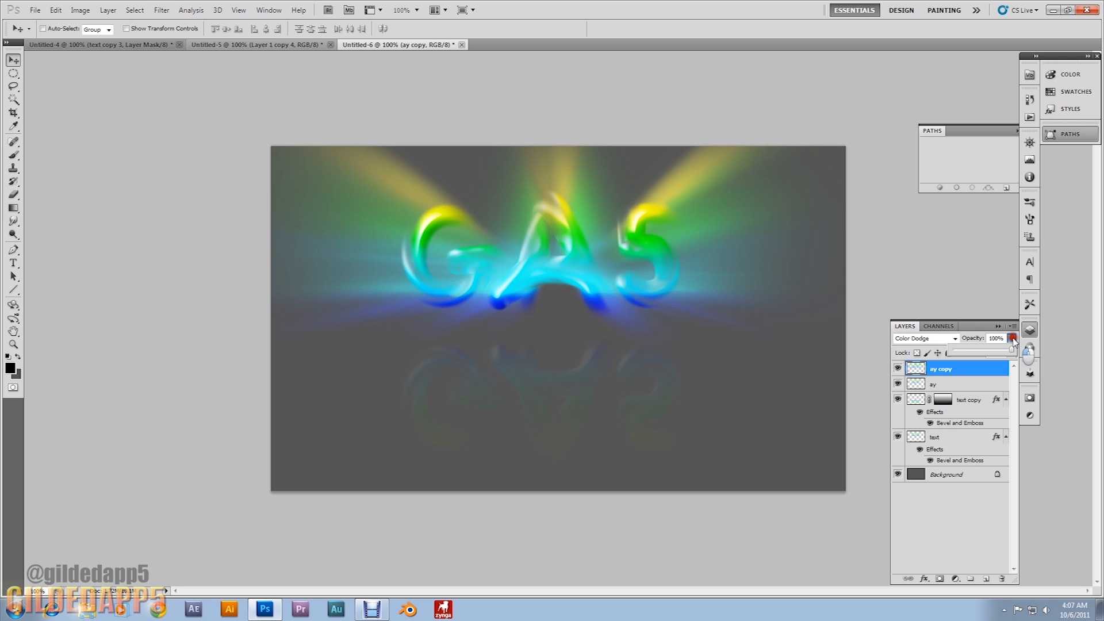
triple_click(995, 338)
text(55)
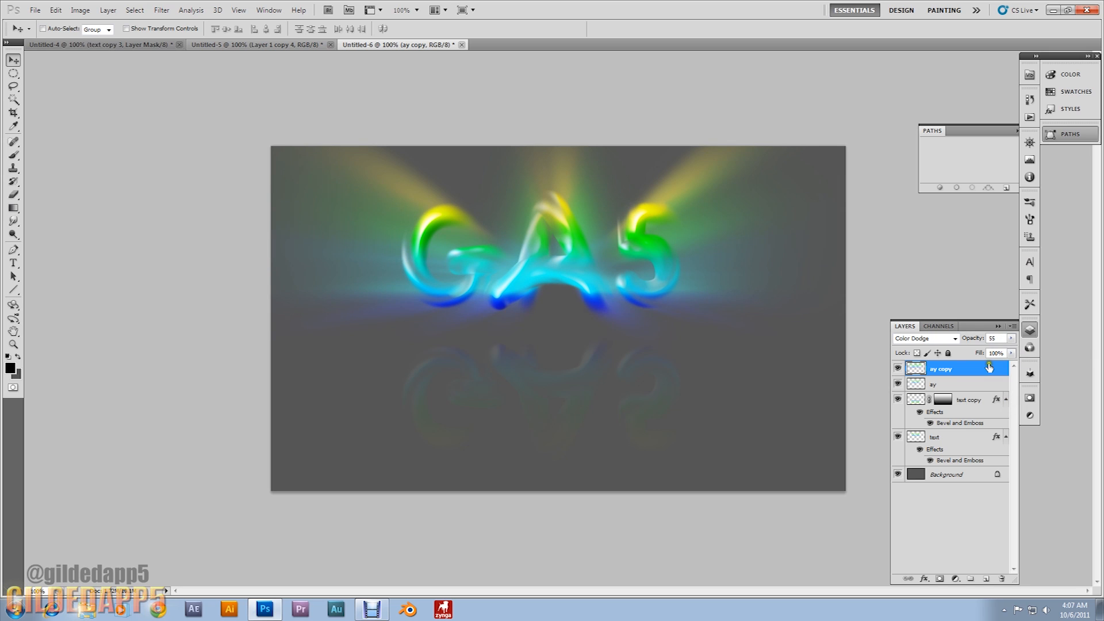
mouse_move(956, 372)
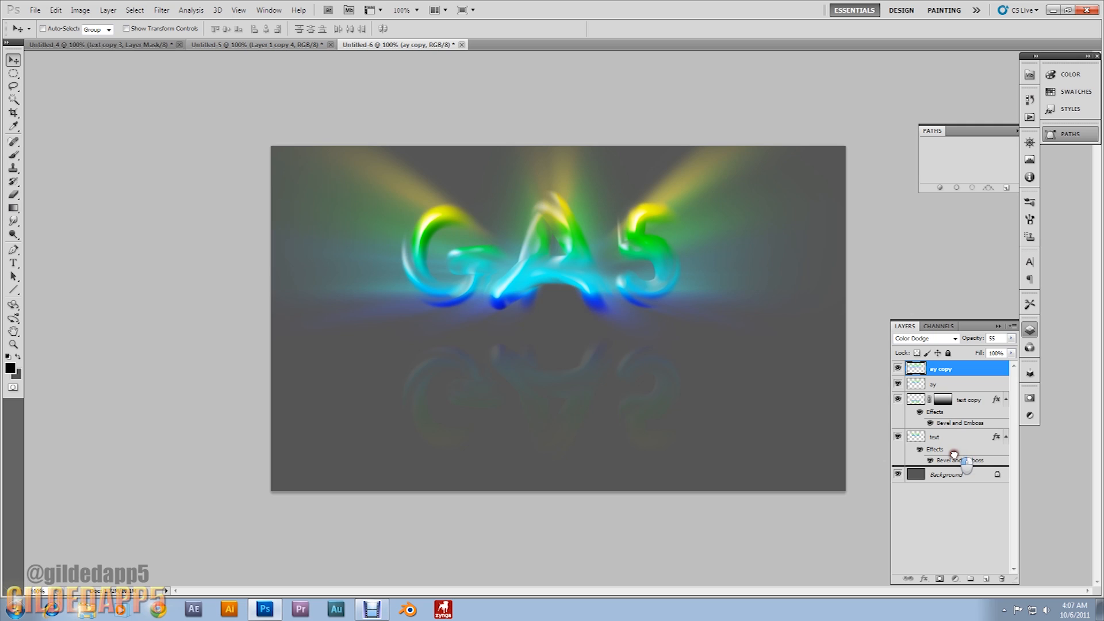
mouse_move(956, 461)
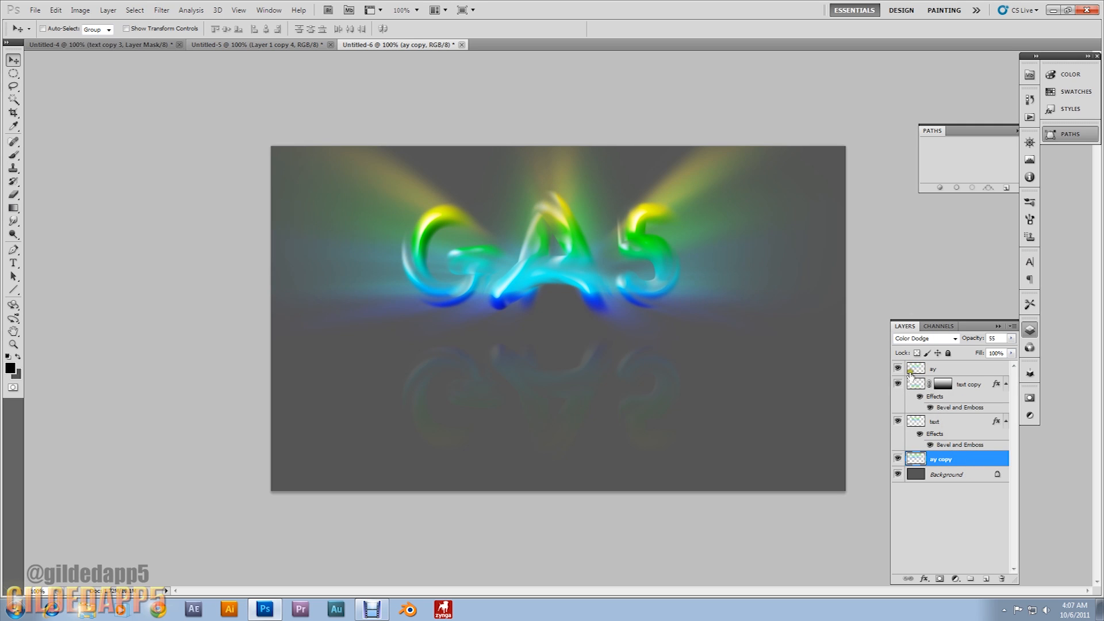
Move the ay copy glow beneath the text layers and convert Background to Layer 0.
right_click(916, 366)
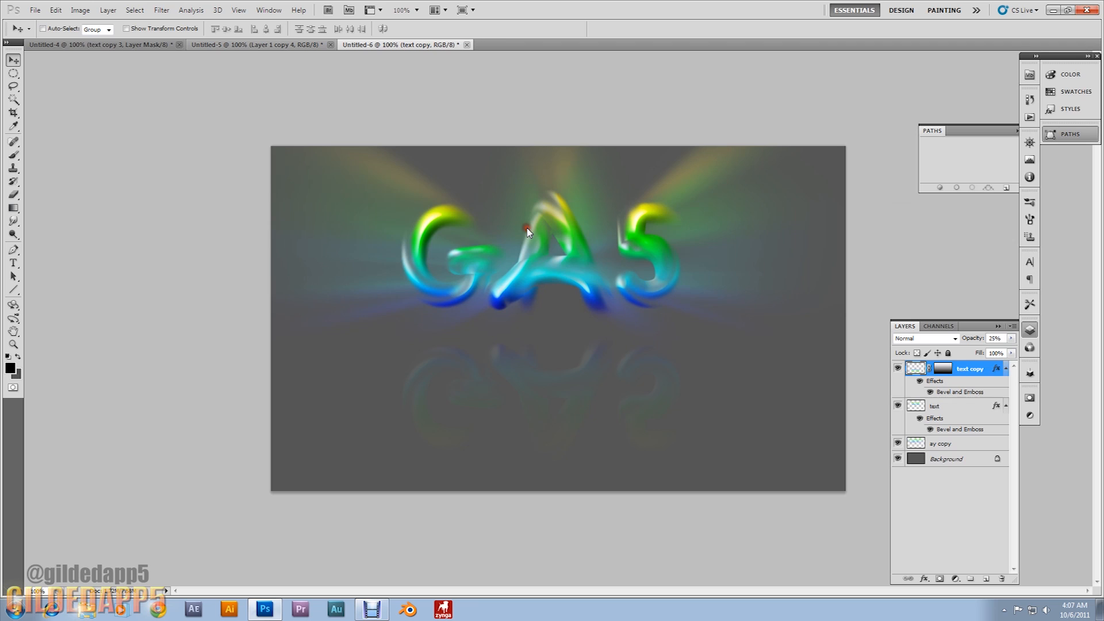
mouse_move(858, 375)
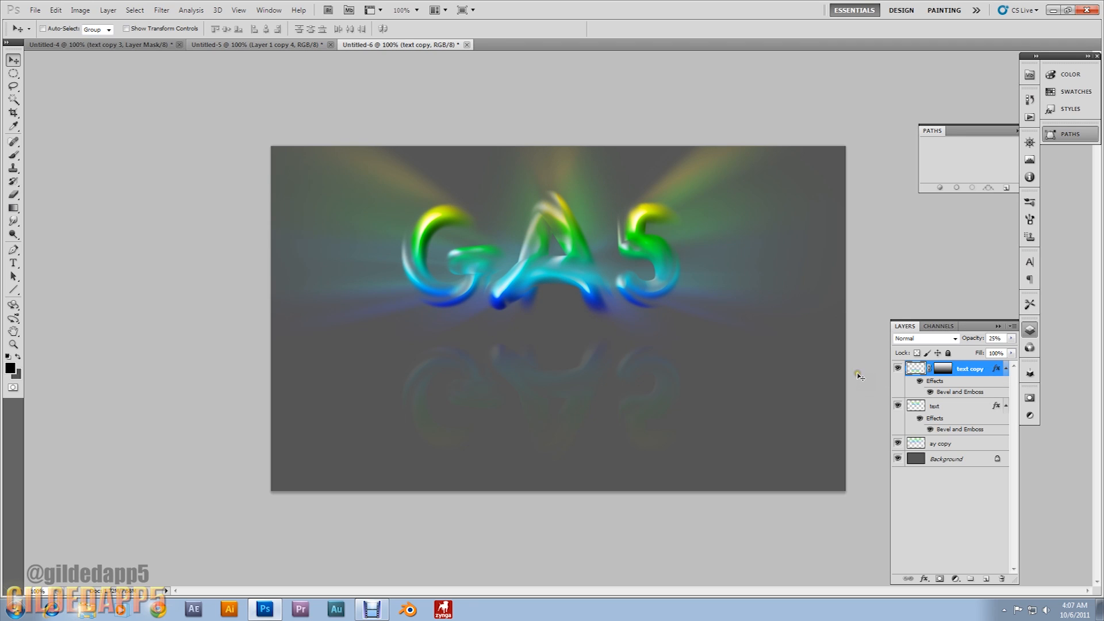
mouse_move(955, 392)
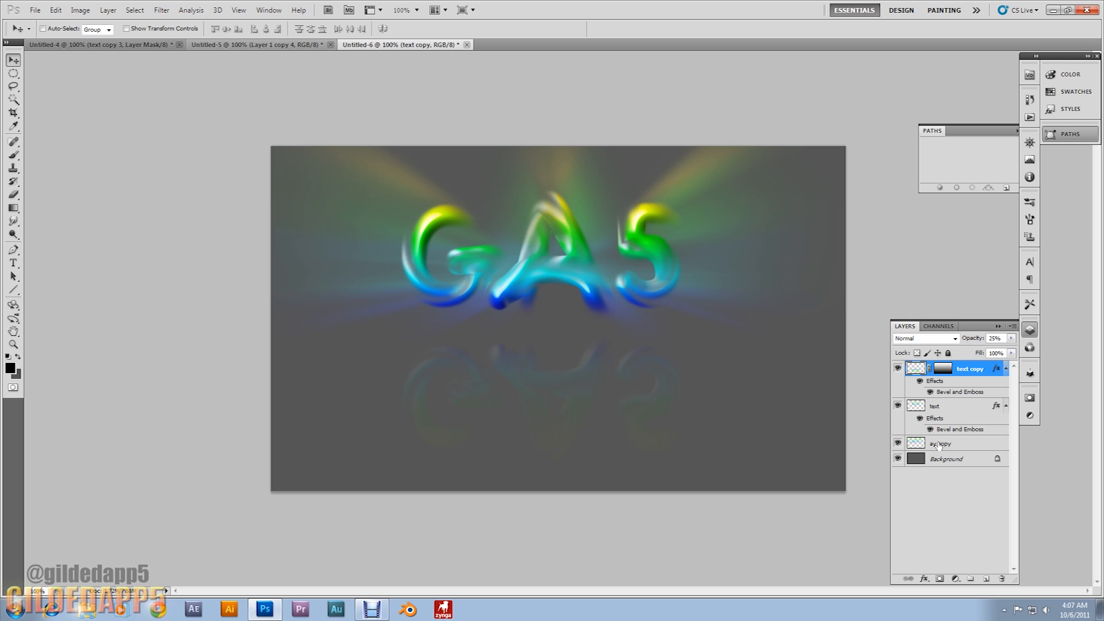
mouse_move(925, 446)
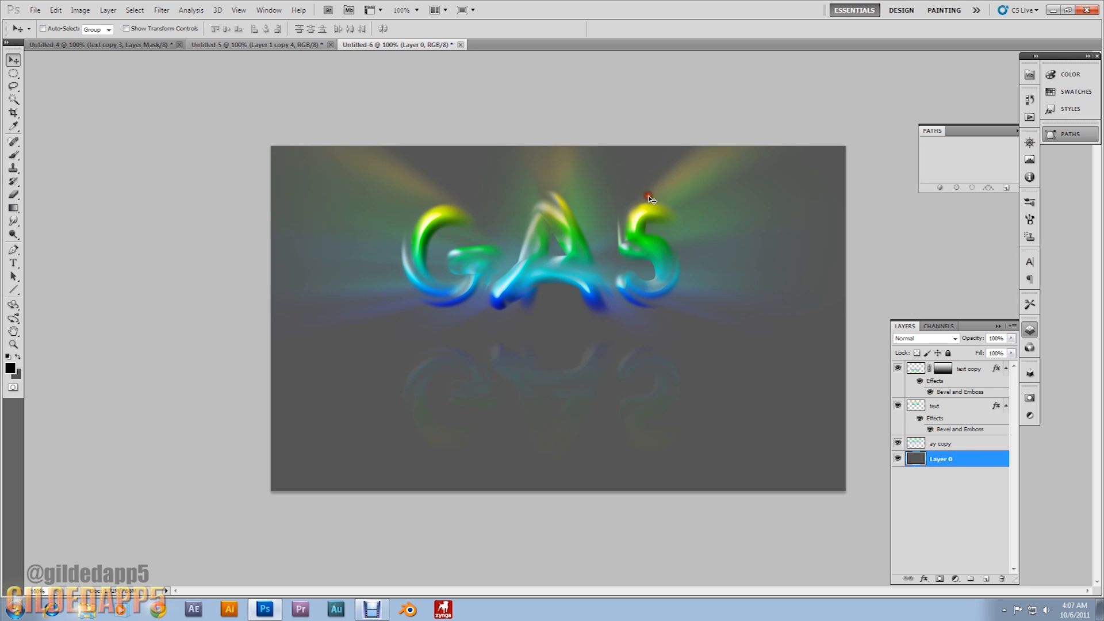
Give Layer 0 a Gradient Overlay blended in Screen mode at 40% opacity.
right_click(942, 459)
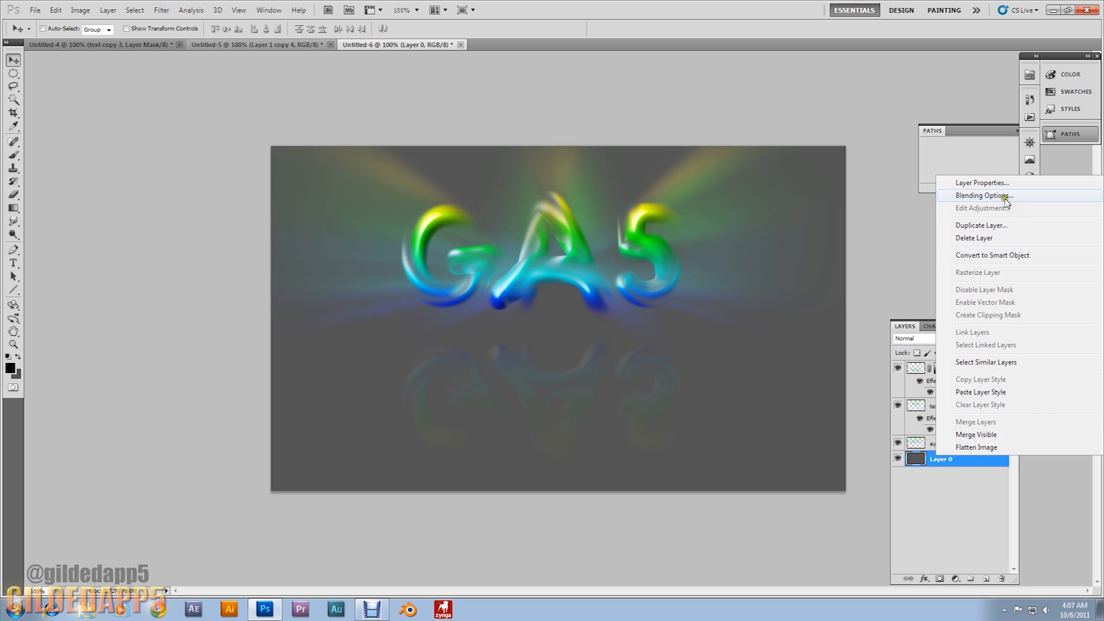
click(983, 195)
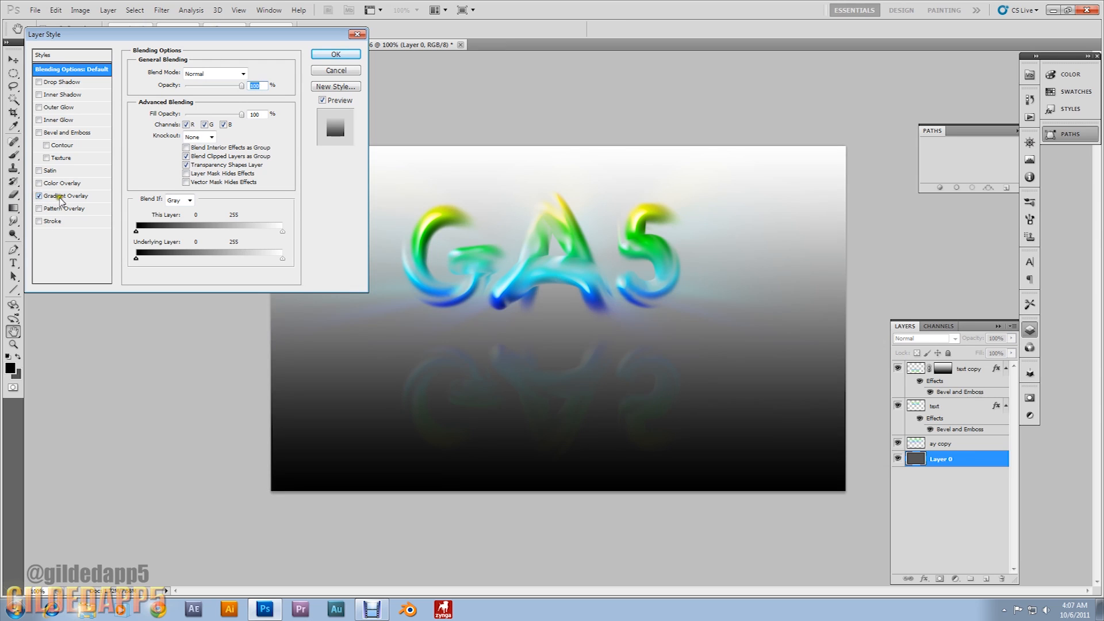
click(67, 195)
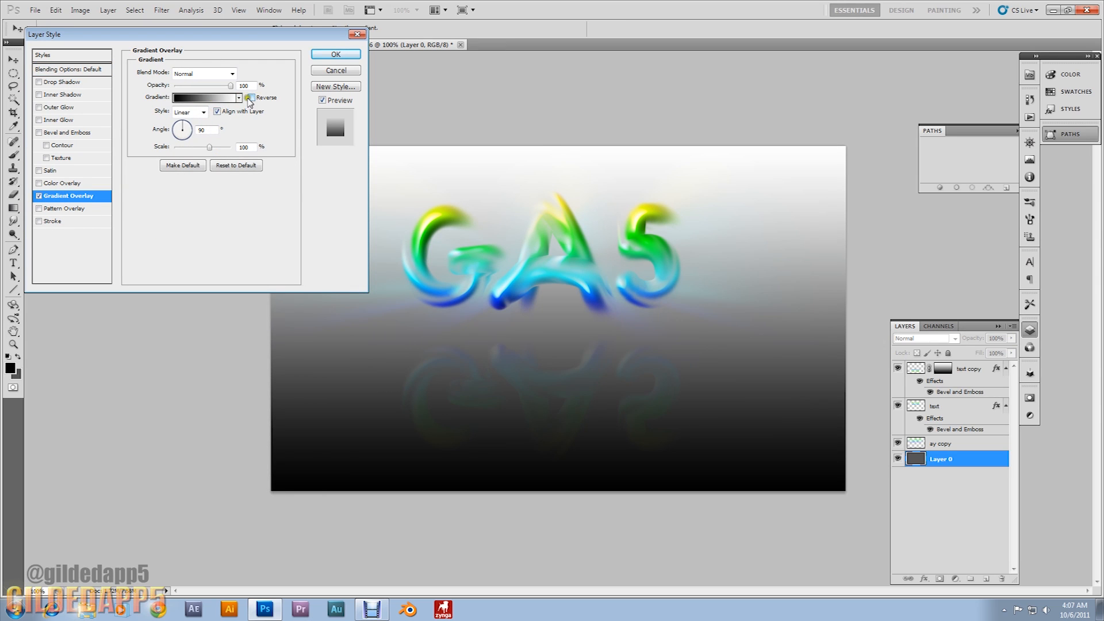
click(252, 97)
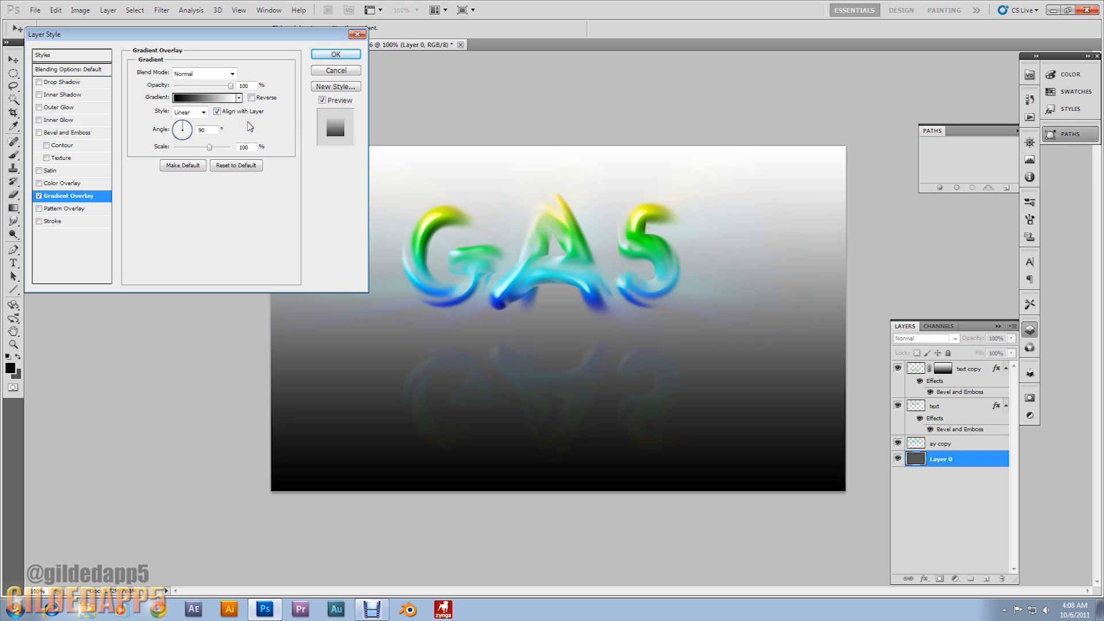
mouse_move(234, 121)
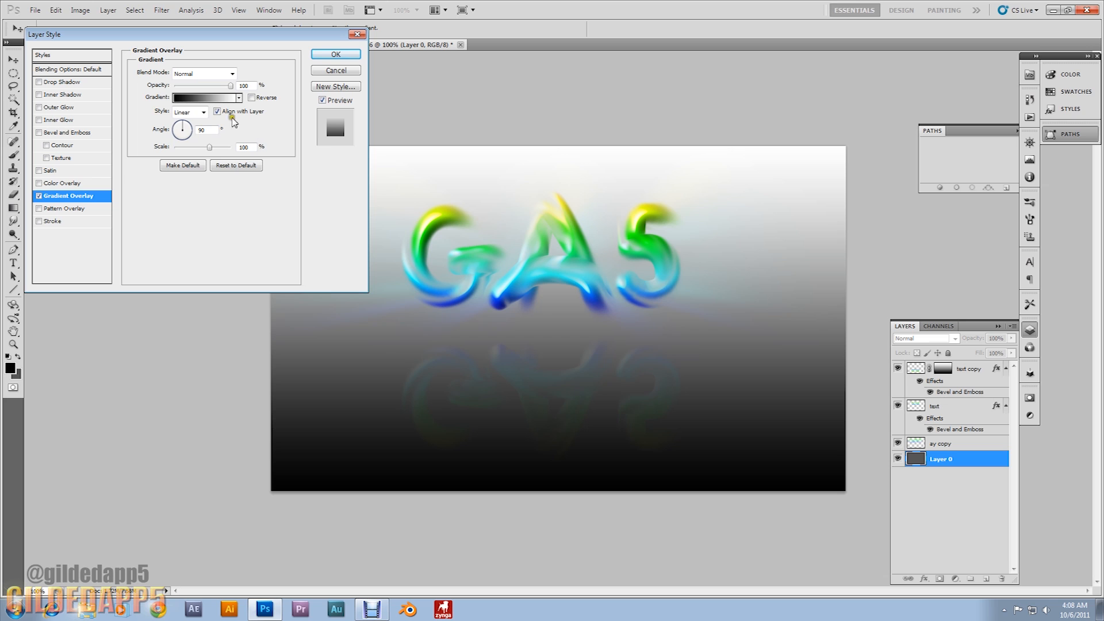
click(232, 73)
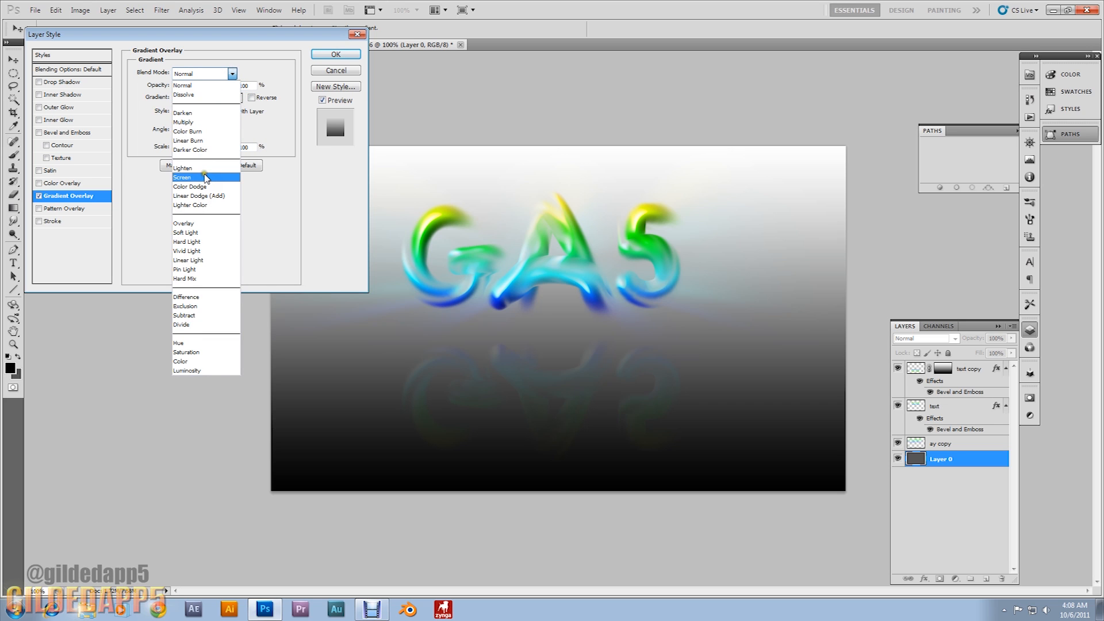
click(182, 177)
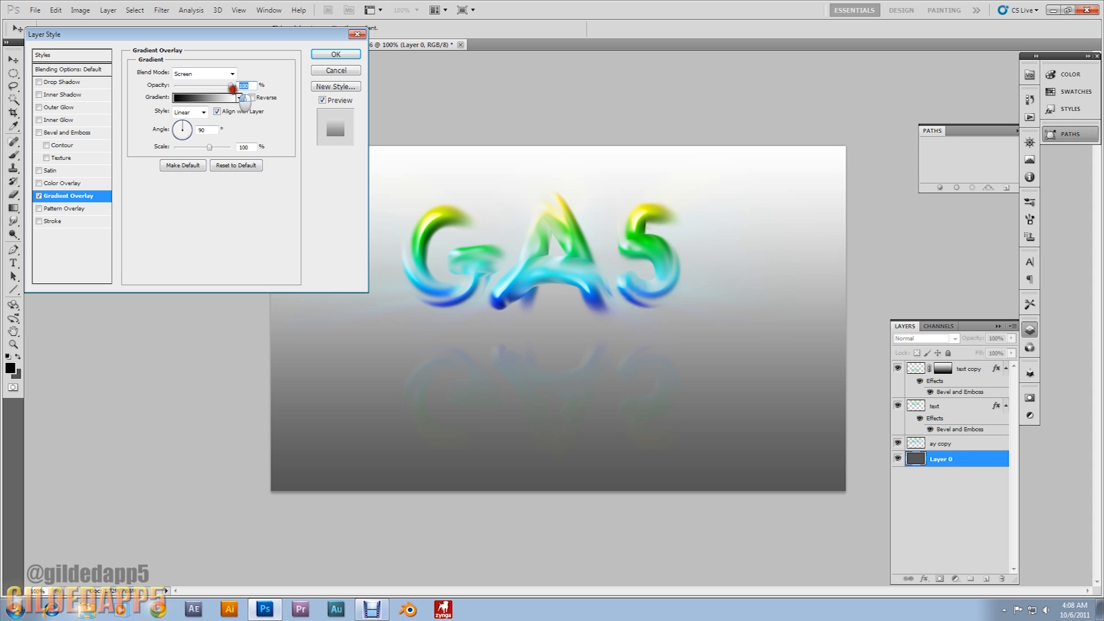
drag(234, 84, 195, 84)
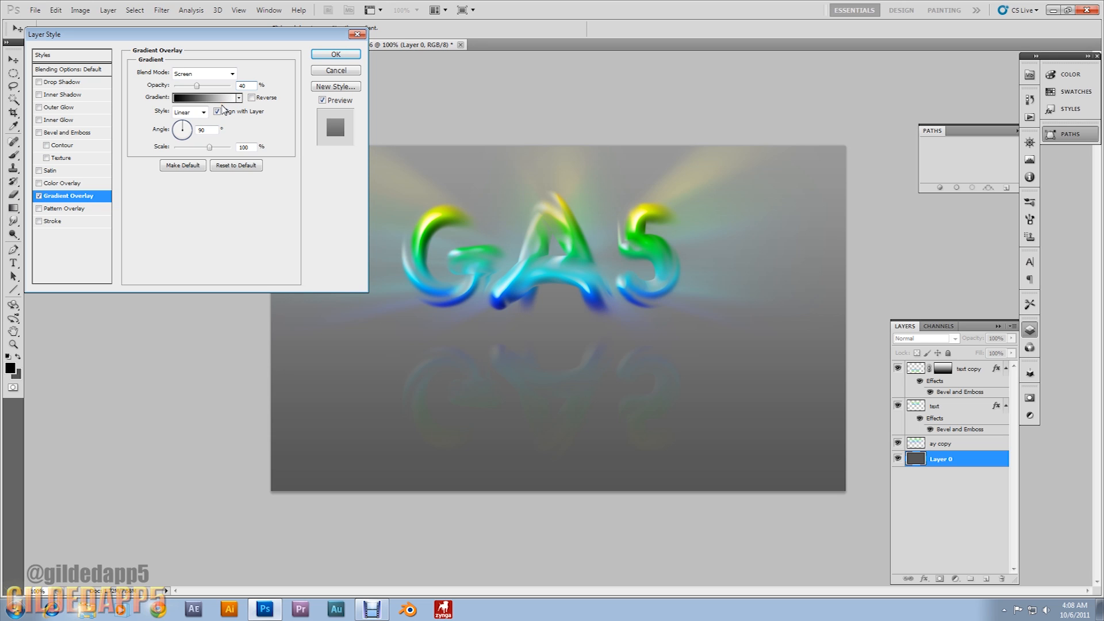
mouse_move(220, 111)
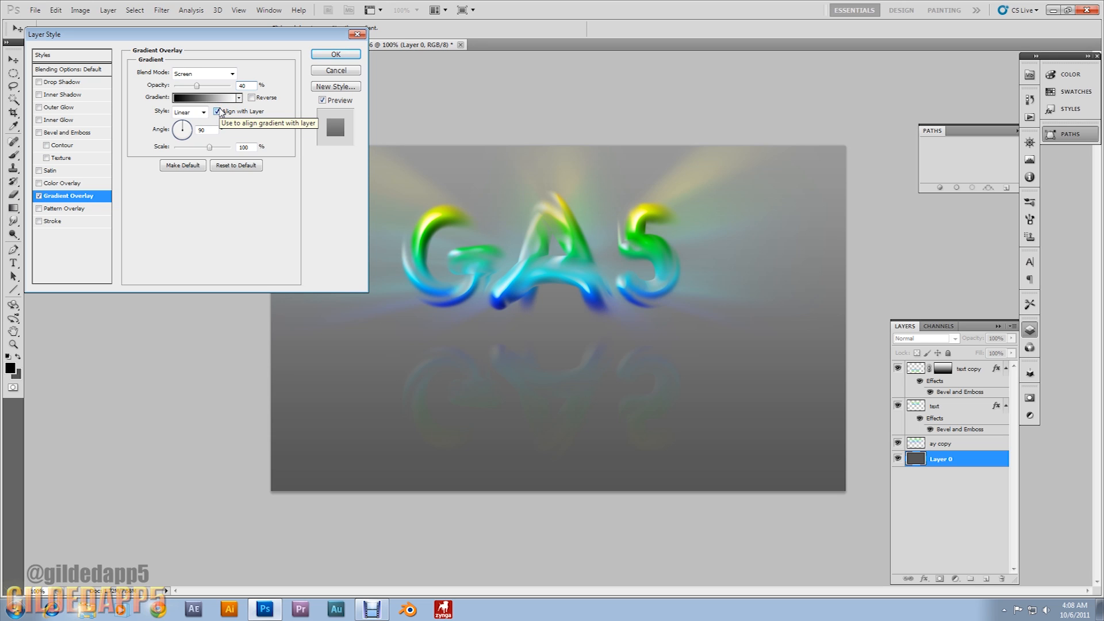
Reverse the overlay gradient, set its scale to 55% and confirm the style.
click(252, 97)
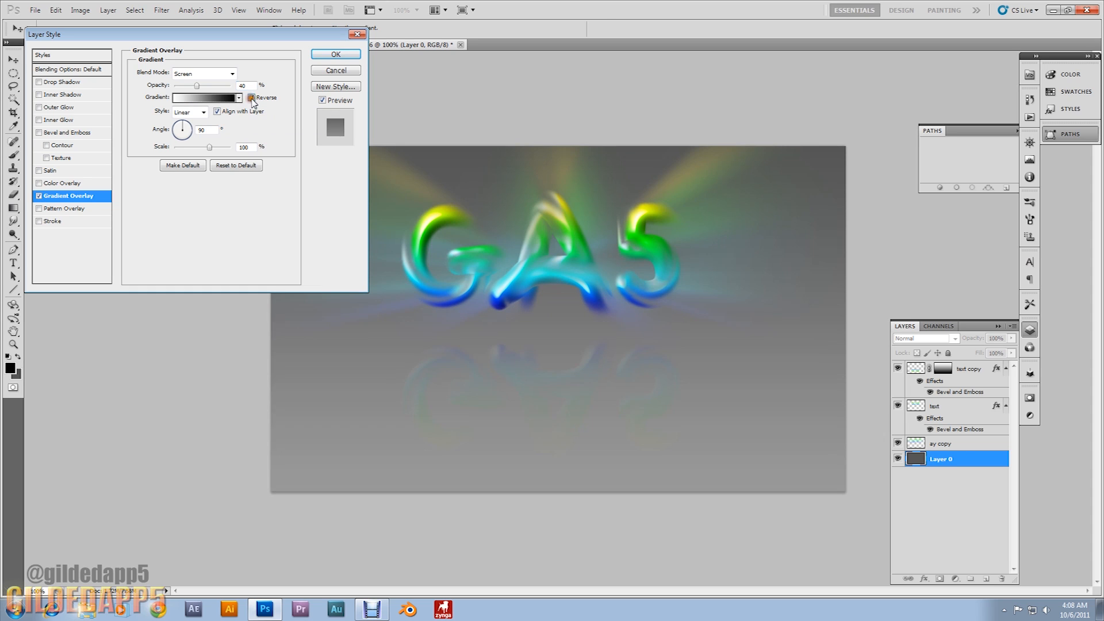
triple_click(244, 146)
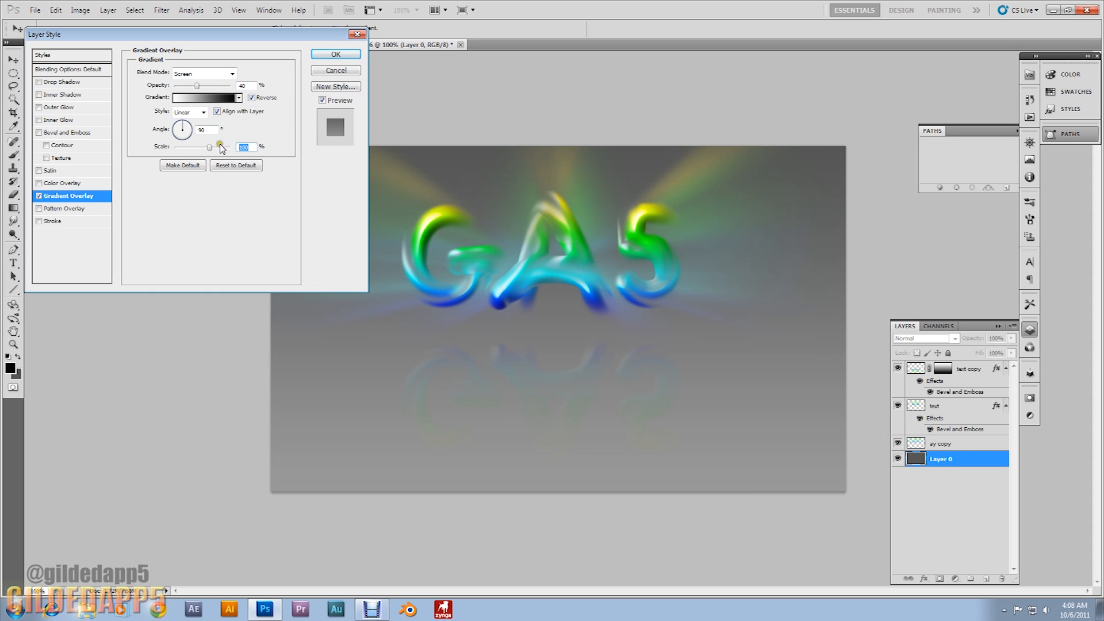
drag(221, 146, 189, 146)
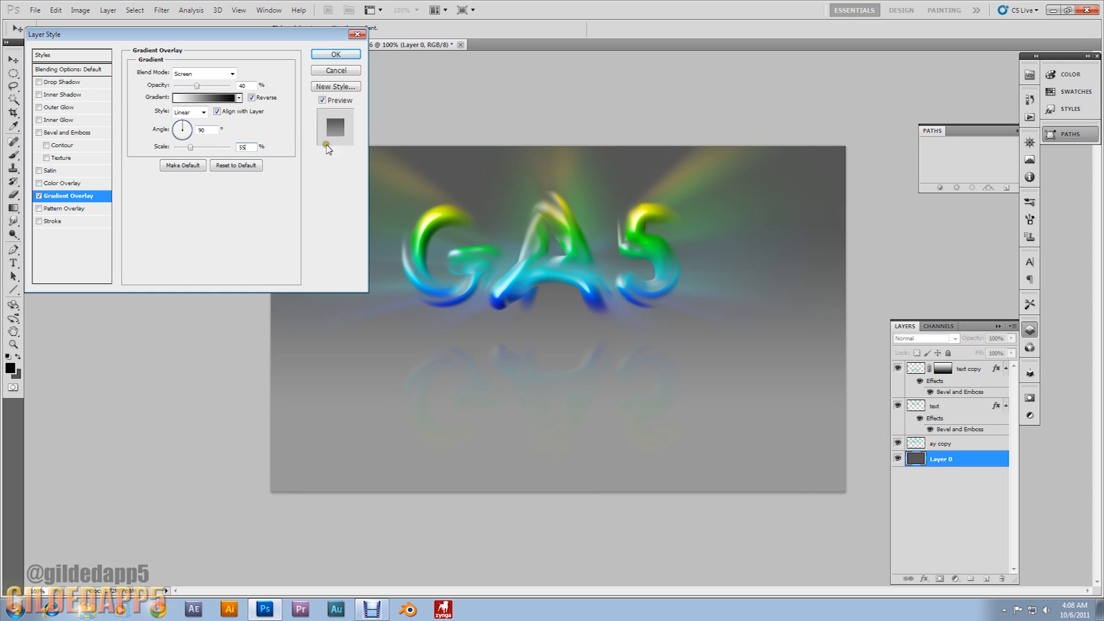
mouse_move(335, 54)
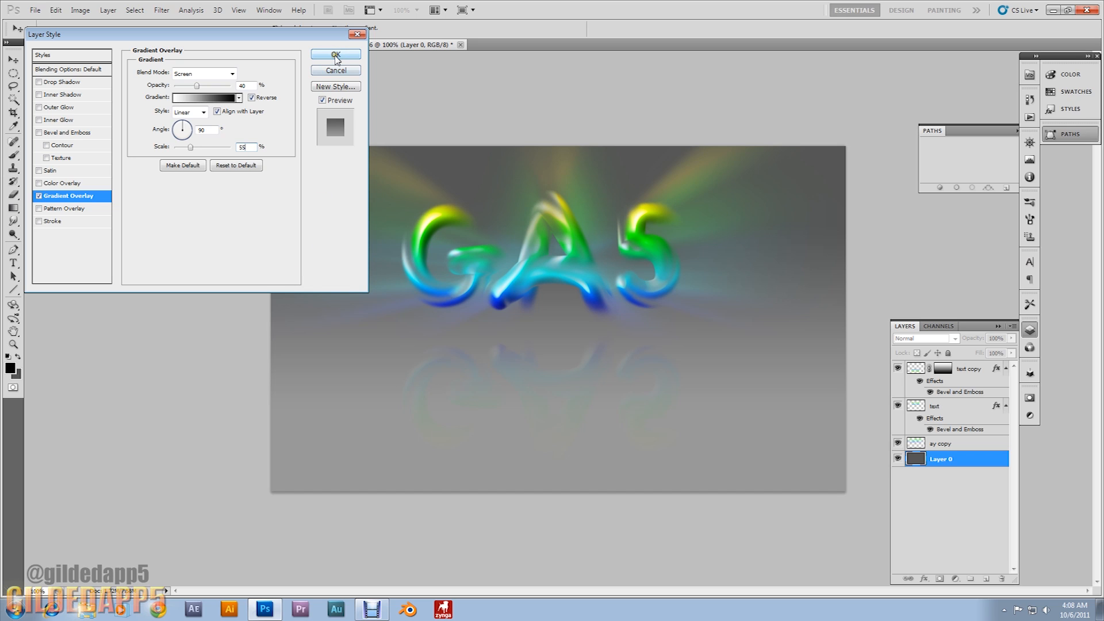
click(335, 55)
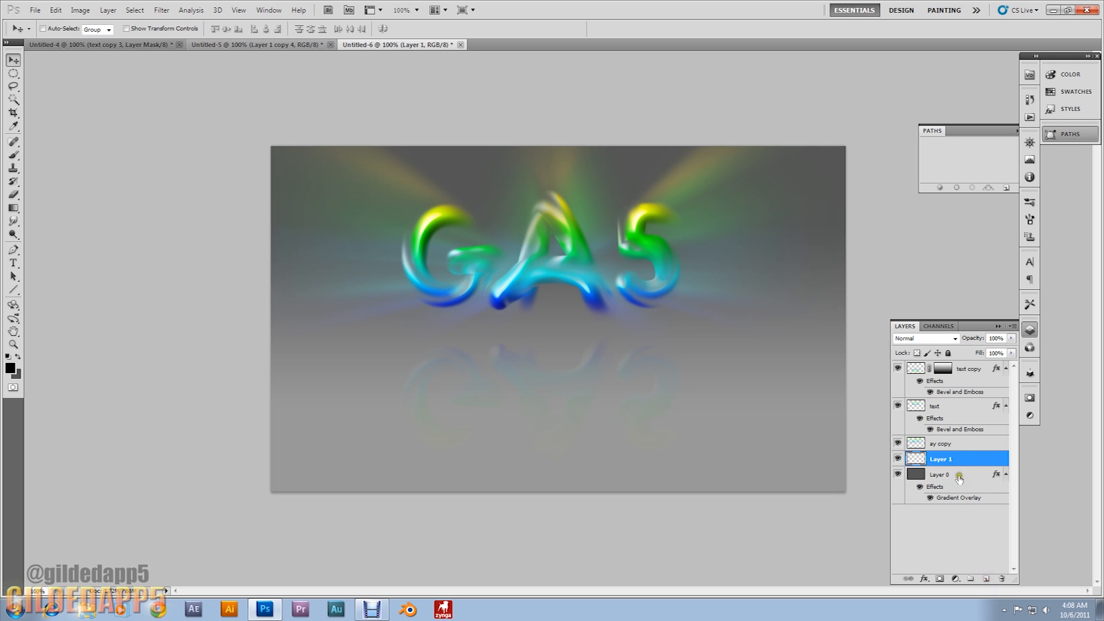
Rename Layer 1 to gound and select a large ellipse across the bottom of the canvas.
double_click(941, 458)
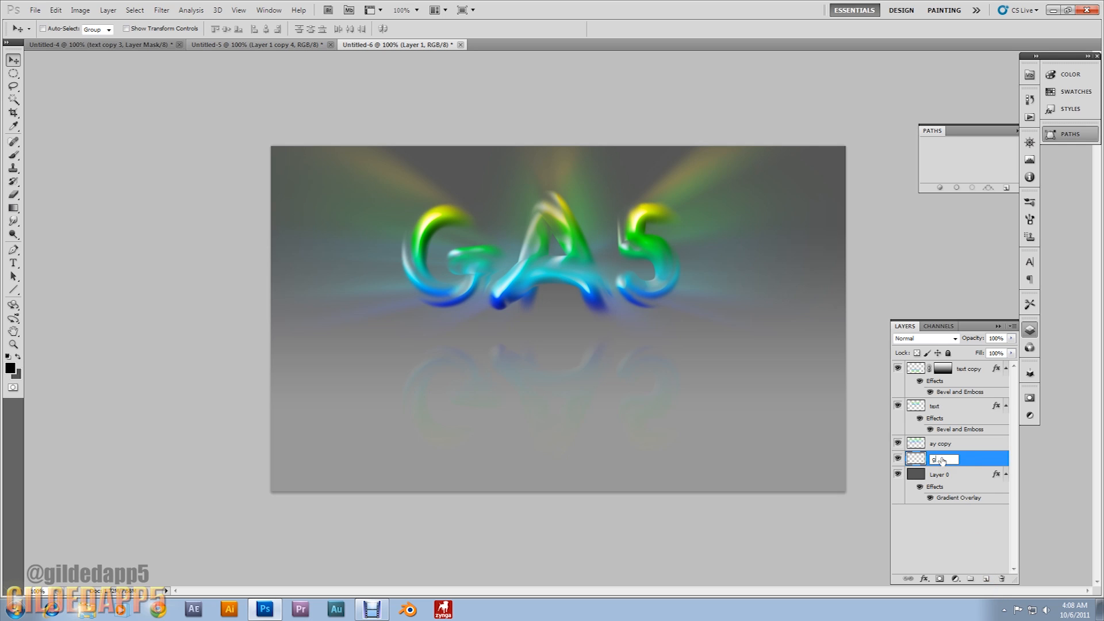
text(godnd)
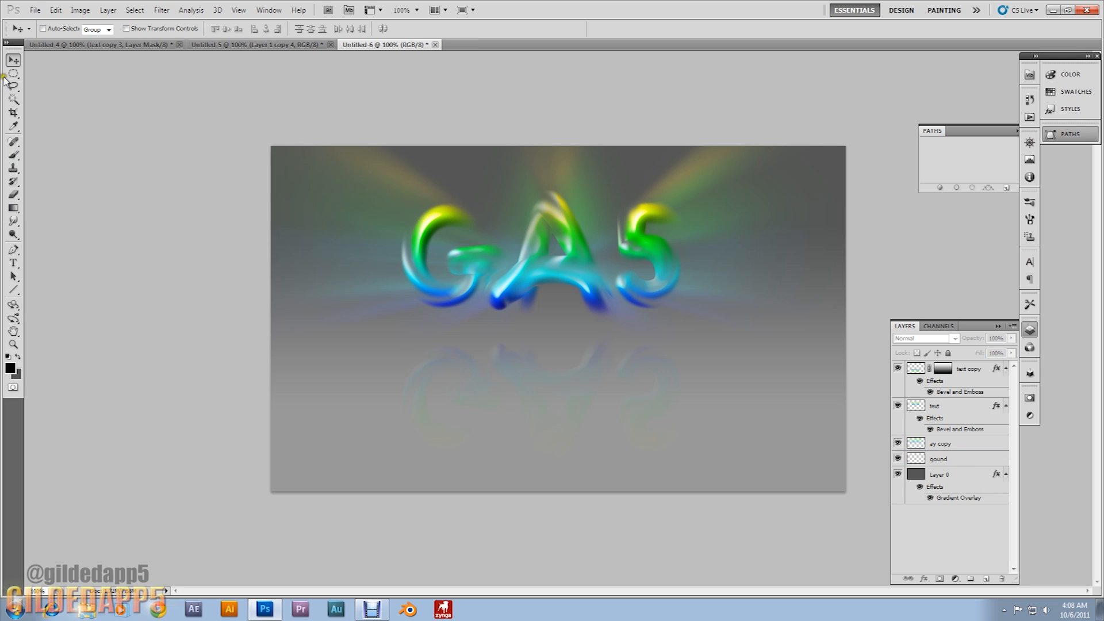
click(11, 72)
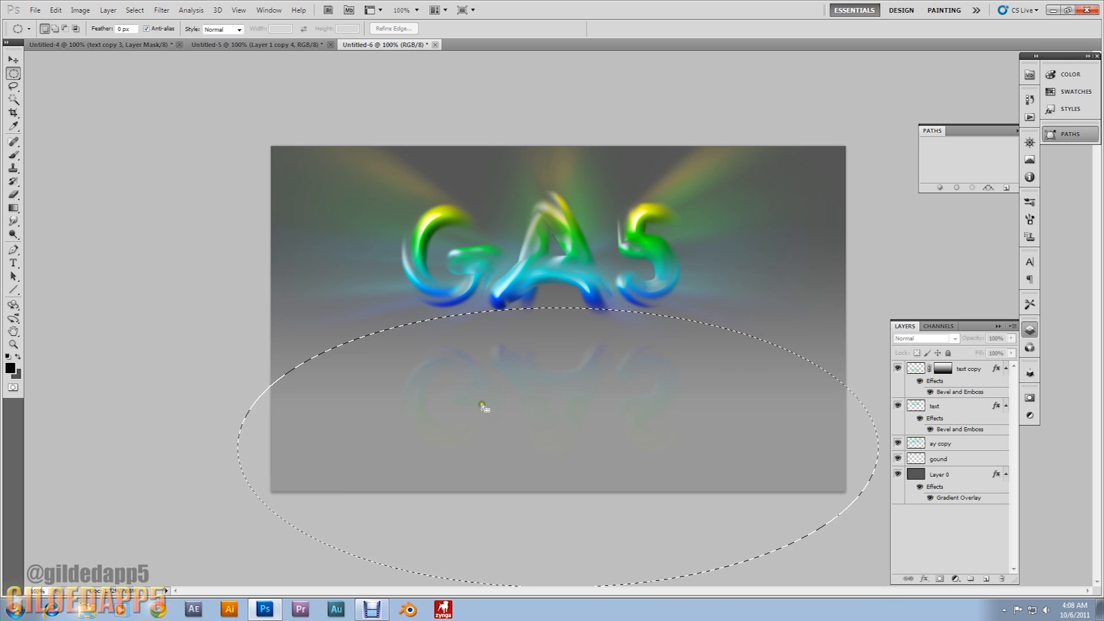
Fill the elliptical selection with white using the Paint Bucket, dismissing the layer warning.
click(13, 208)
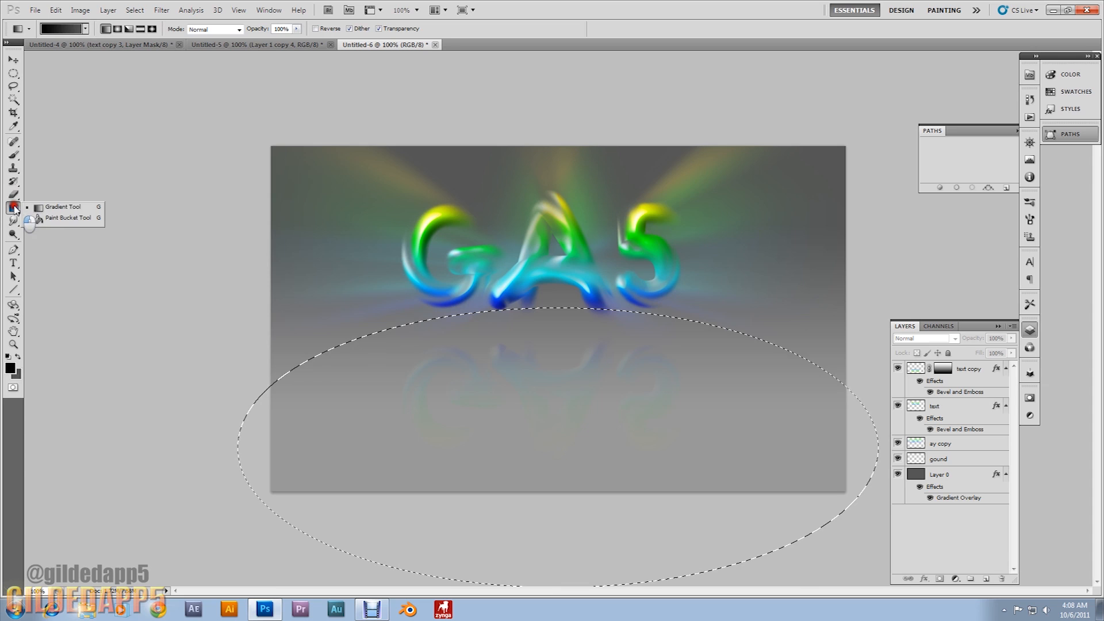
click(68, 217)
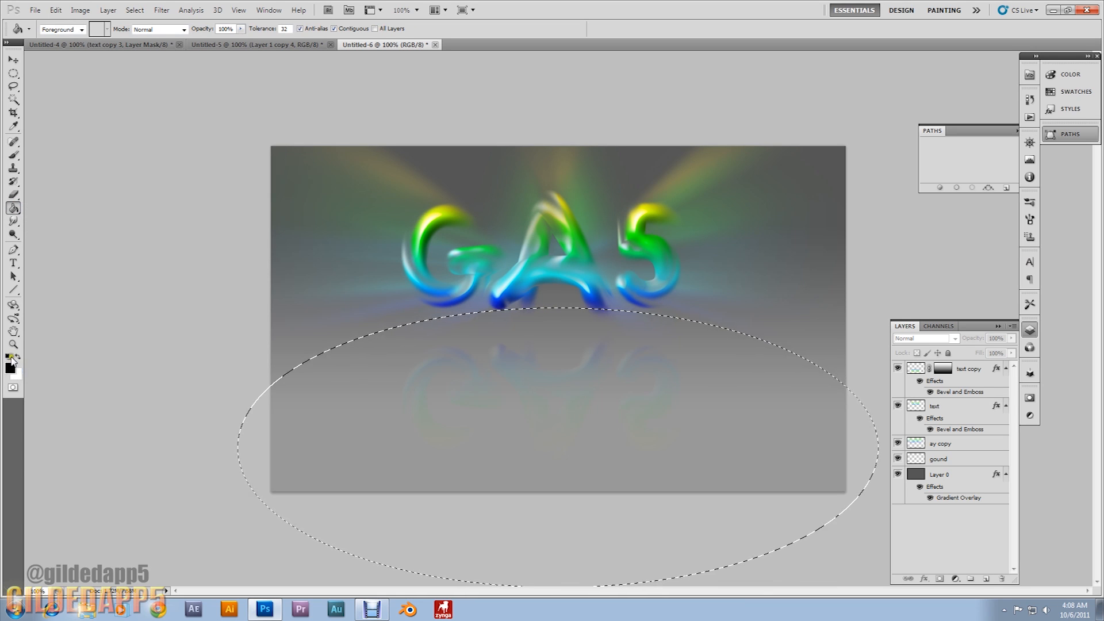
click(422, 437)
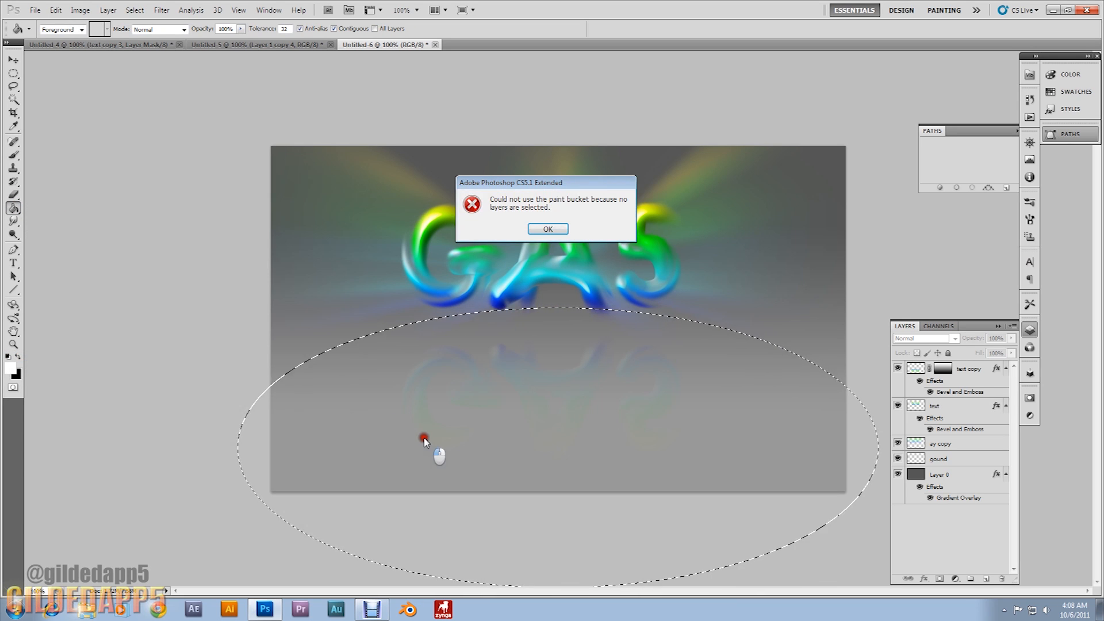
click(547, 228)
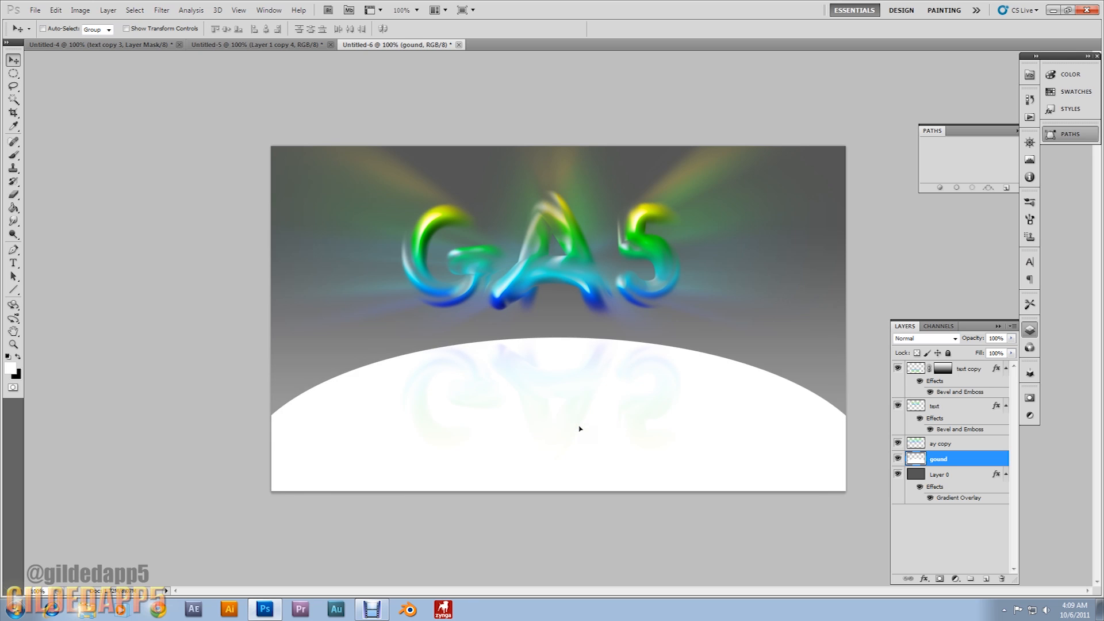
mouse_move(947, 468)
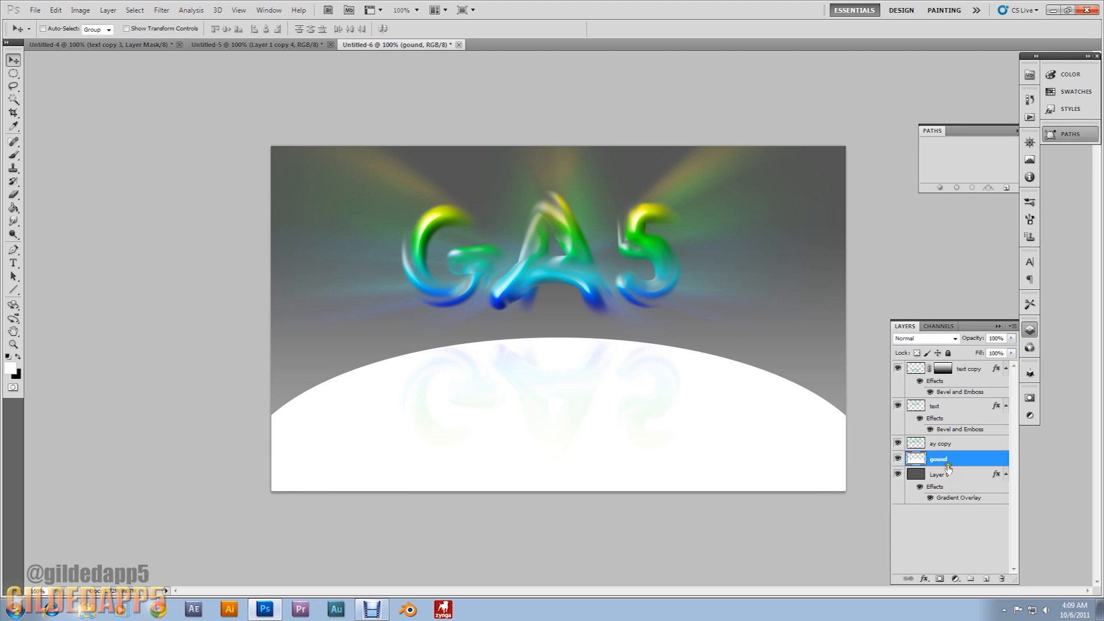
Gaussian-blur the gound layer by 40 pixels and lower its opacity to 65%.
click(161, 10)
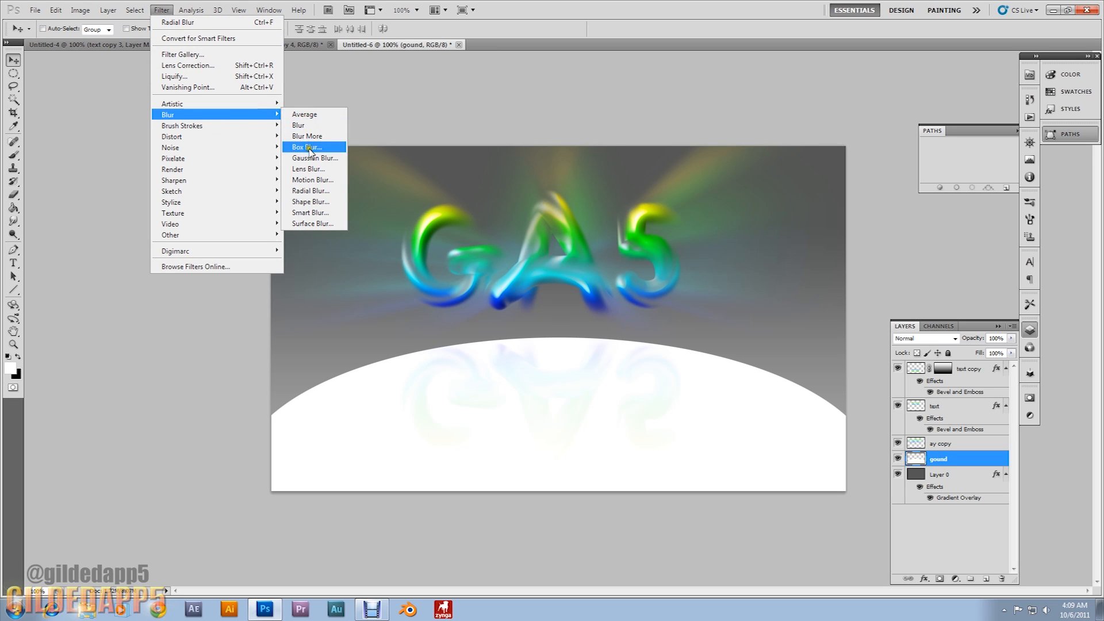
click(314, 158)
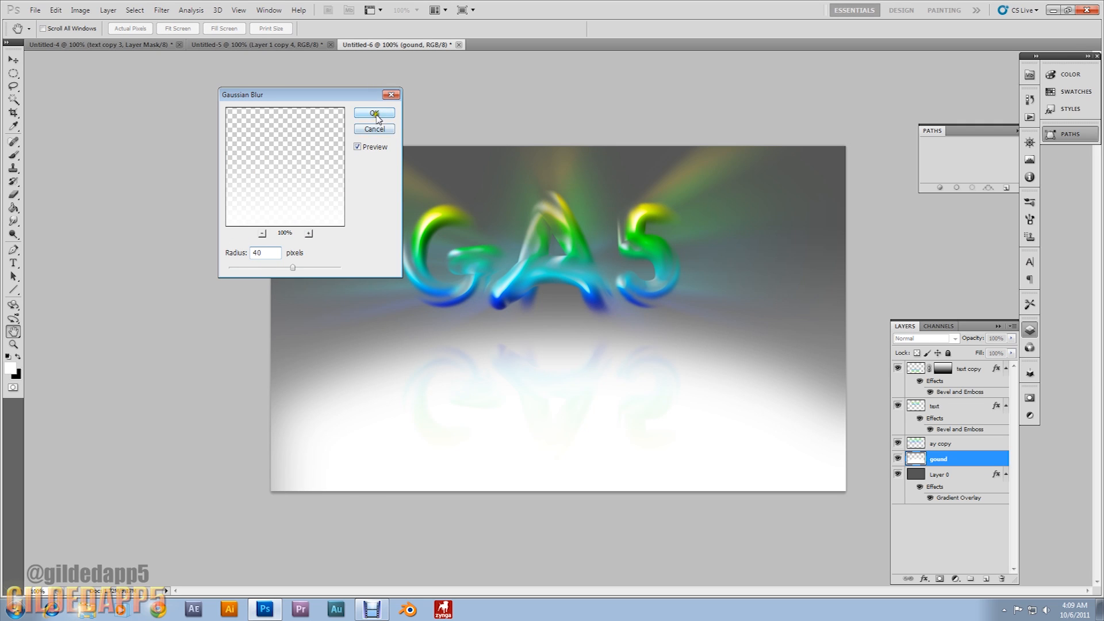
click(374, 114)
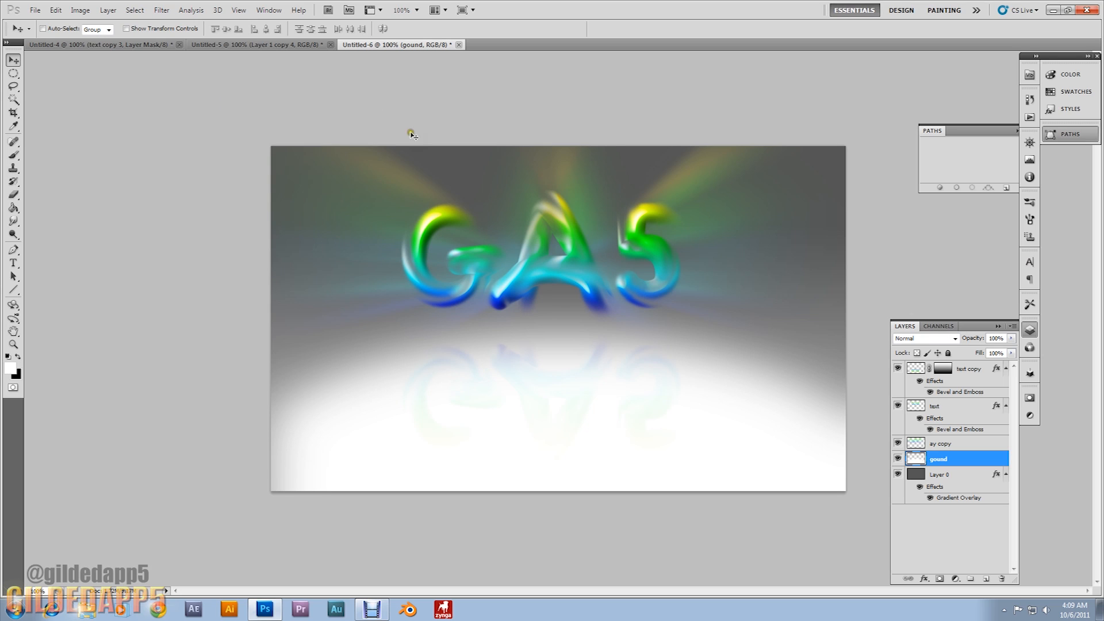
mouse_move(497, 177)
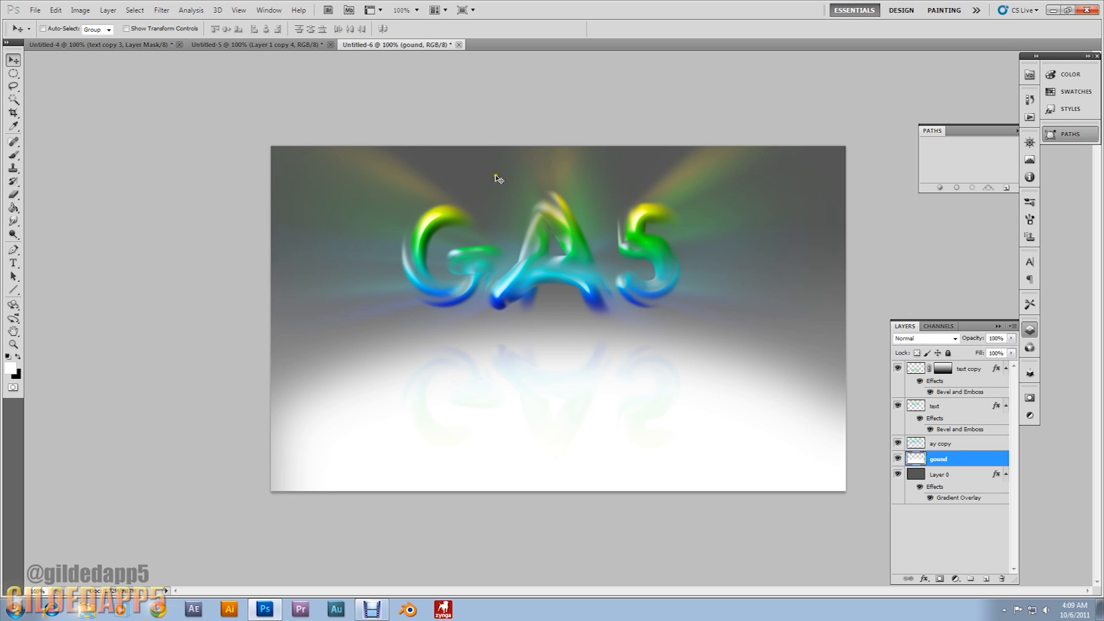
mouse_move(435, 238)
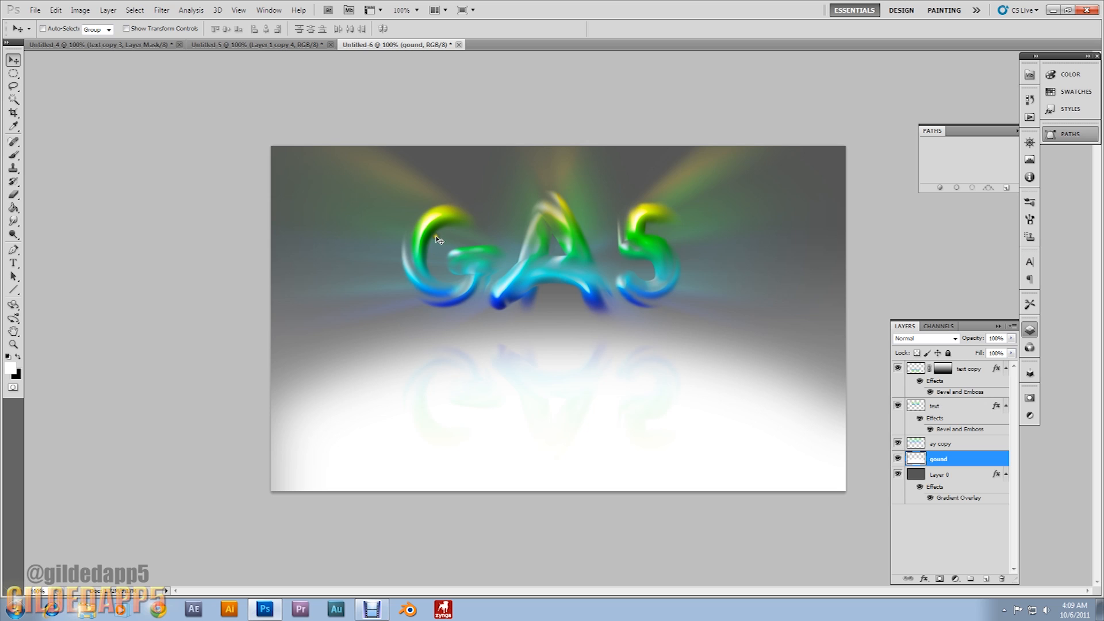
mouse_move(999, 353)
text(65)
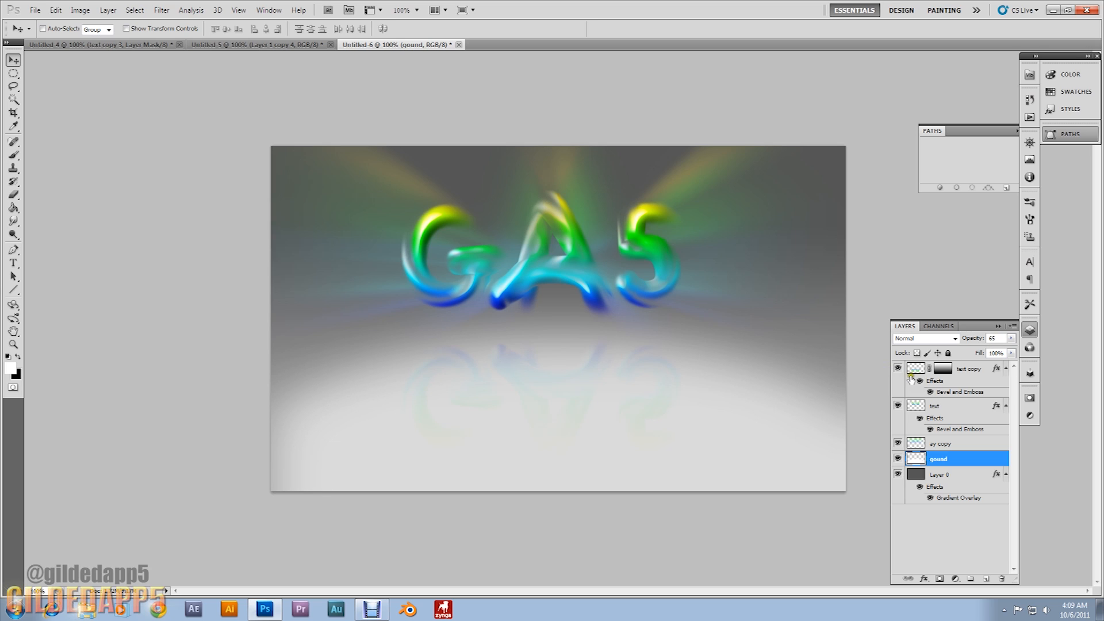
click(963, 537)
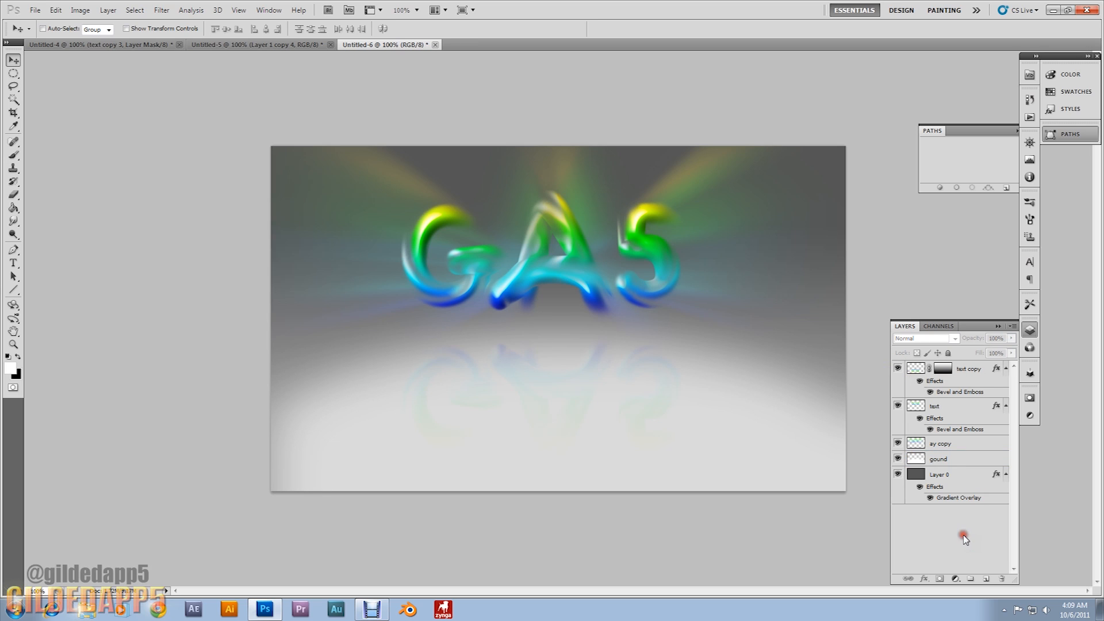
mouse_move(996, 512)
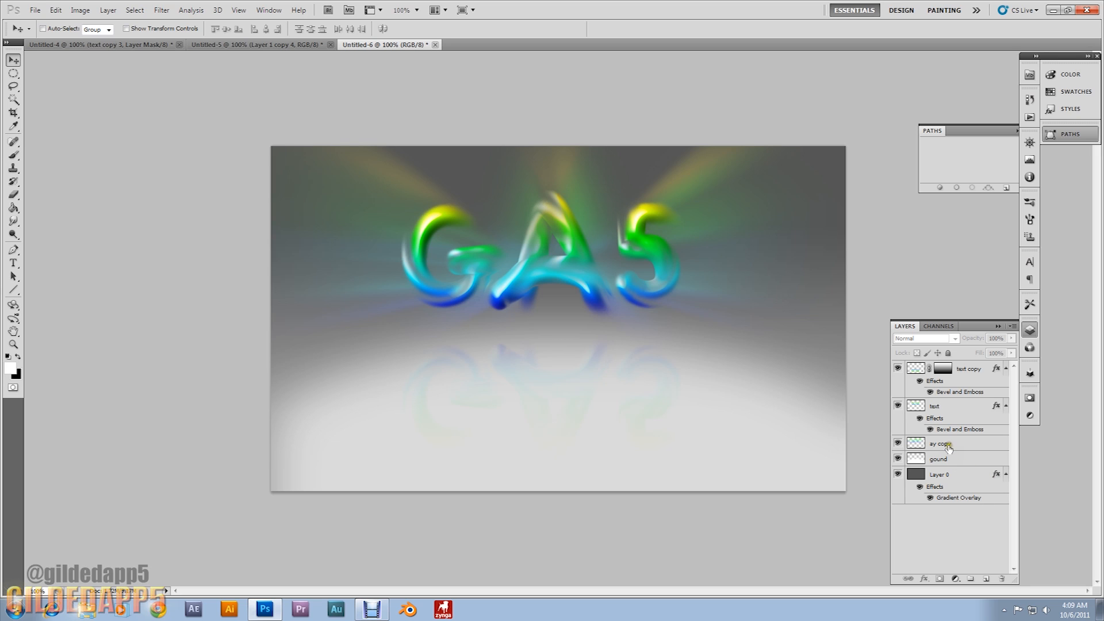
Rename the text copy 2 layer to hadow and flatten its duplicate into a thin strip under GAS.
click(951, 406)
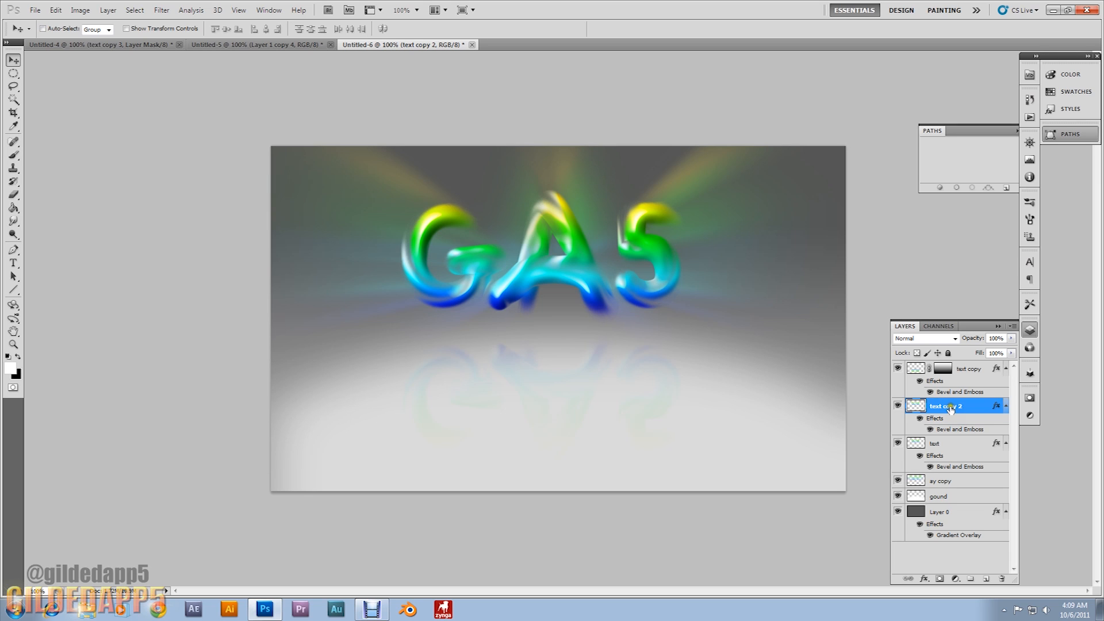
double_click(947, 406)
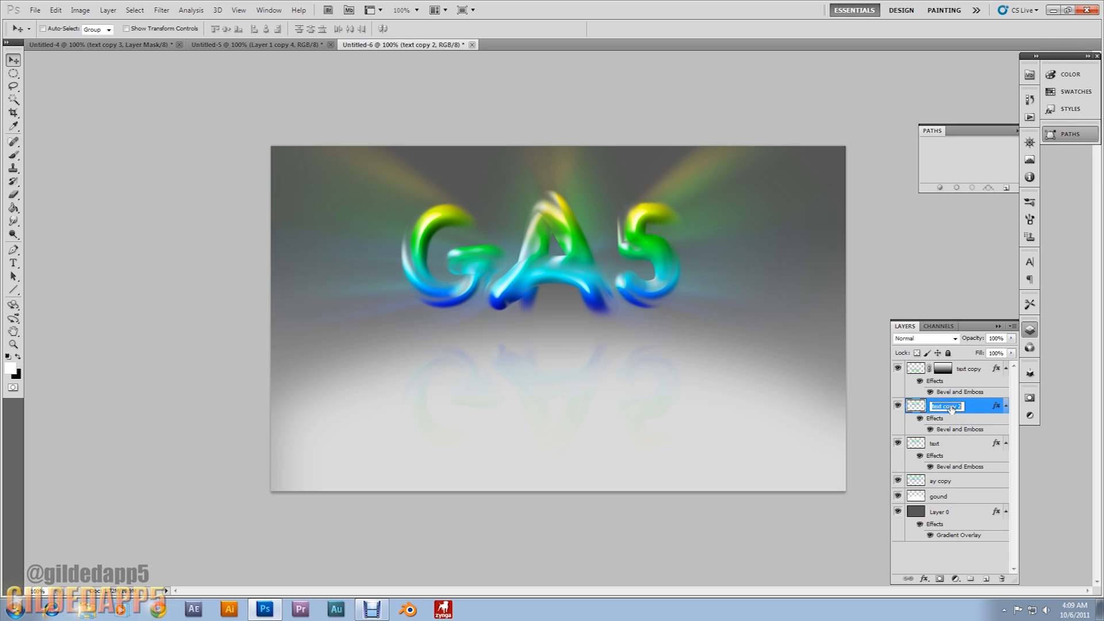
text(hadow)
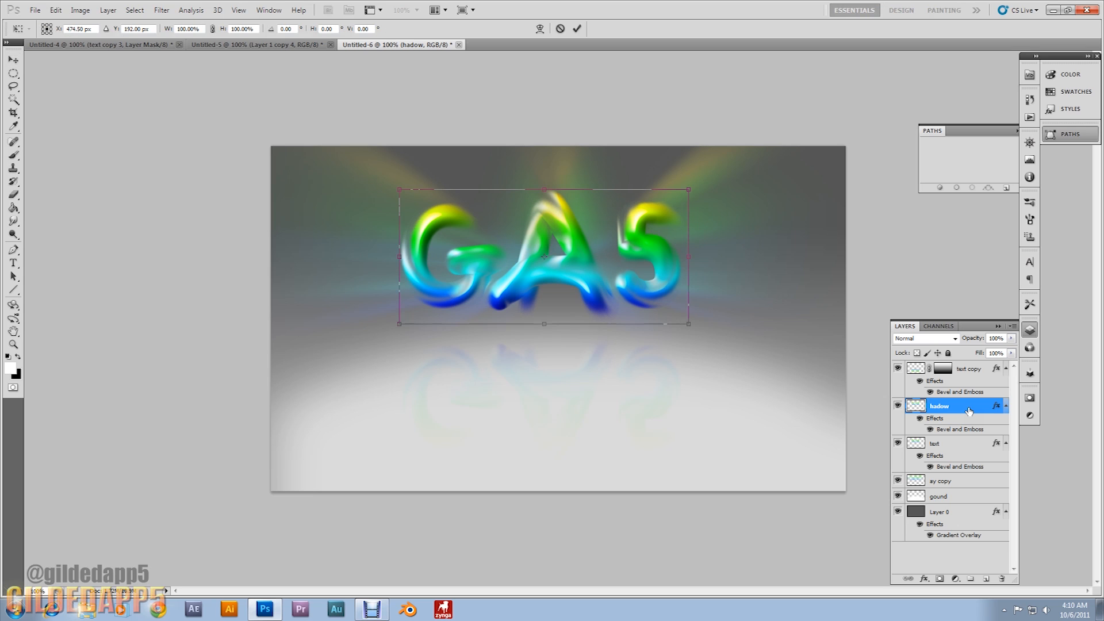
mouse_move(568, 238)
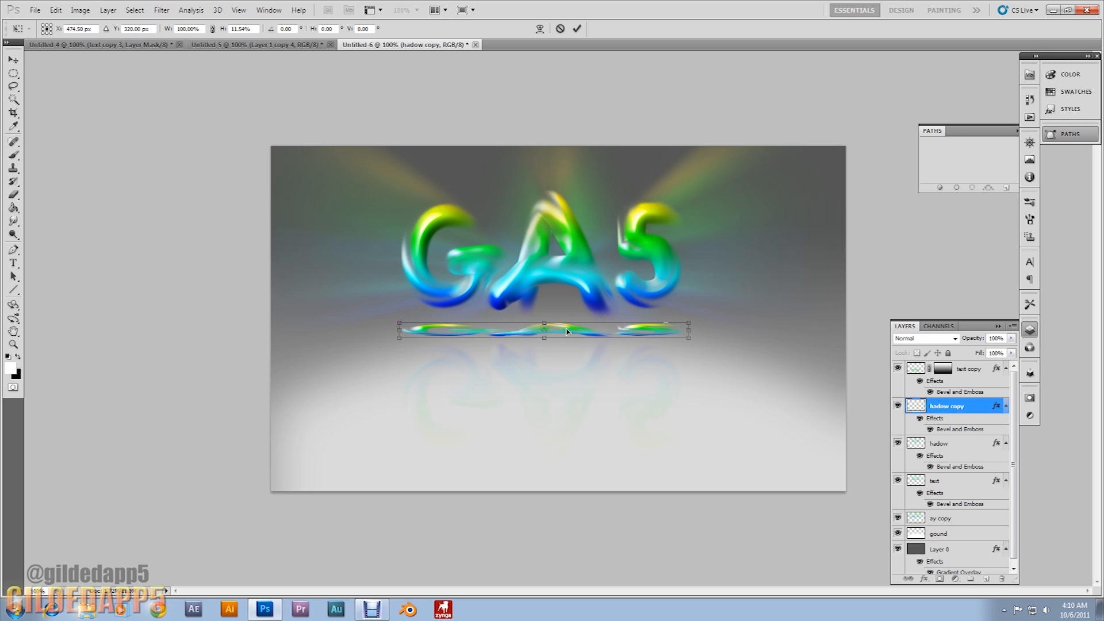
click(576, 28)
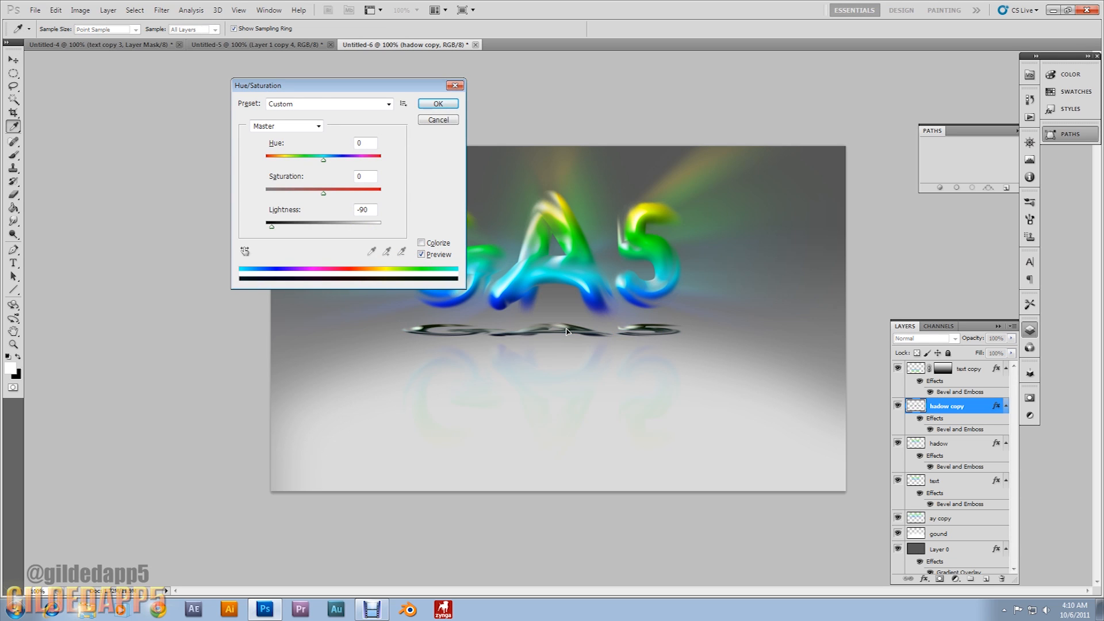
Lower the strip's Lightness in Hue/Saturation so it becomes a dark shadow shape.
click(365, 210)
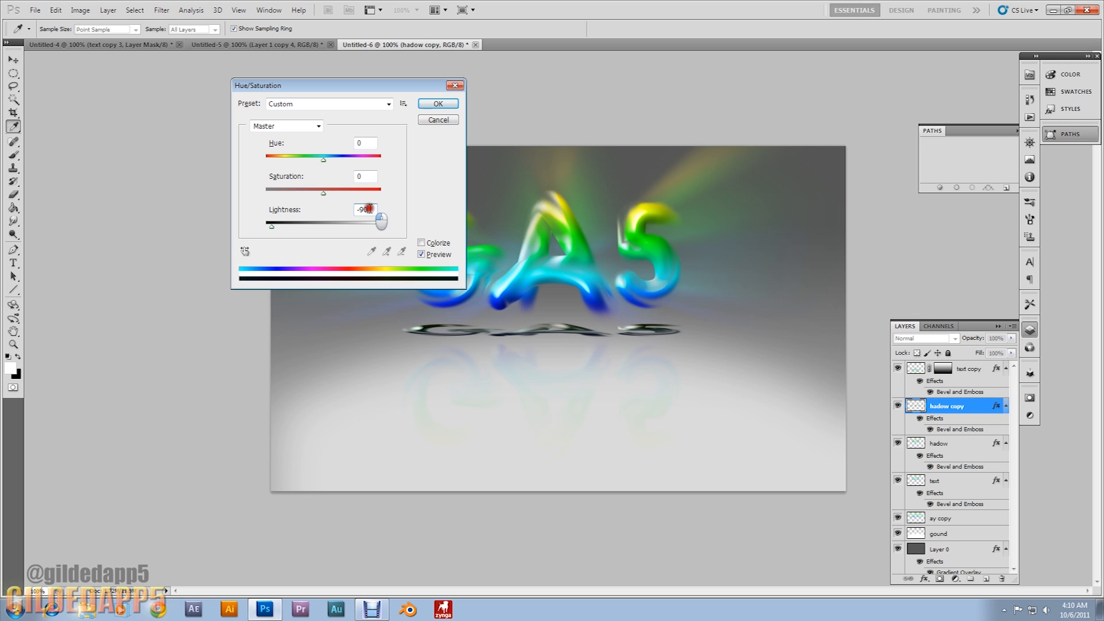
triple_click(365, 209)
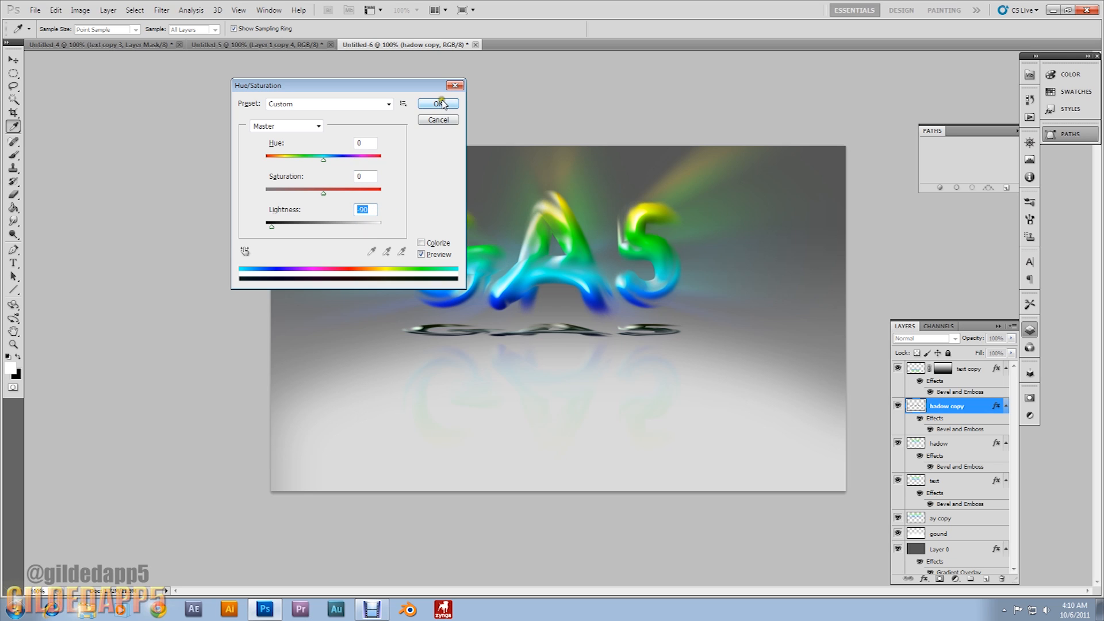
click(437, 103)
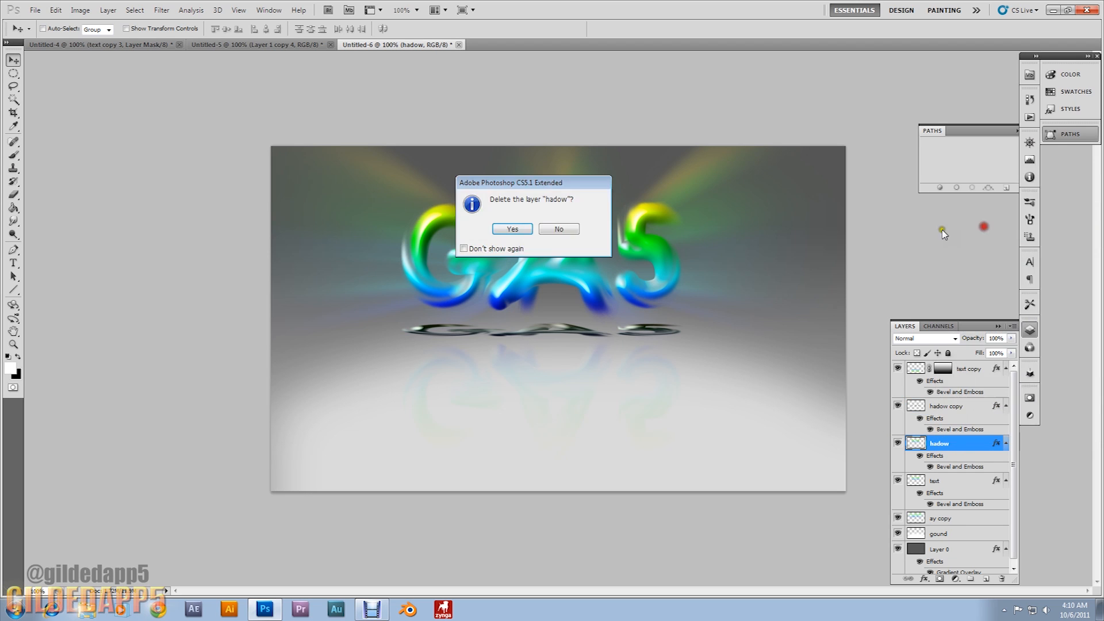
Delete the original hadow layer and select hadow copy for blurring.
click(511, 228)
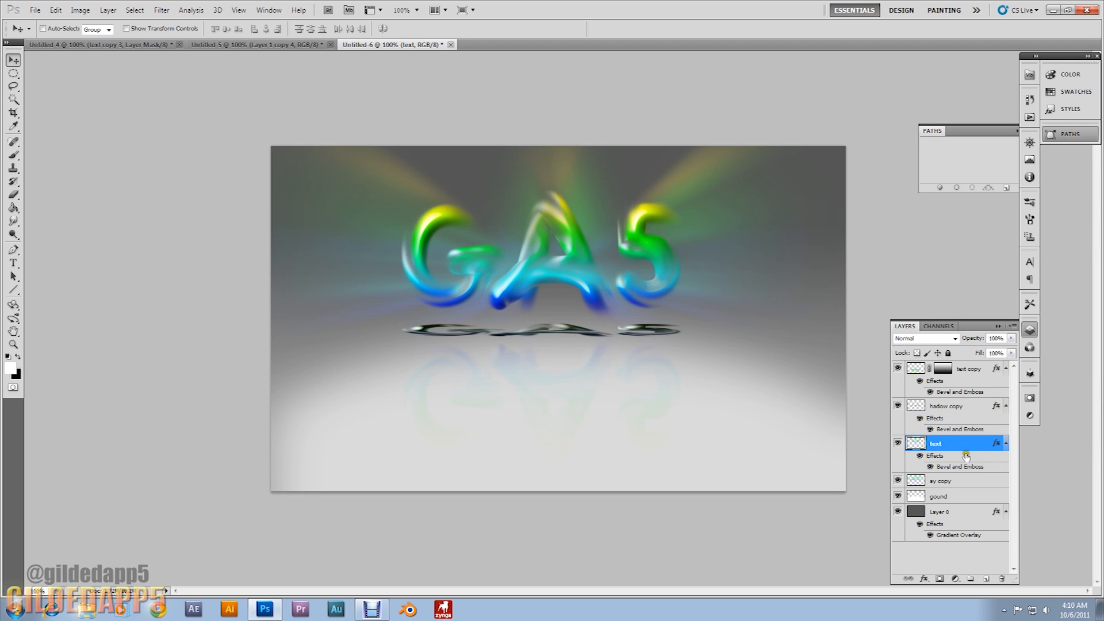
click(946, 406)
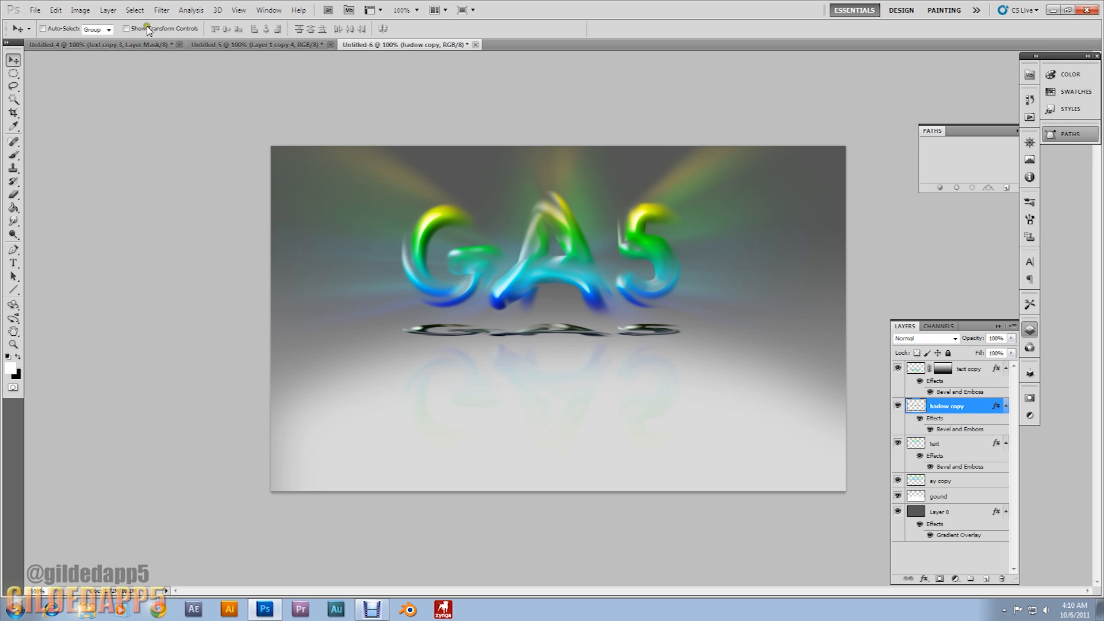
click(161, 10)
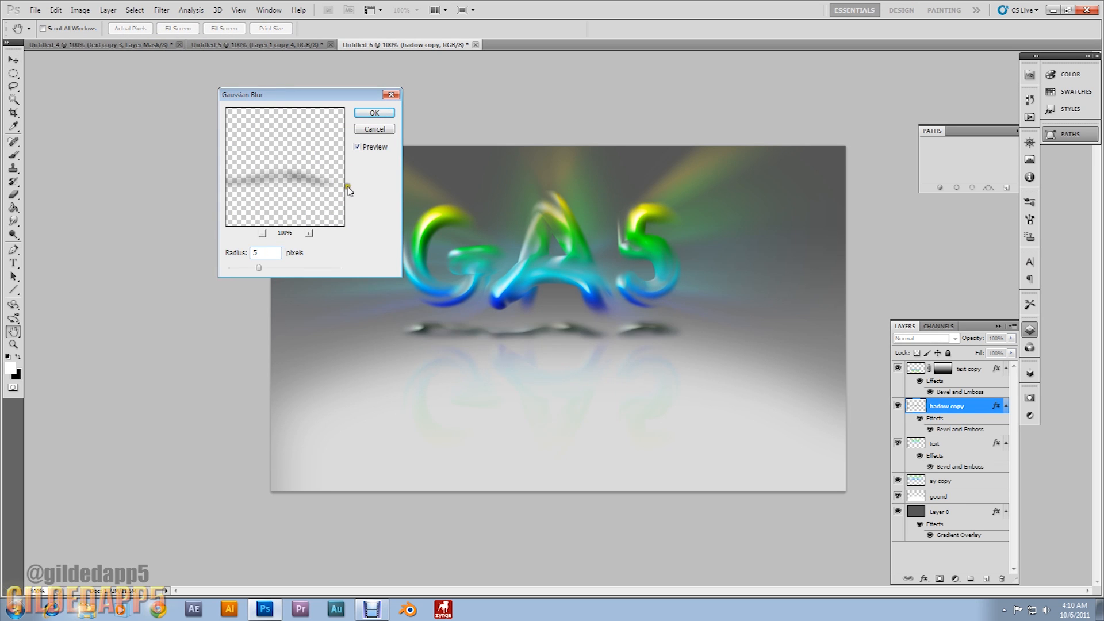
Apply Gaussian blur then a horizontal Motion Blur at angle 0 to the hadow copy strip.
click(373, 113)
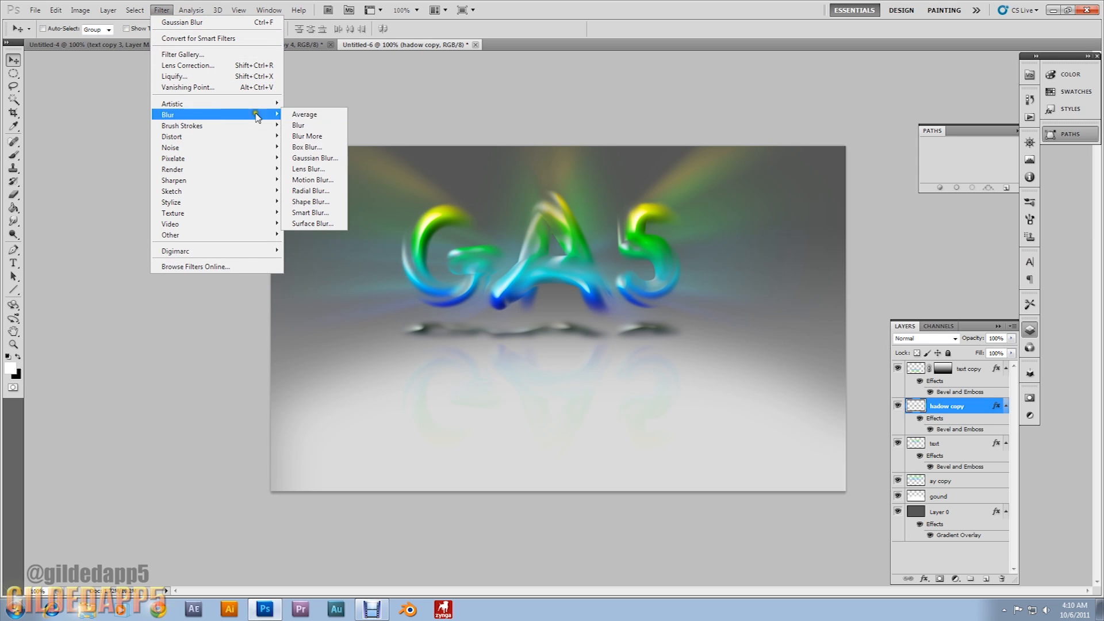
click(311, 180)
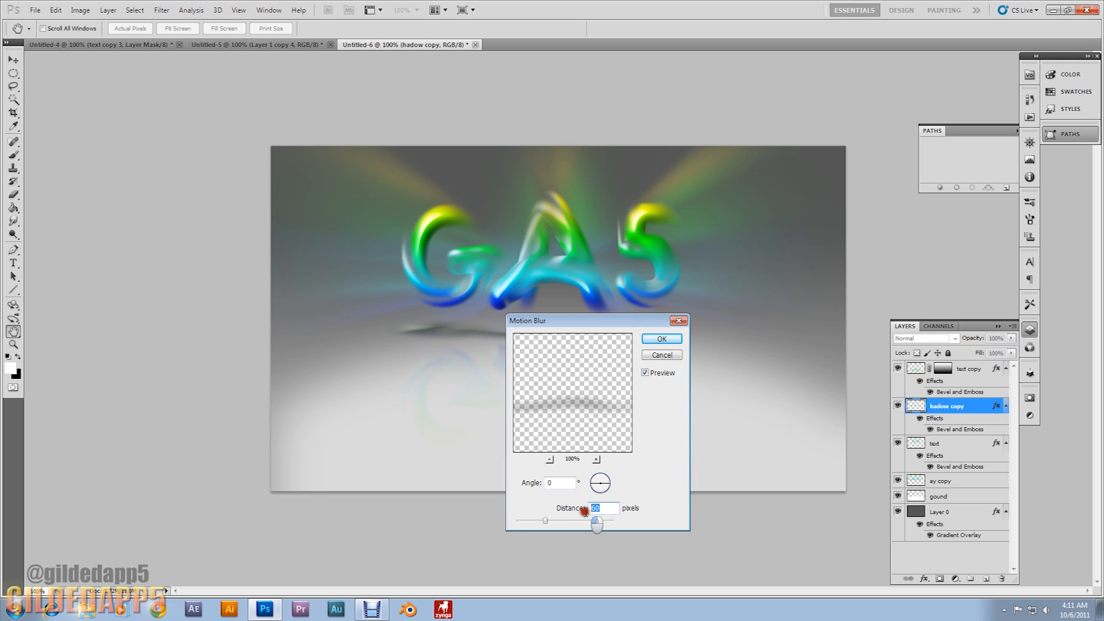
click(660, 338)
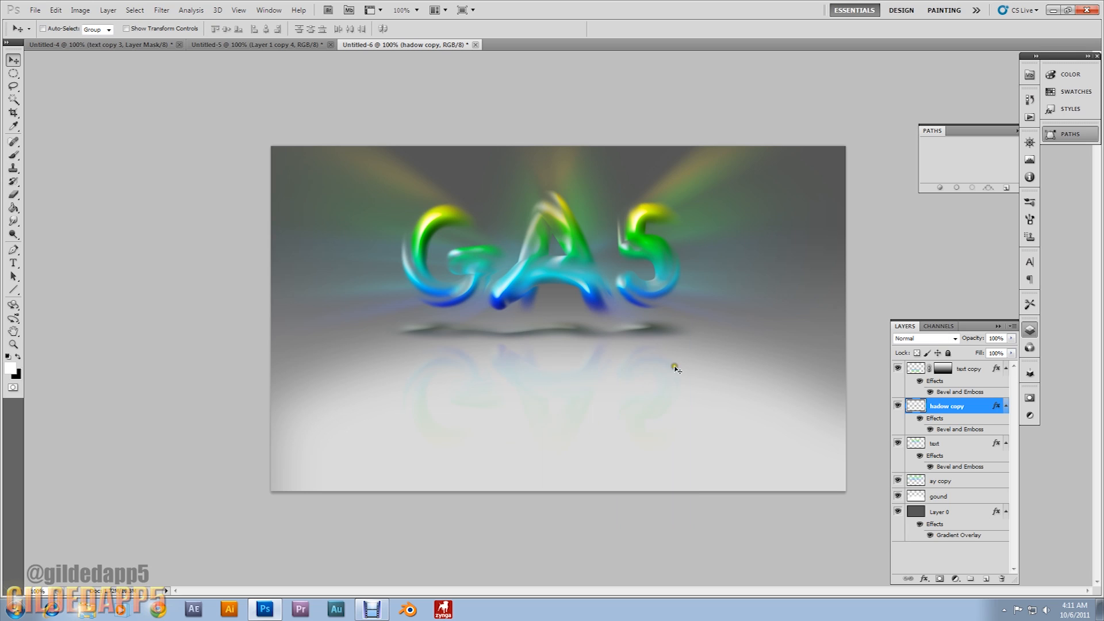
mouse_move(610, 386)
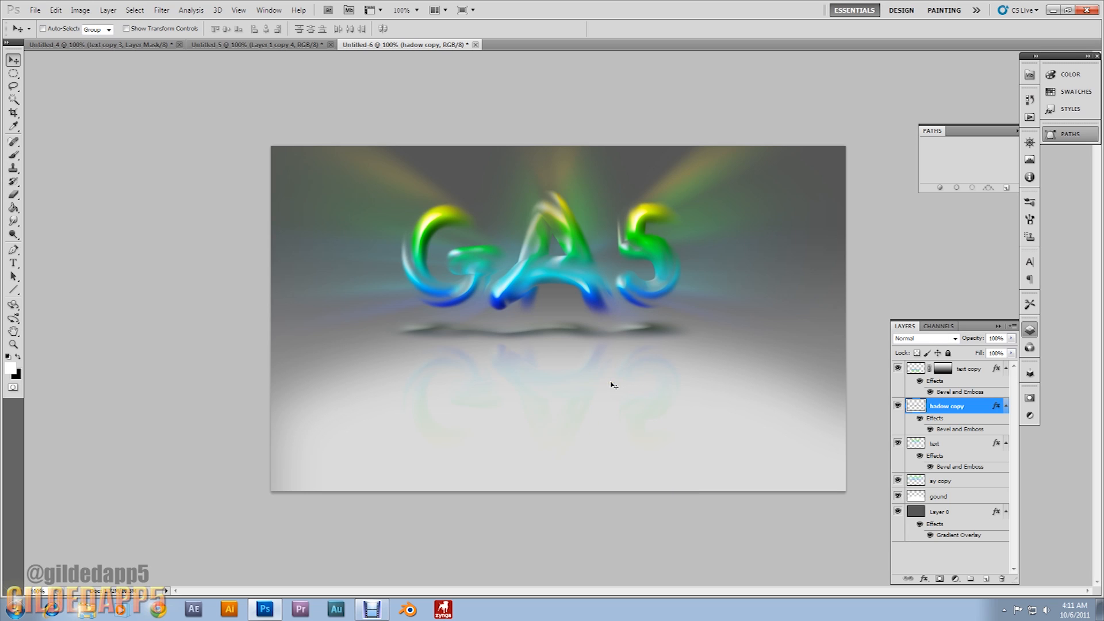
mouse_move(537, 337)
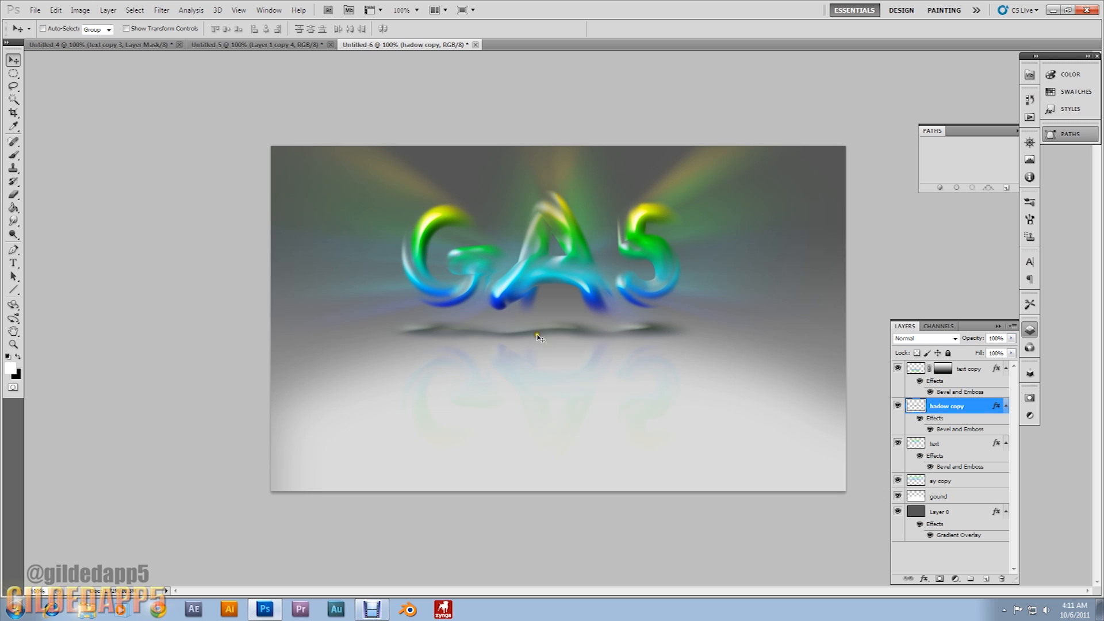
mouse_move(581, 361)
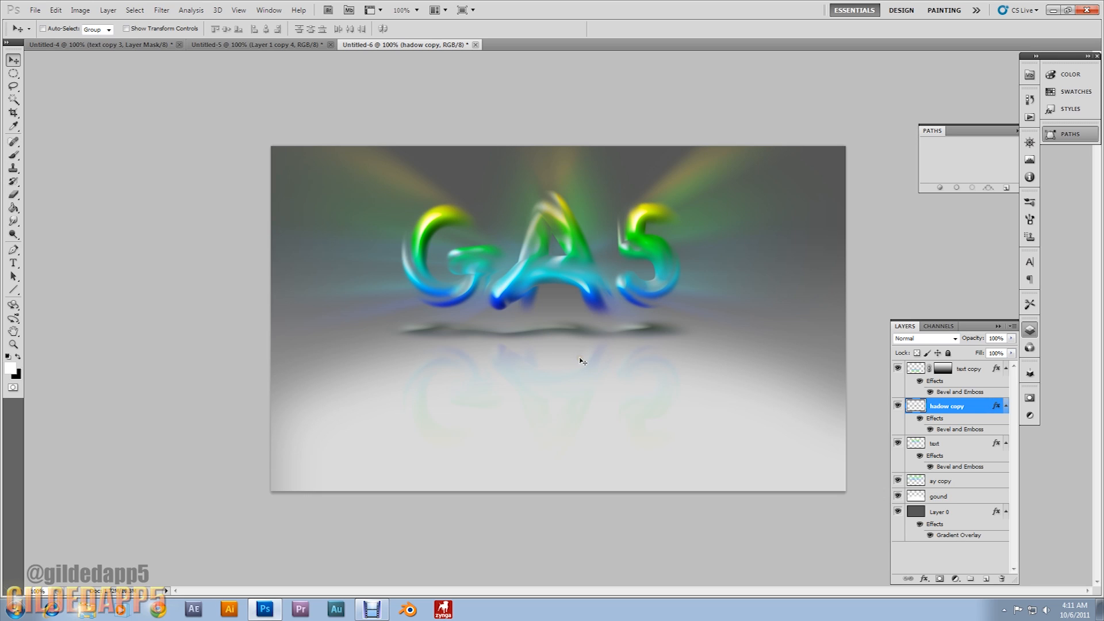
mouse_move(705, 445)
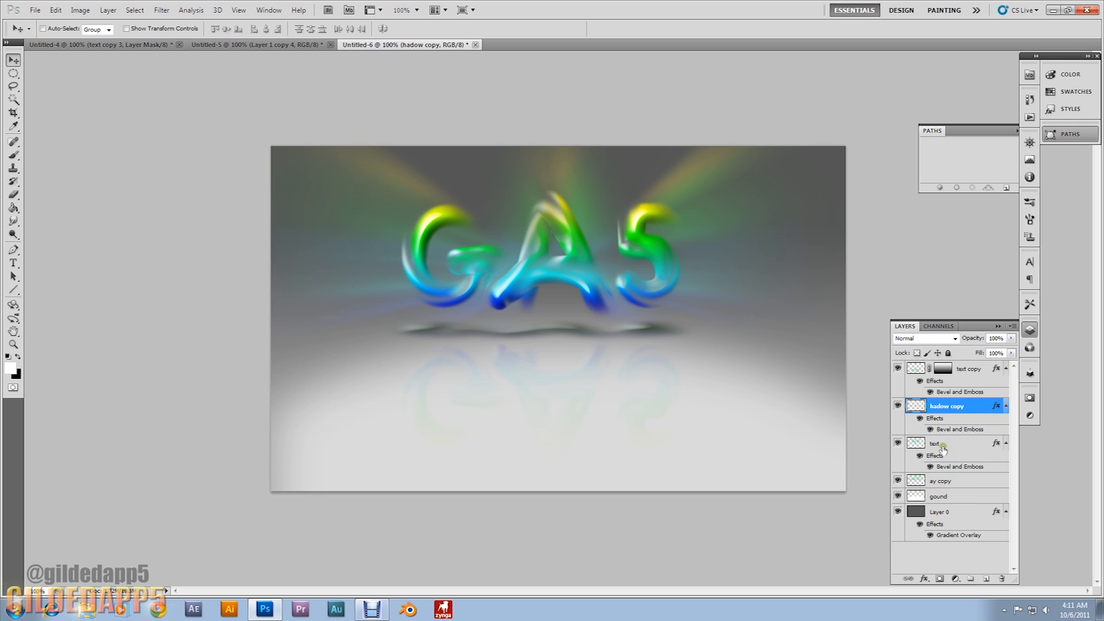
click(935, 443)
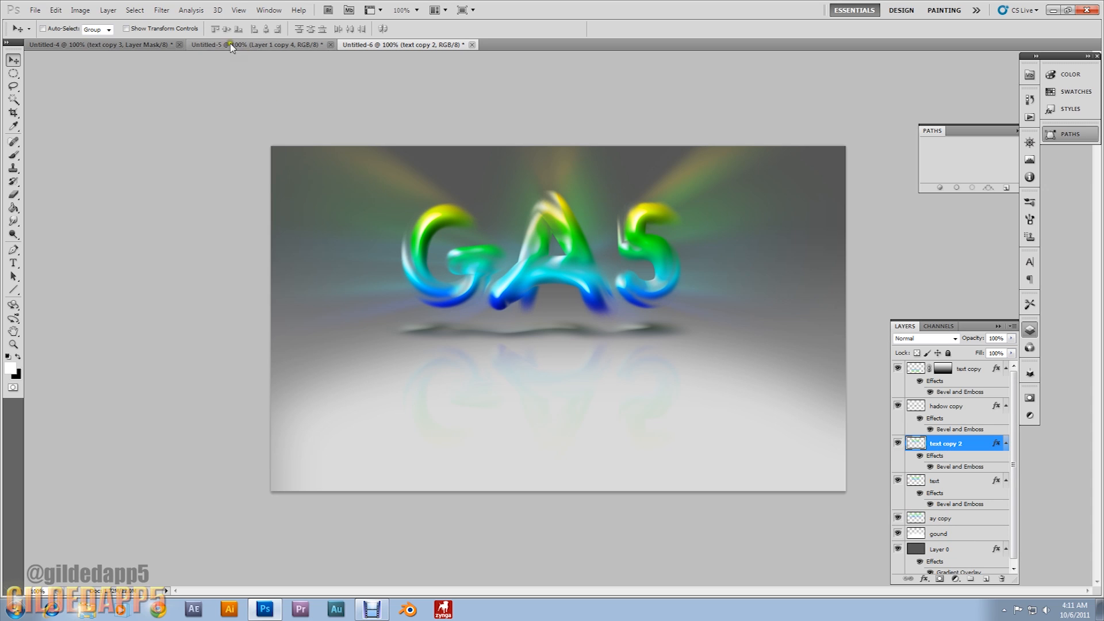
Gaussian-blur the duplicated text copy and give it a new blending mode to boost the reflection.
click(161, 10)
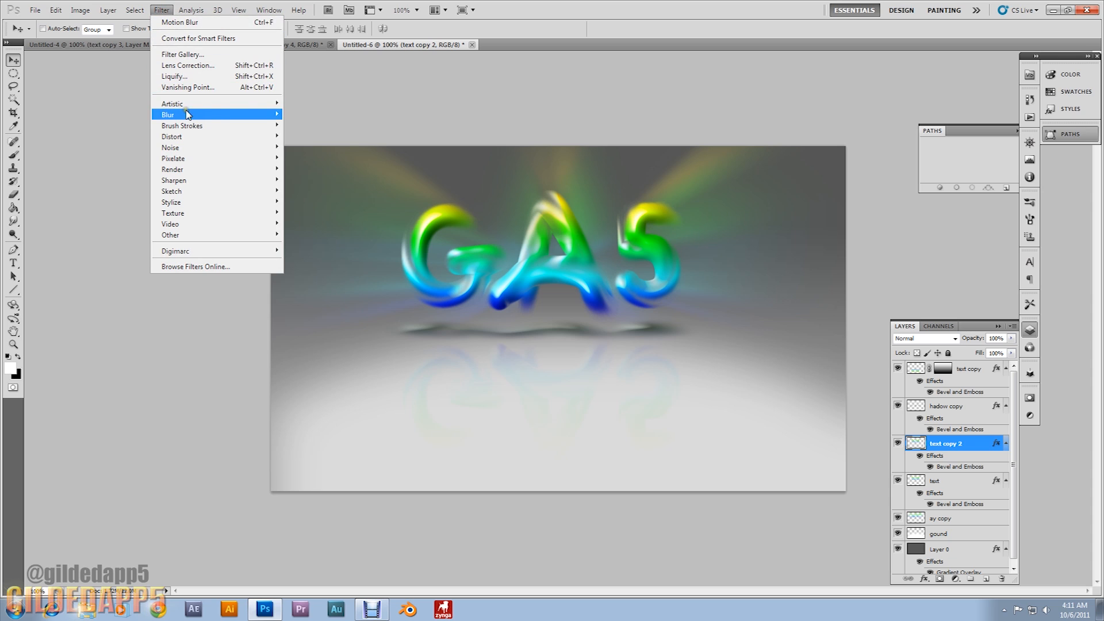
click(183, 114)
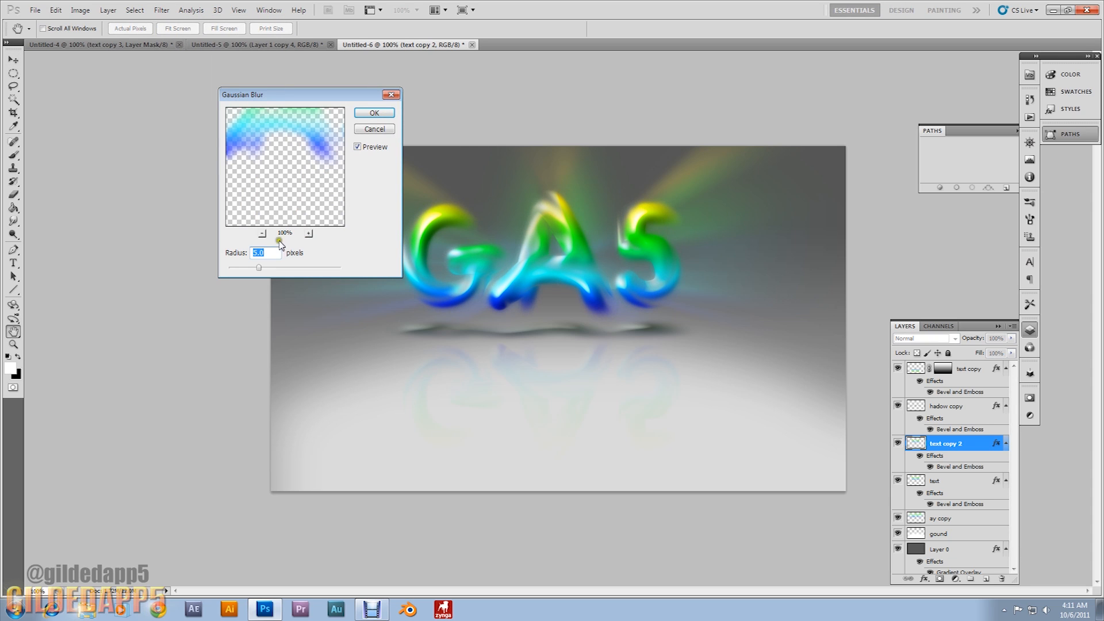
click(372, 113)
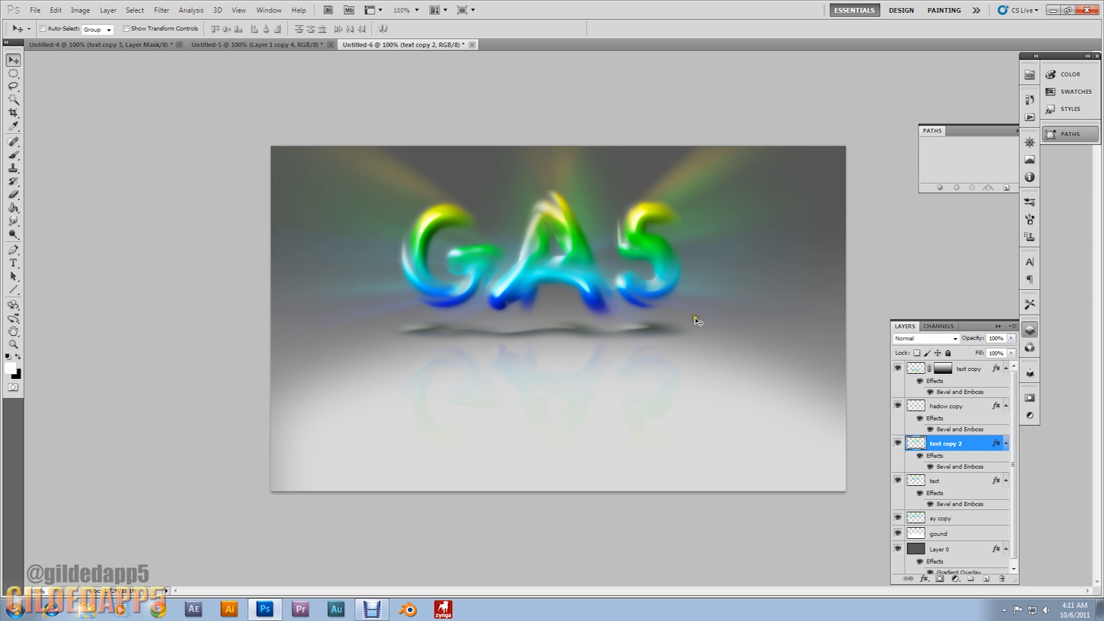
click(922, 338)
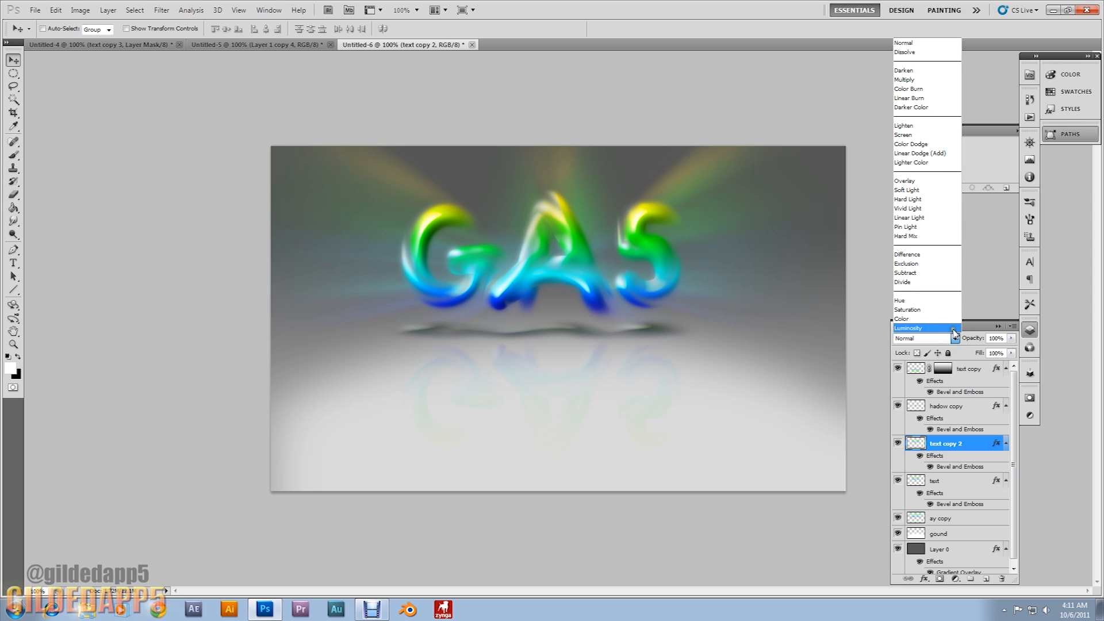
click(904, 180)
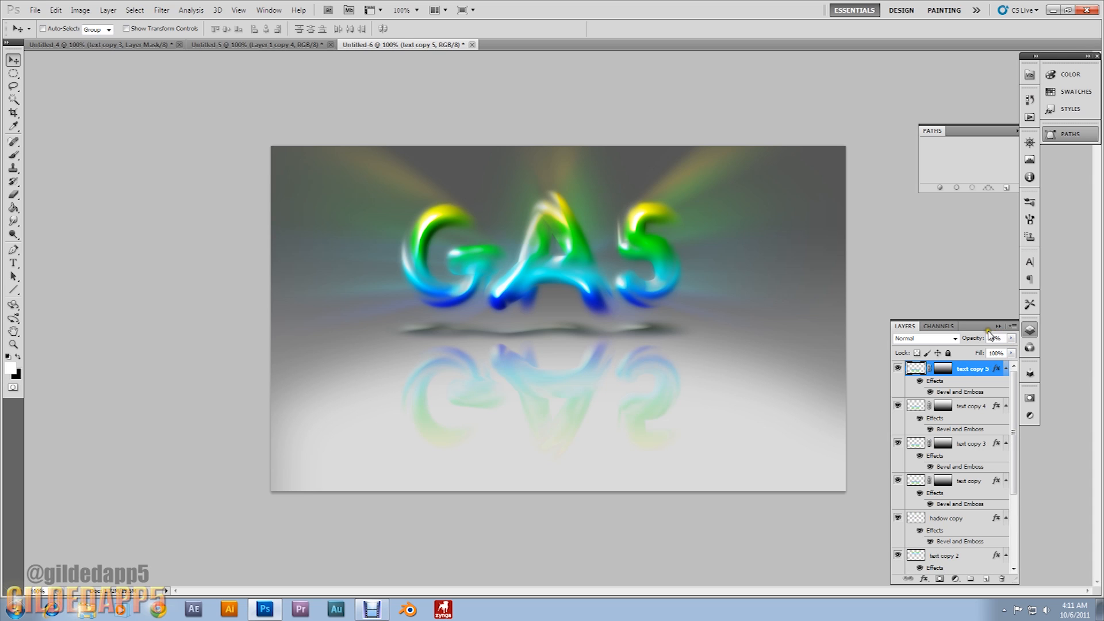
Lower text copy 5 to 25% opacity and collapse the Layers panel.
click(993, 338)
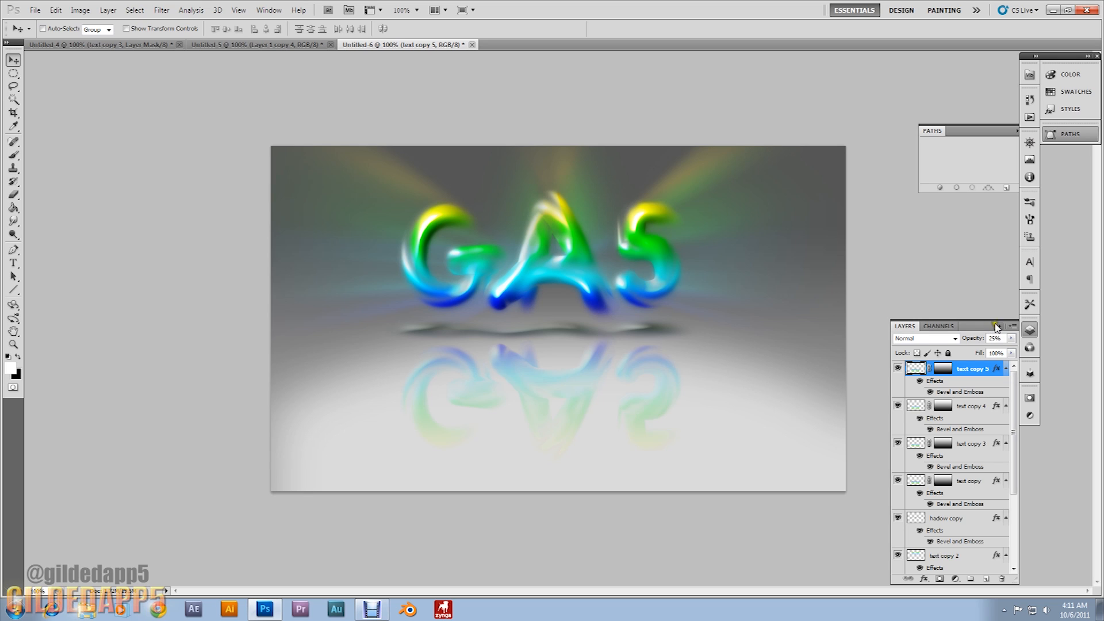
click(1011, 326)
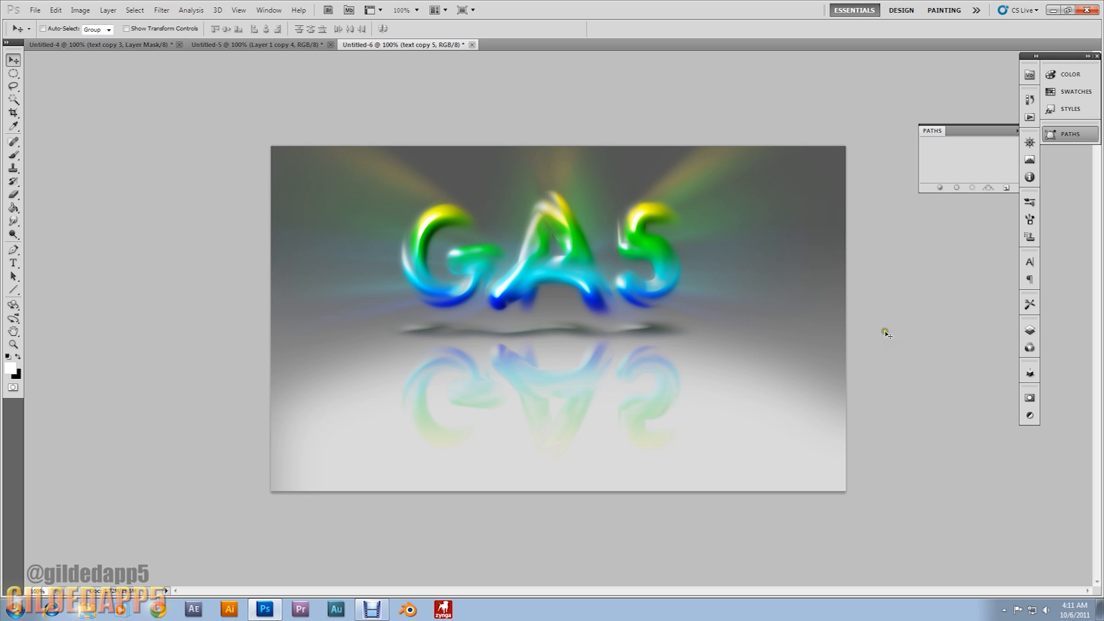
mouse_move(691, 362)
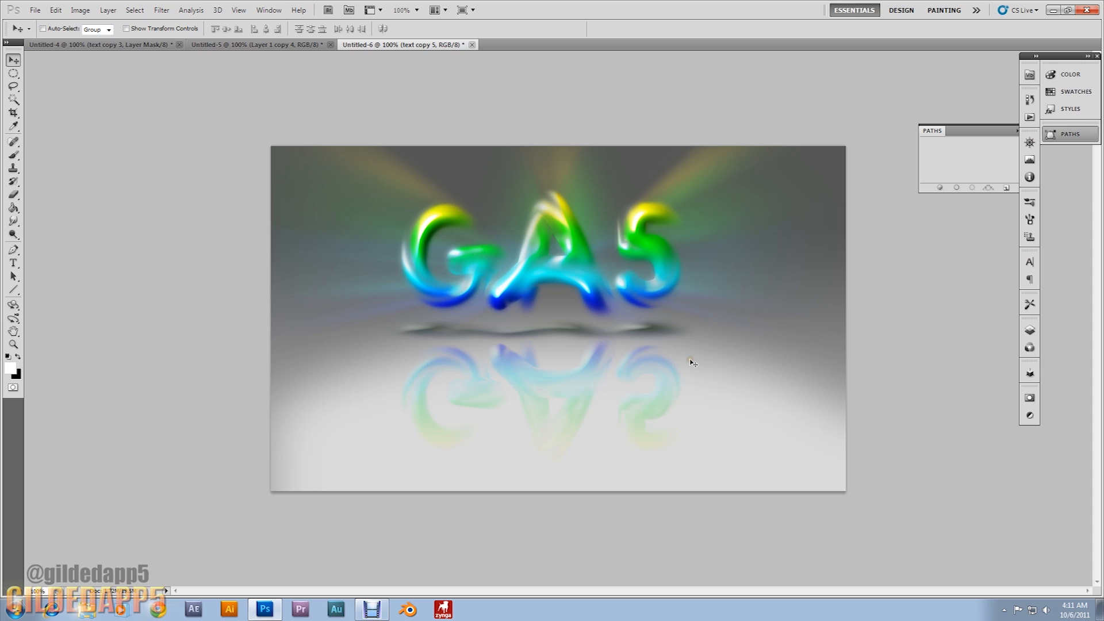
mouse_move(486, 177)
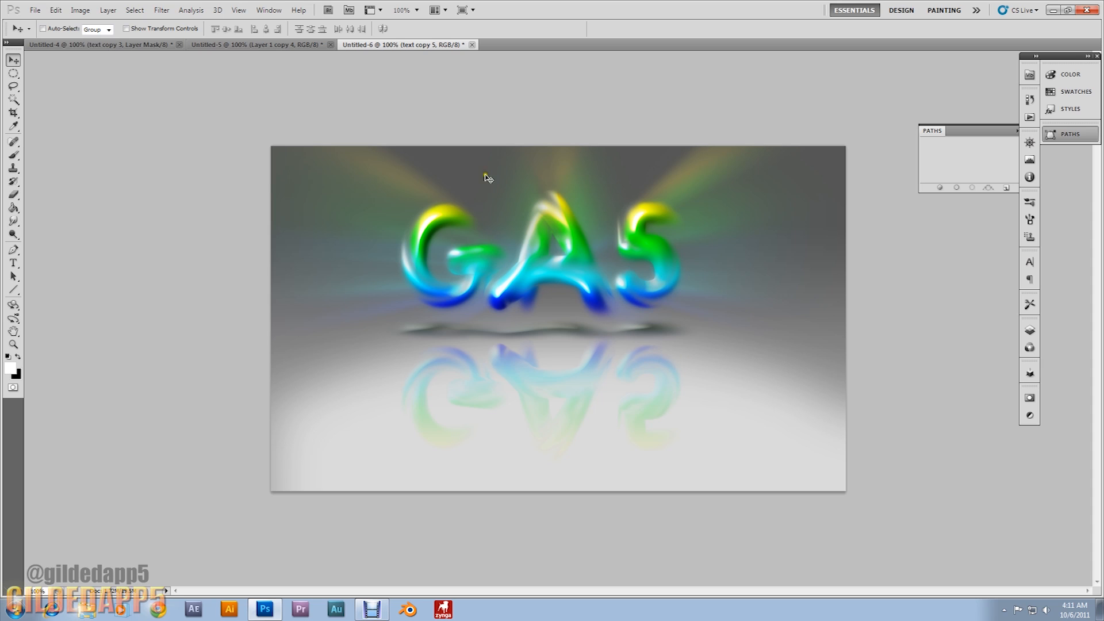
mouse_move(601, 189)
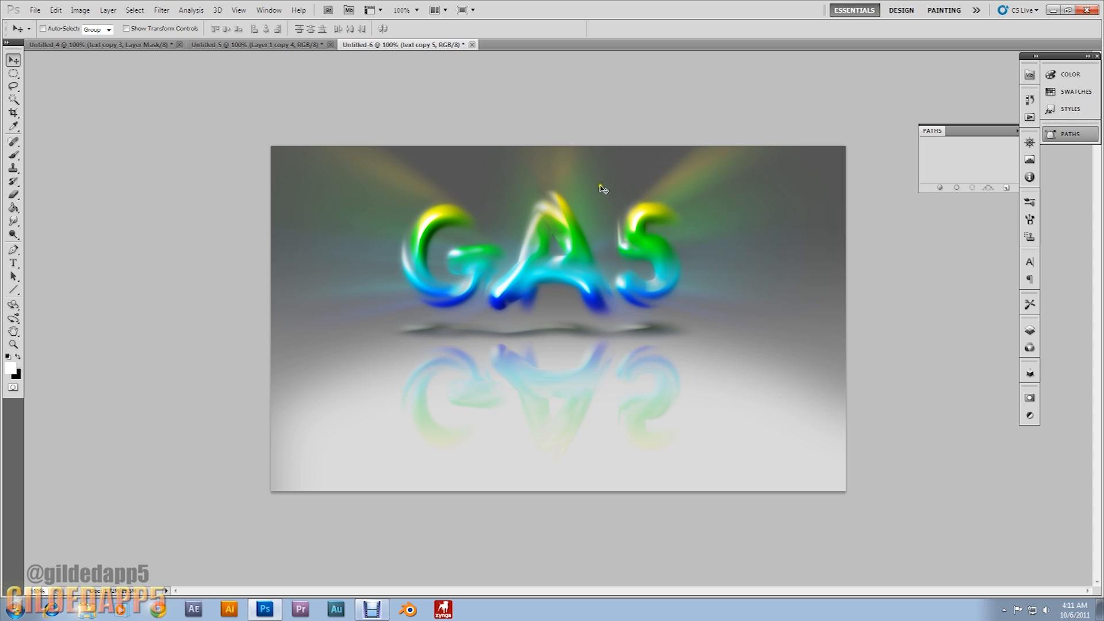
mouse_move(387, 303)
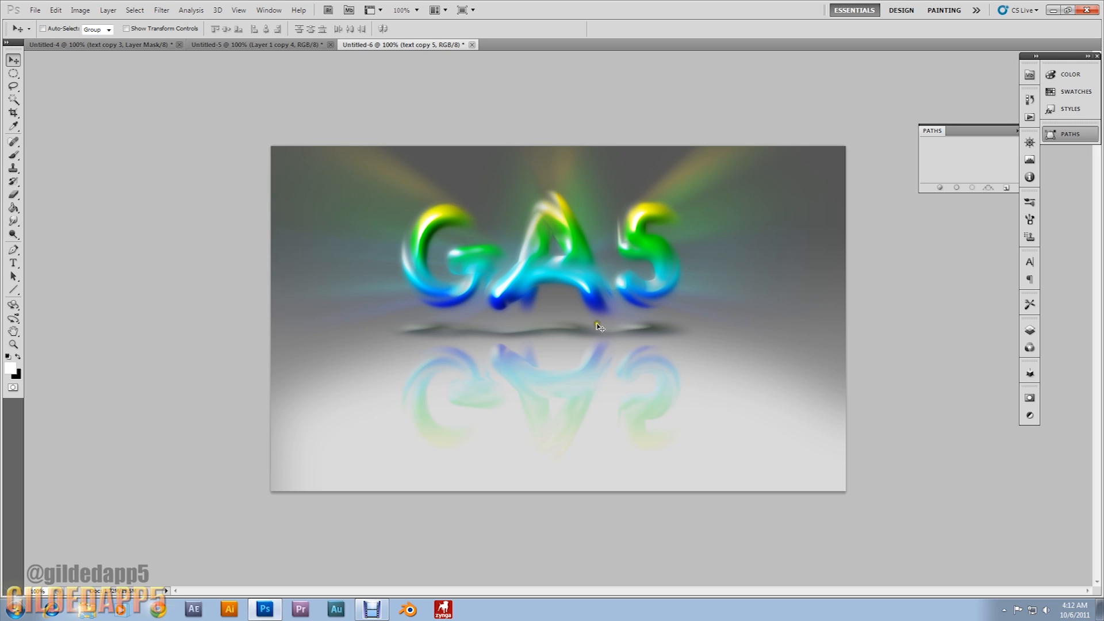
mouse_move(592, 333)
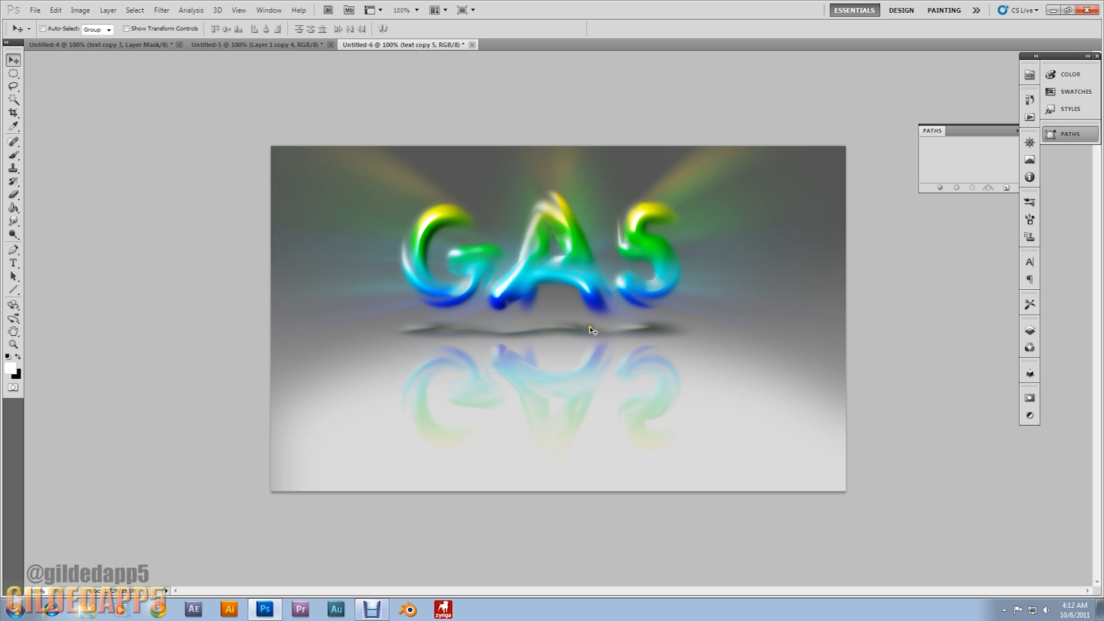
mouse_move(584, 331)
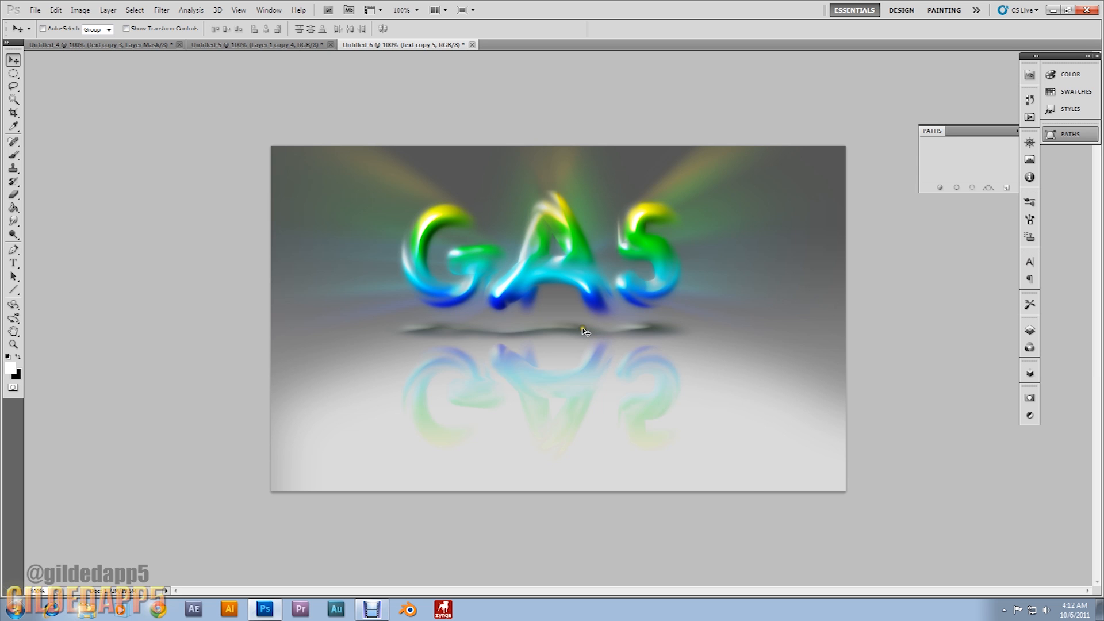